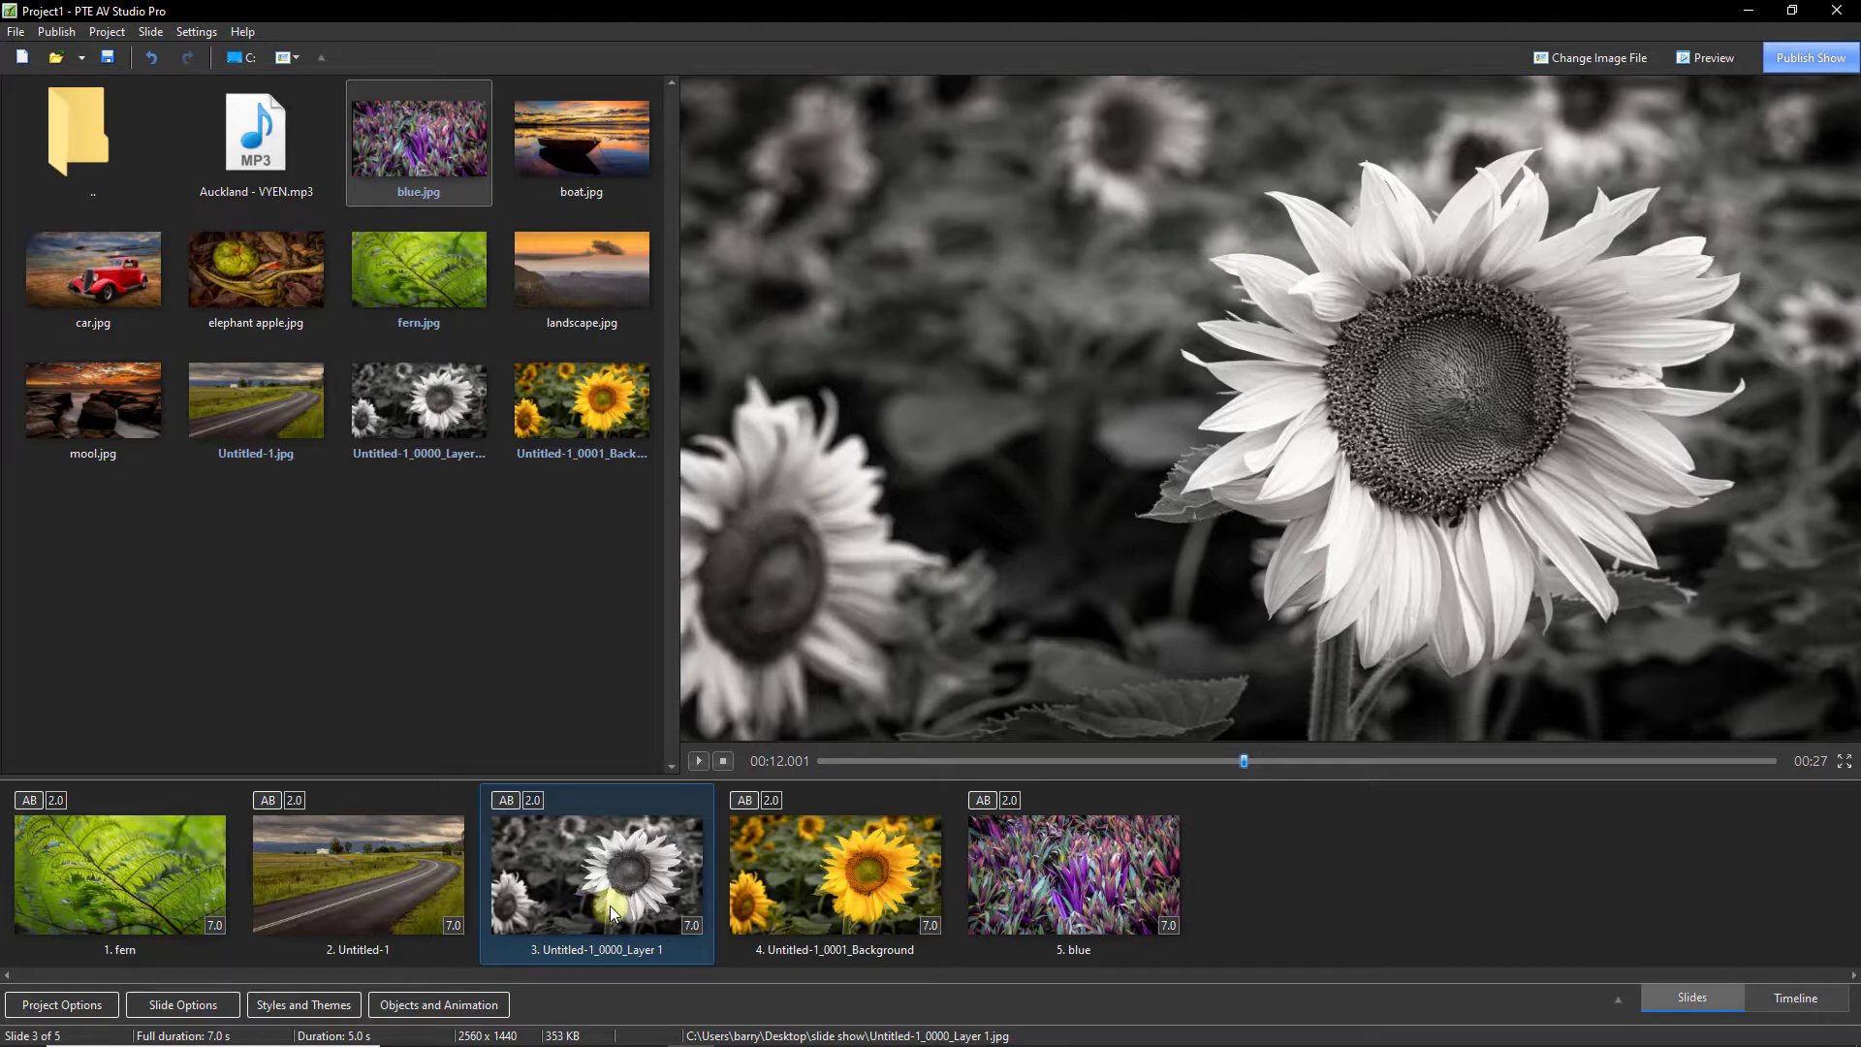
mouse_move(813, 878)
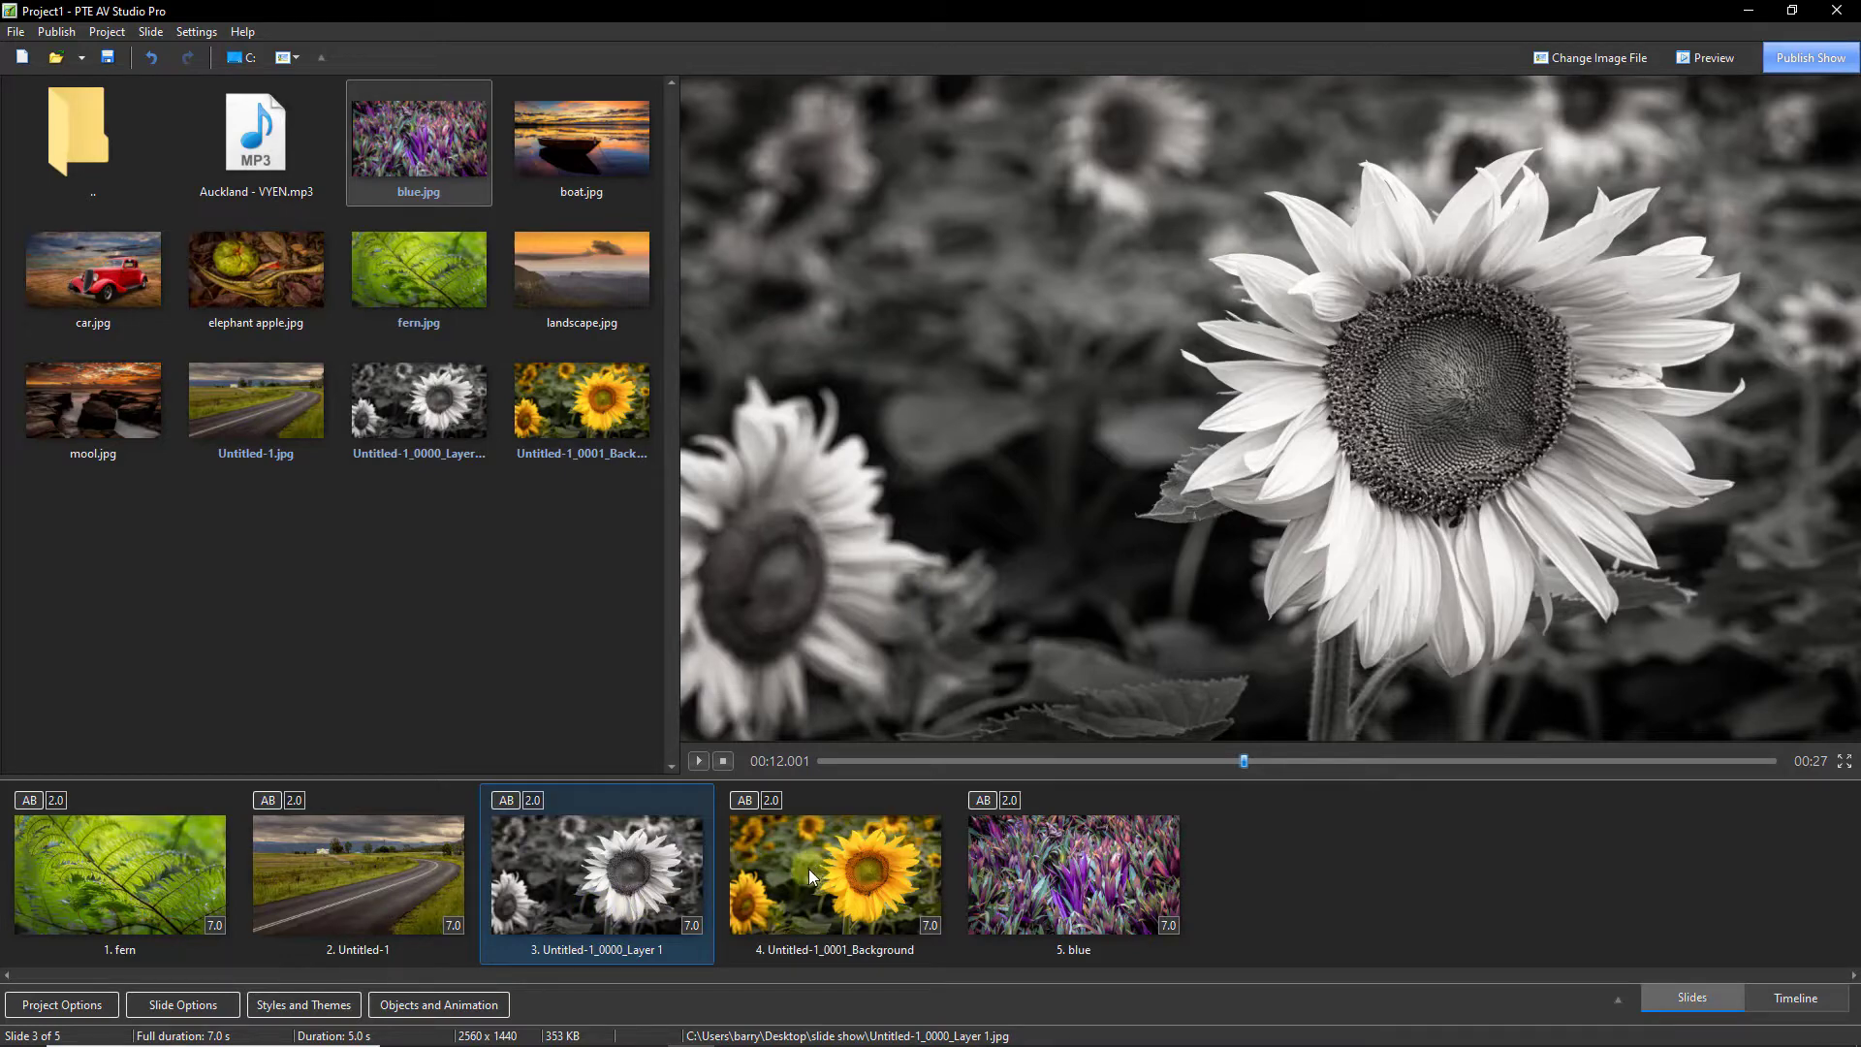
Compare the mono and colour sunflower slides, then open the colour sunflower slide's settings
left_click(834, 874)
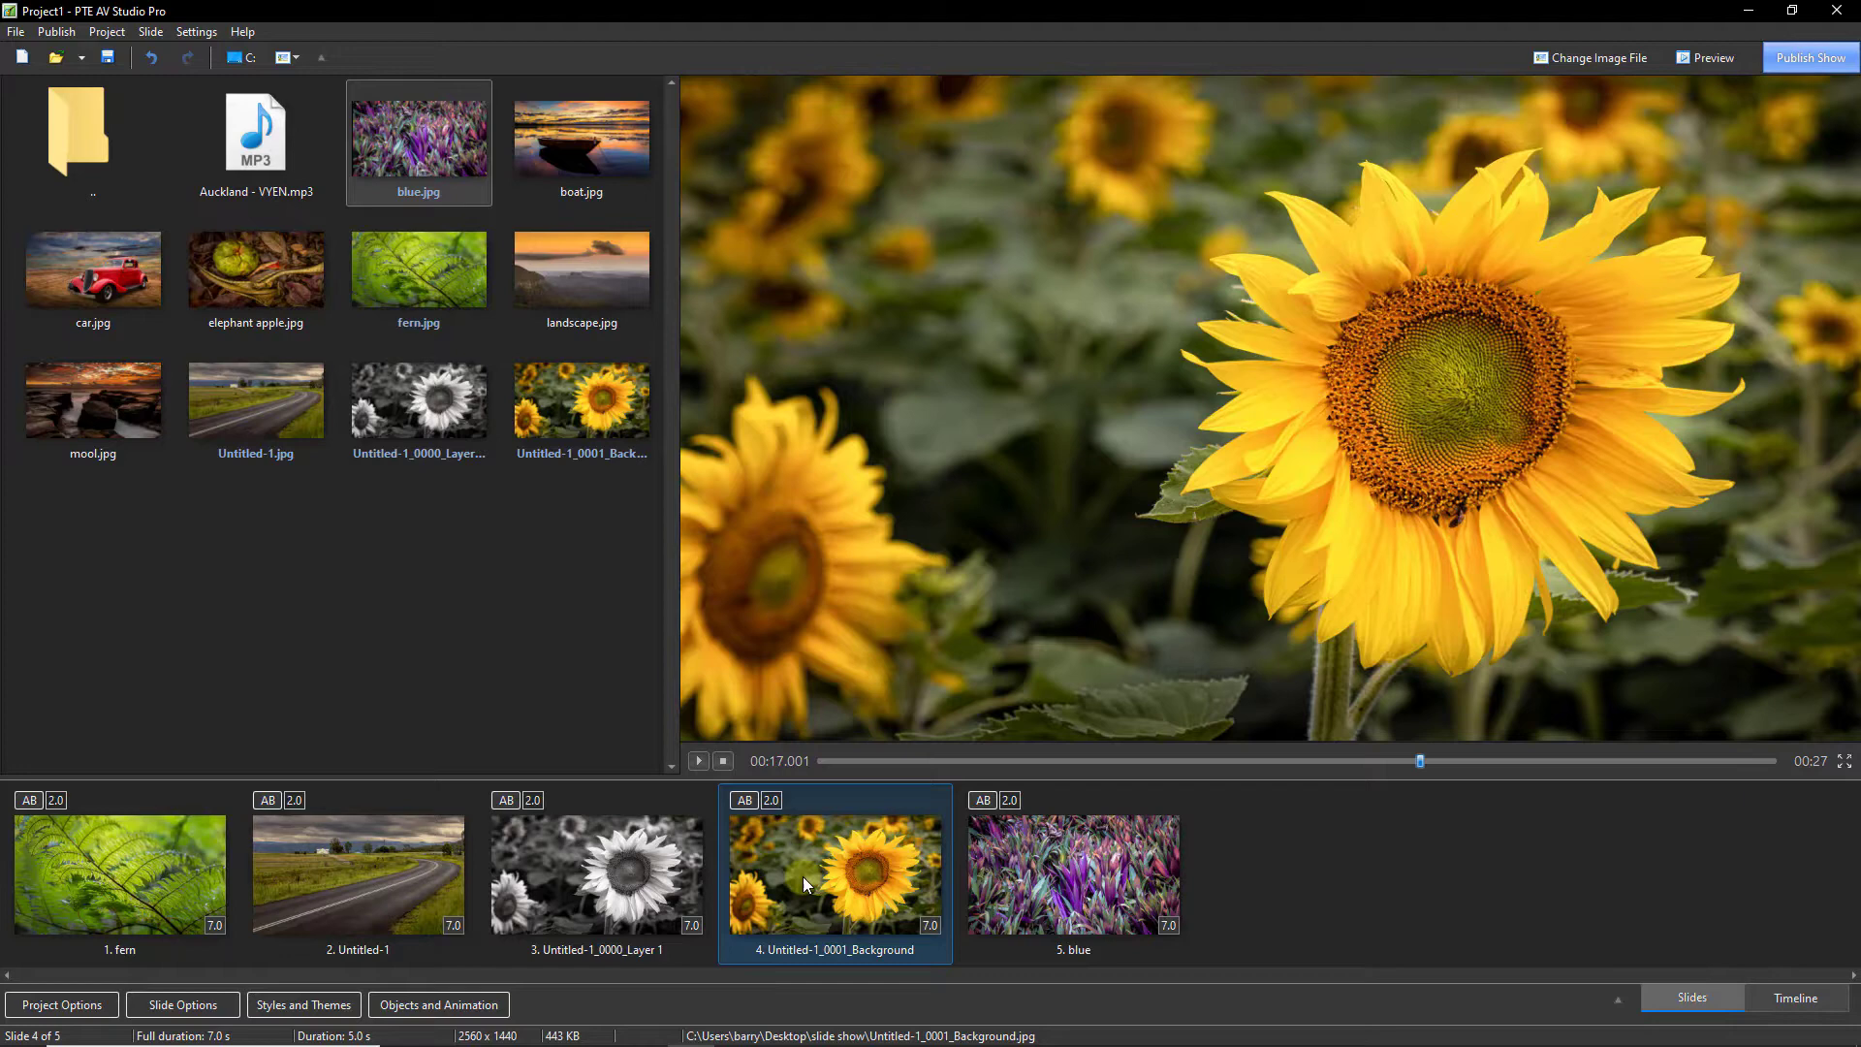
mouse_move(614, 892)
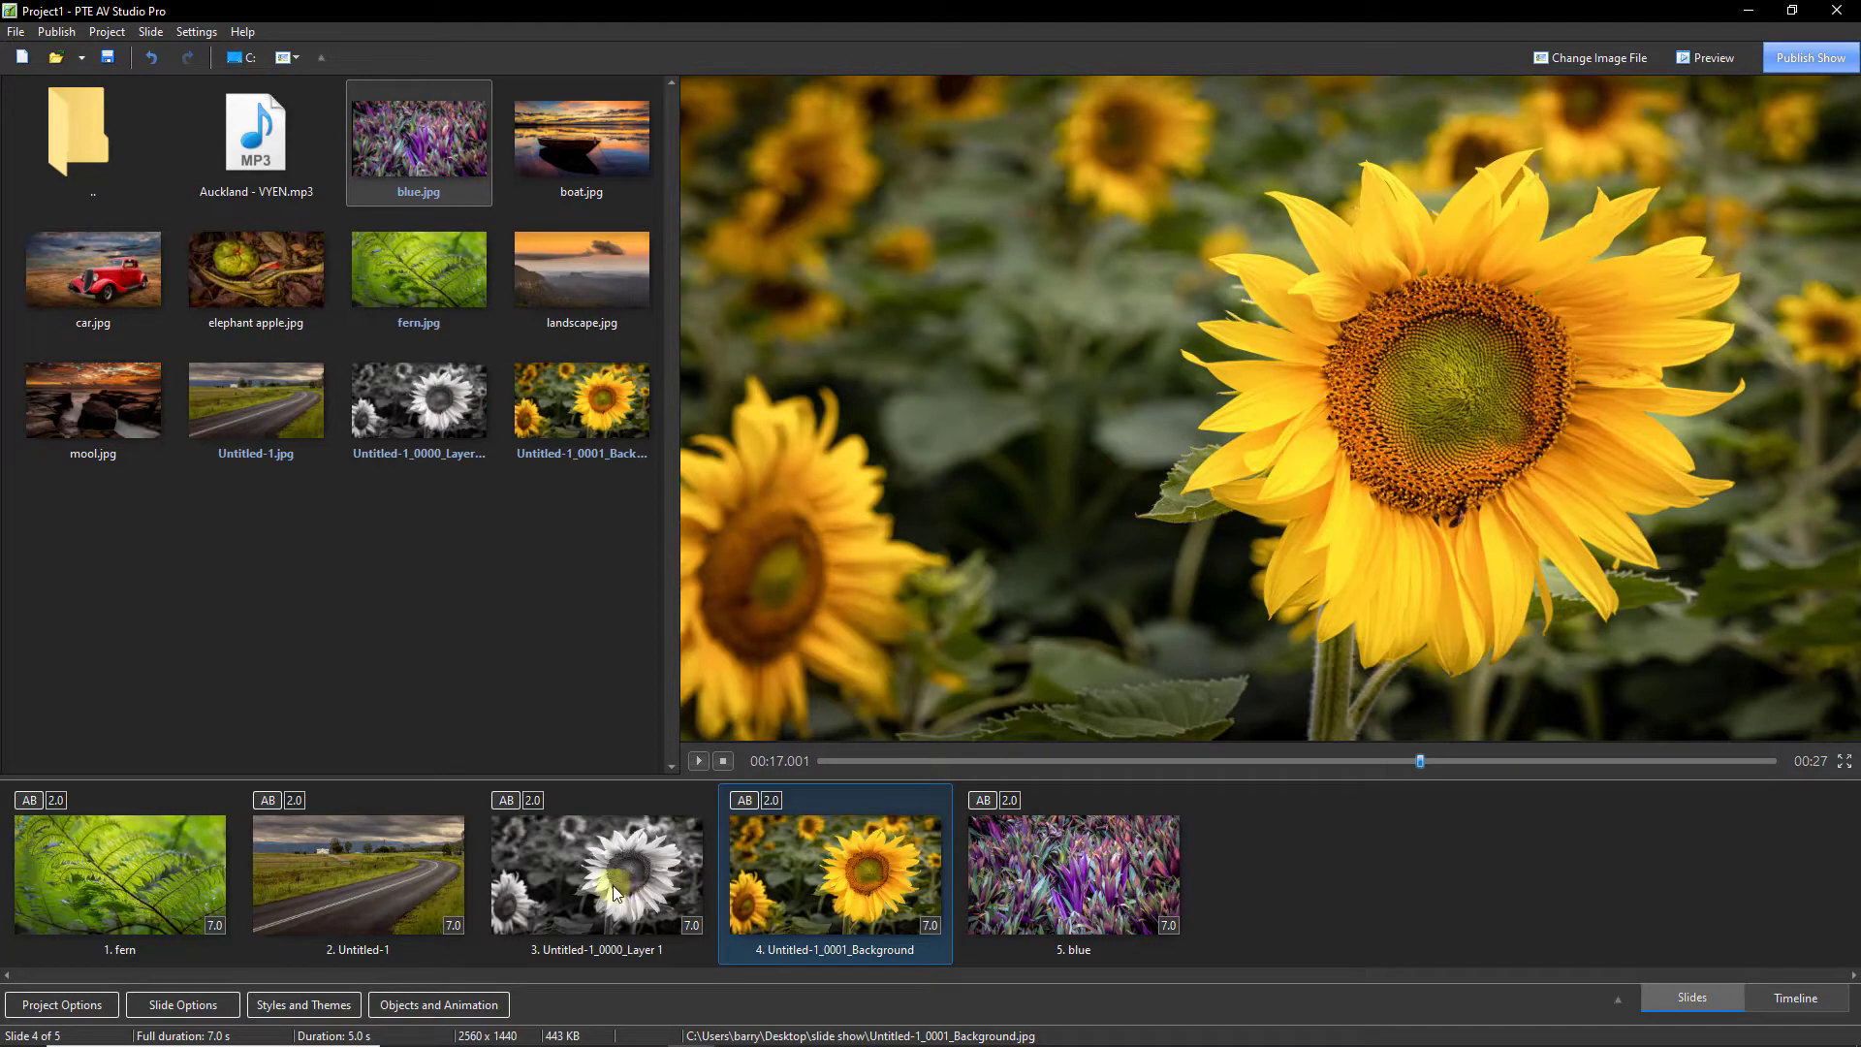
left_click(596, 874)
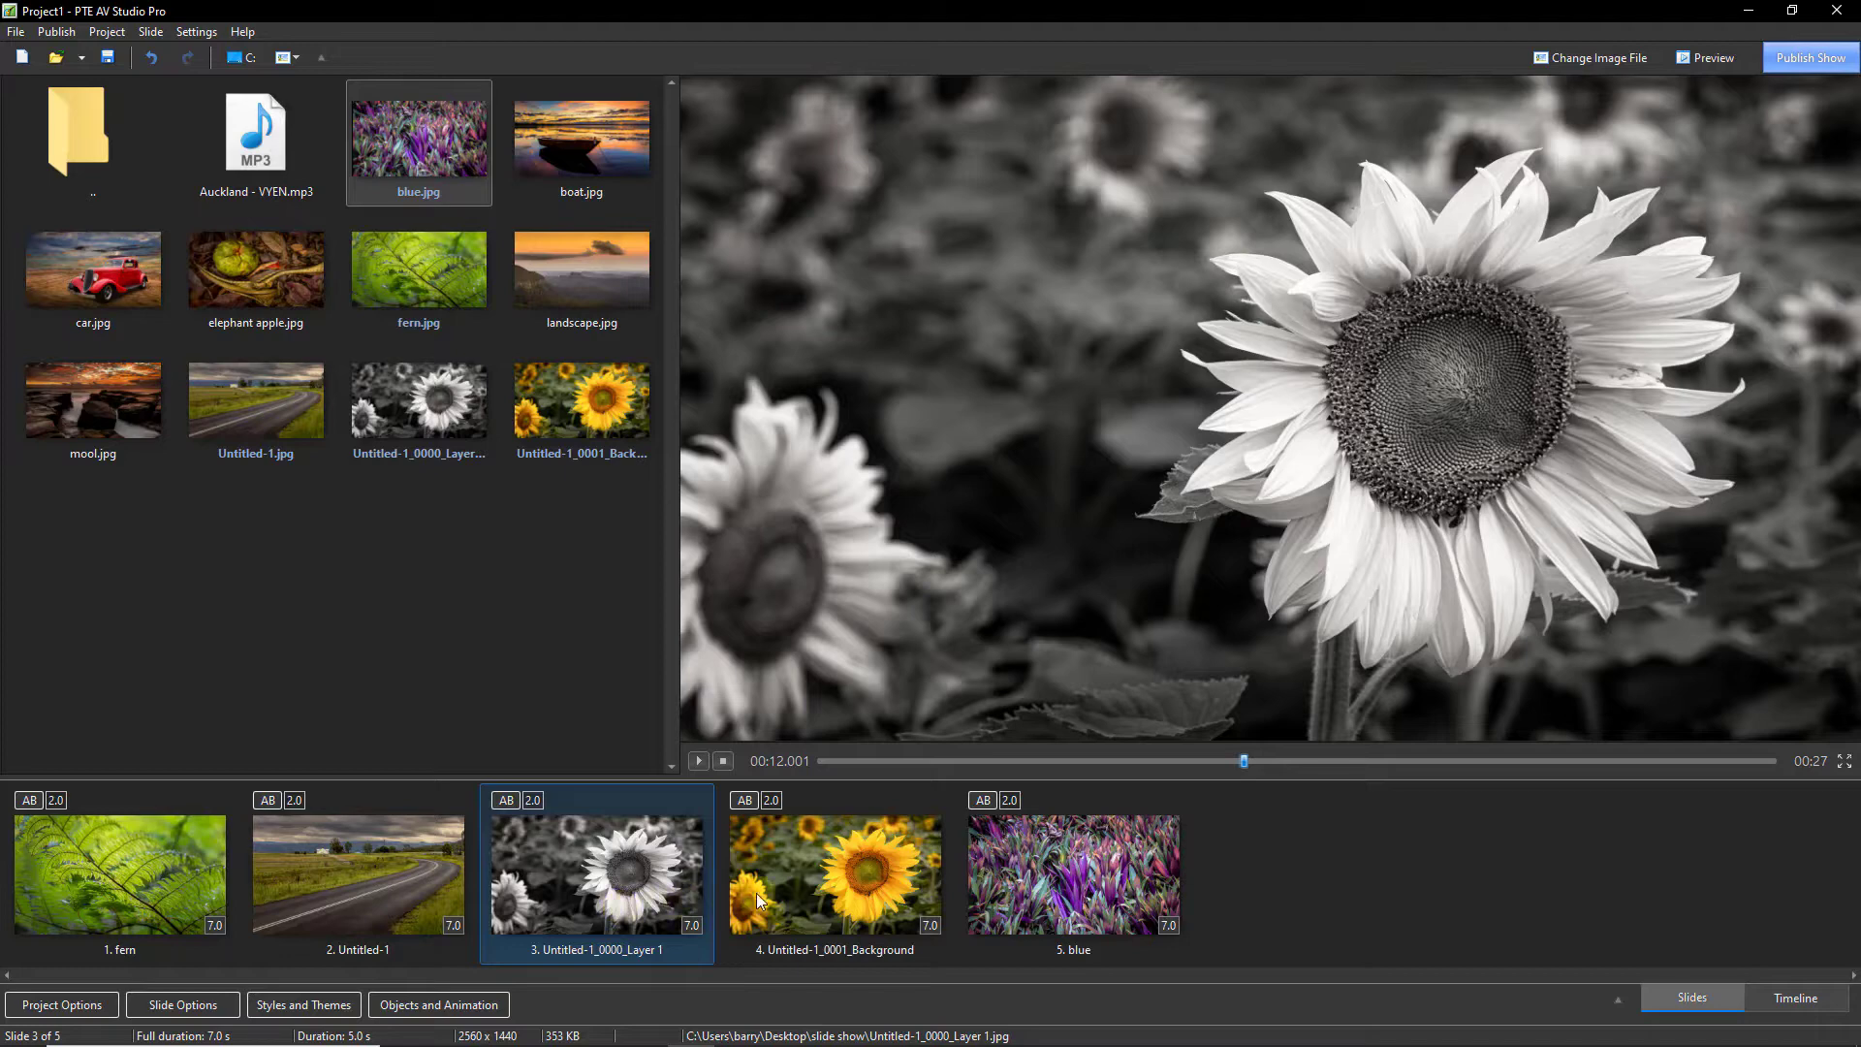
left_click(834, 874)
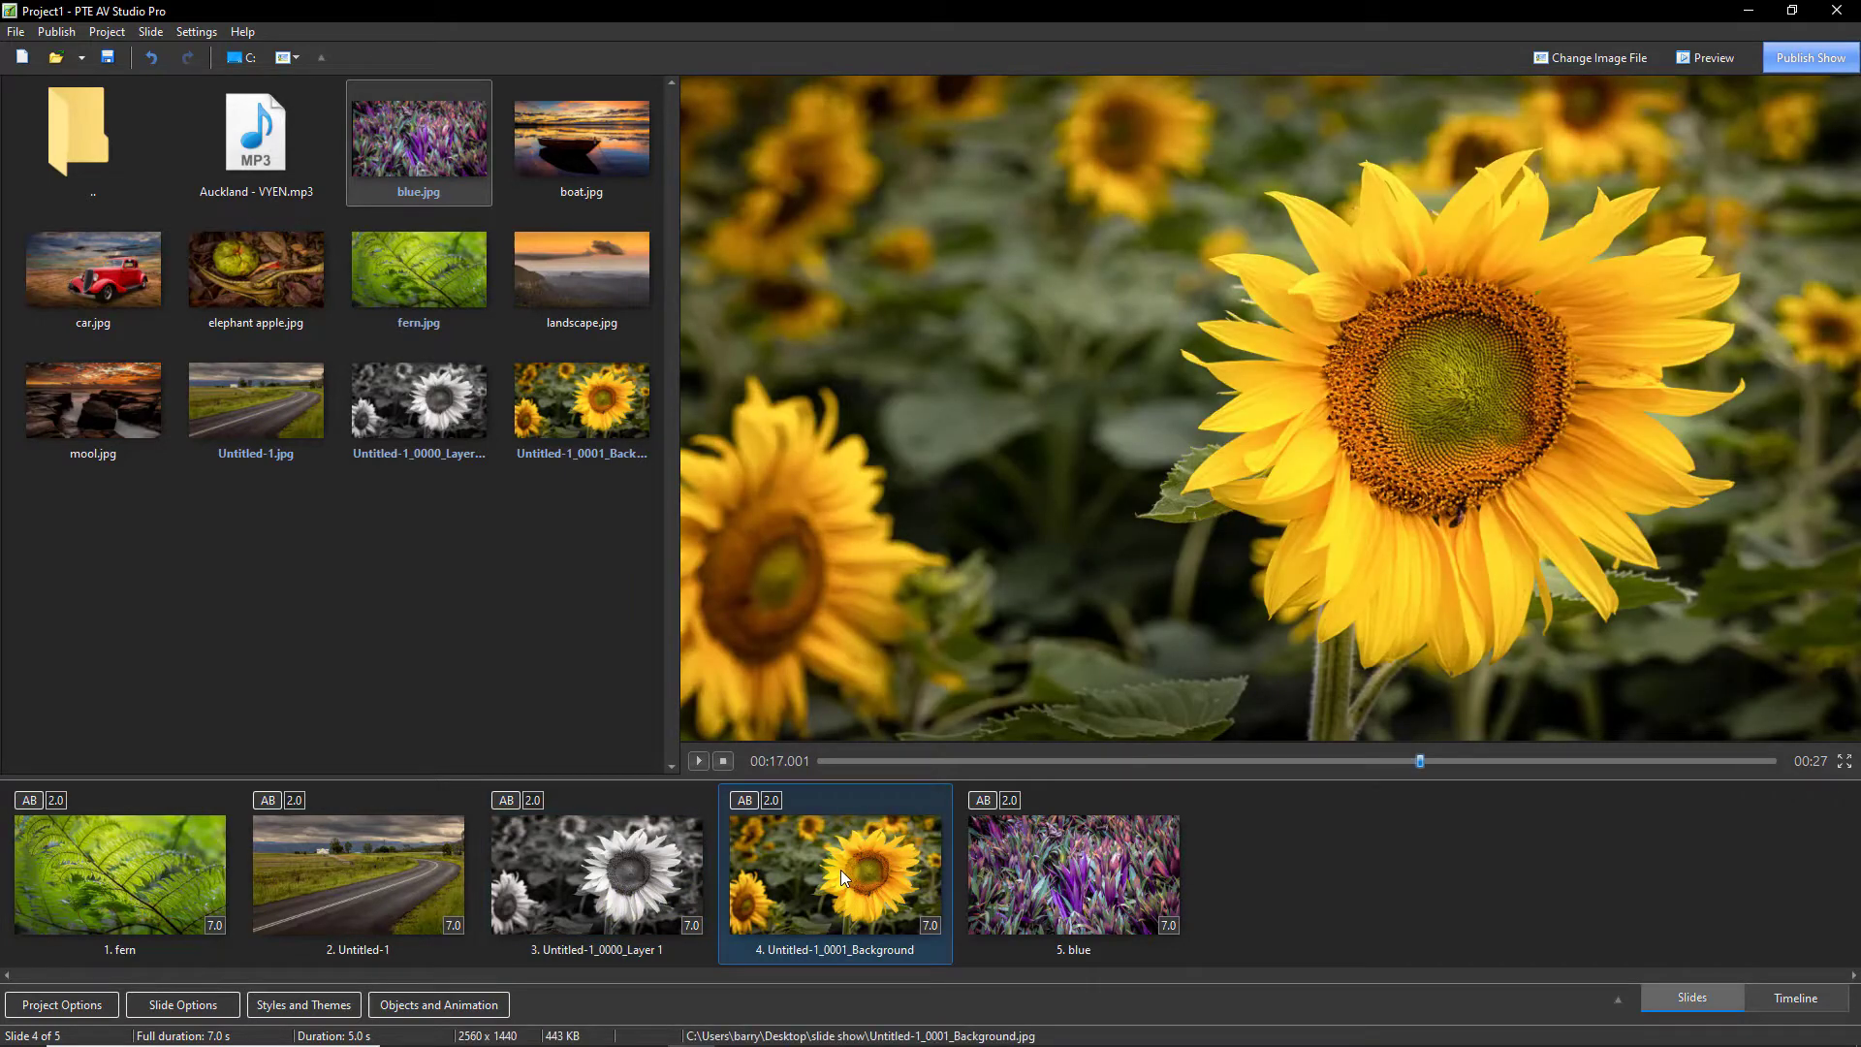
mouse_move(815, 899)
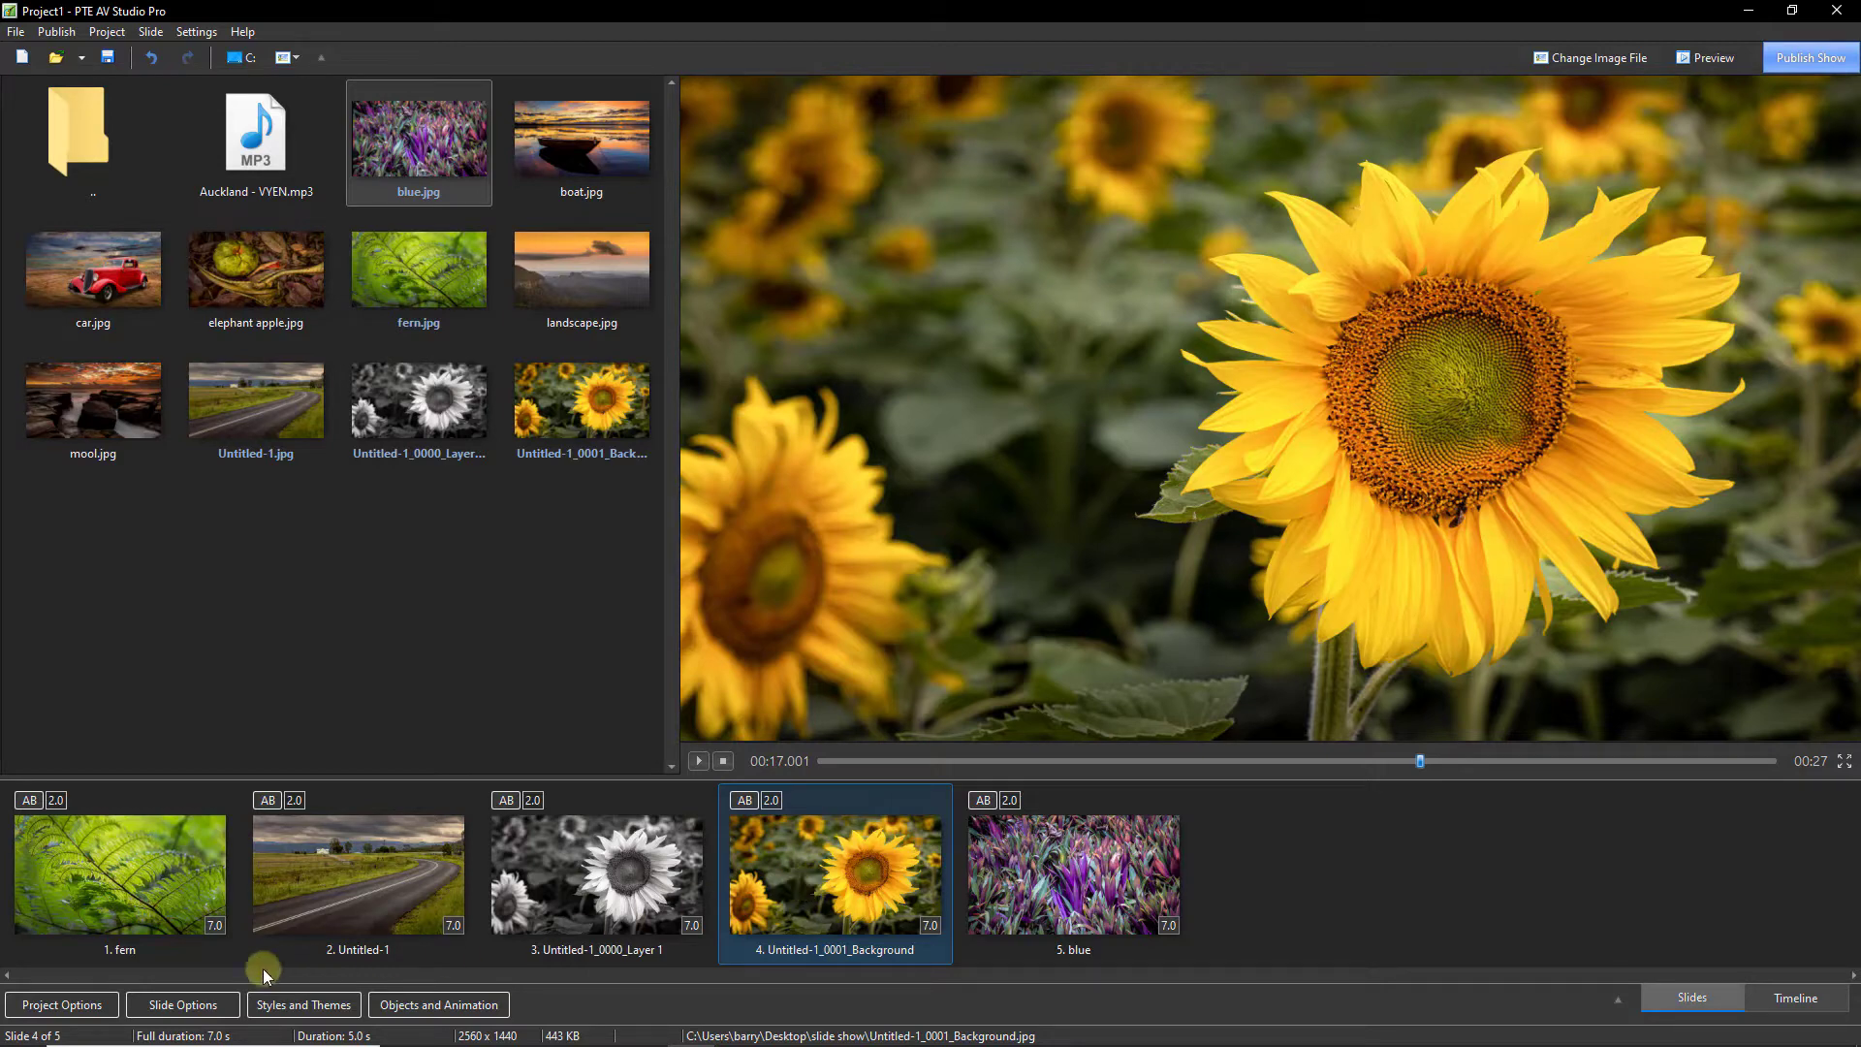
left_click(181, 1004)
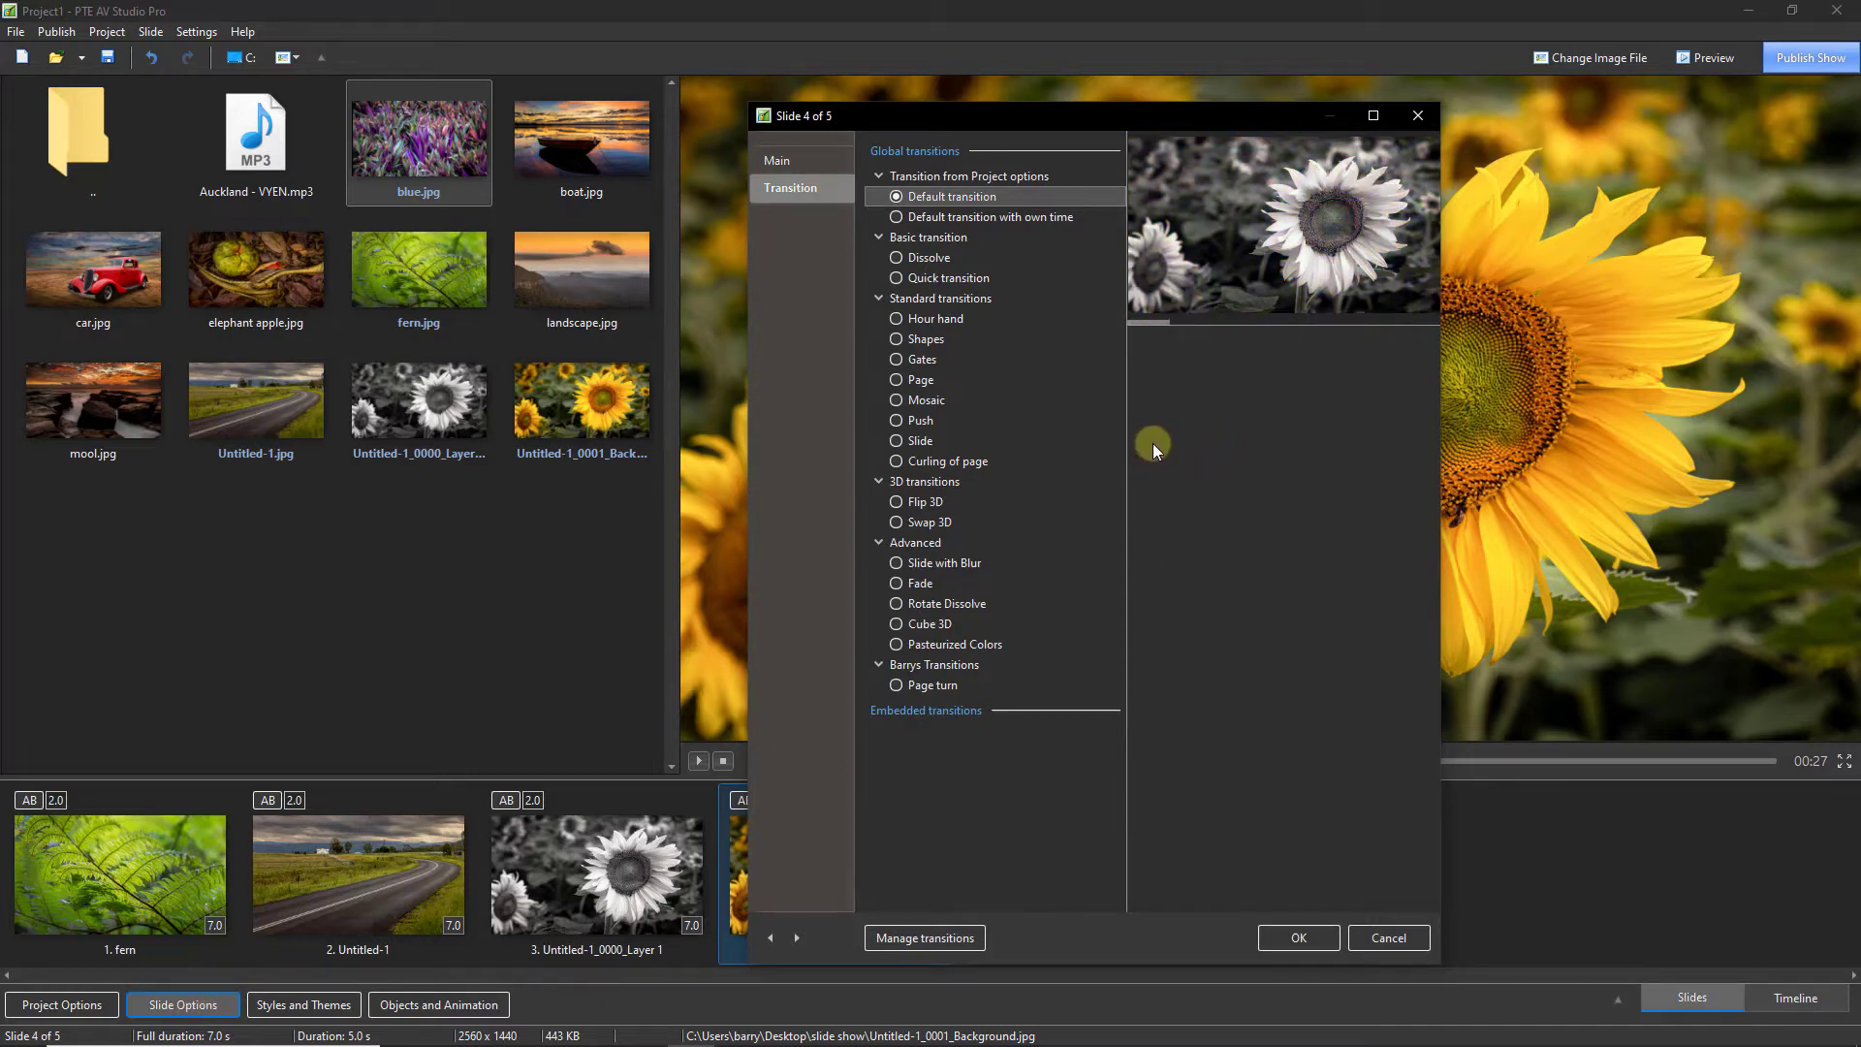
Apply the Shapes transition with a circle closing to the centre to the colour sunflower slide
left_click(924, 338)
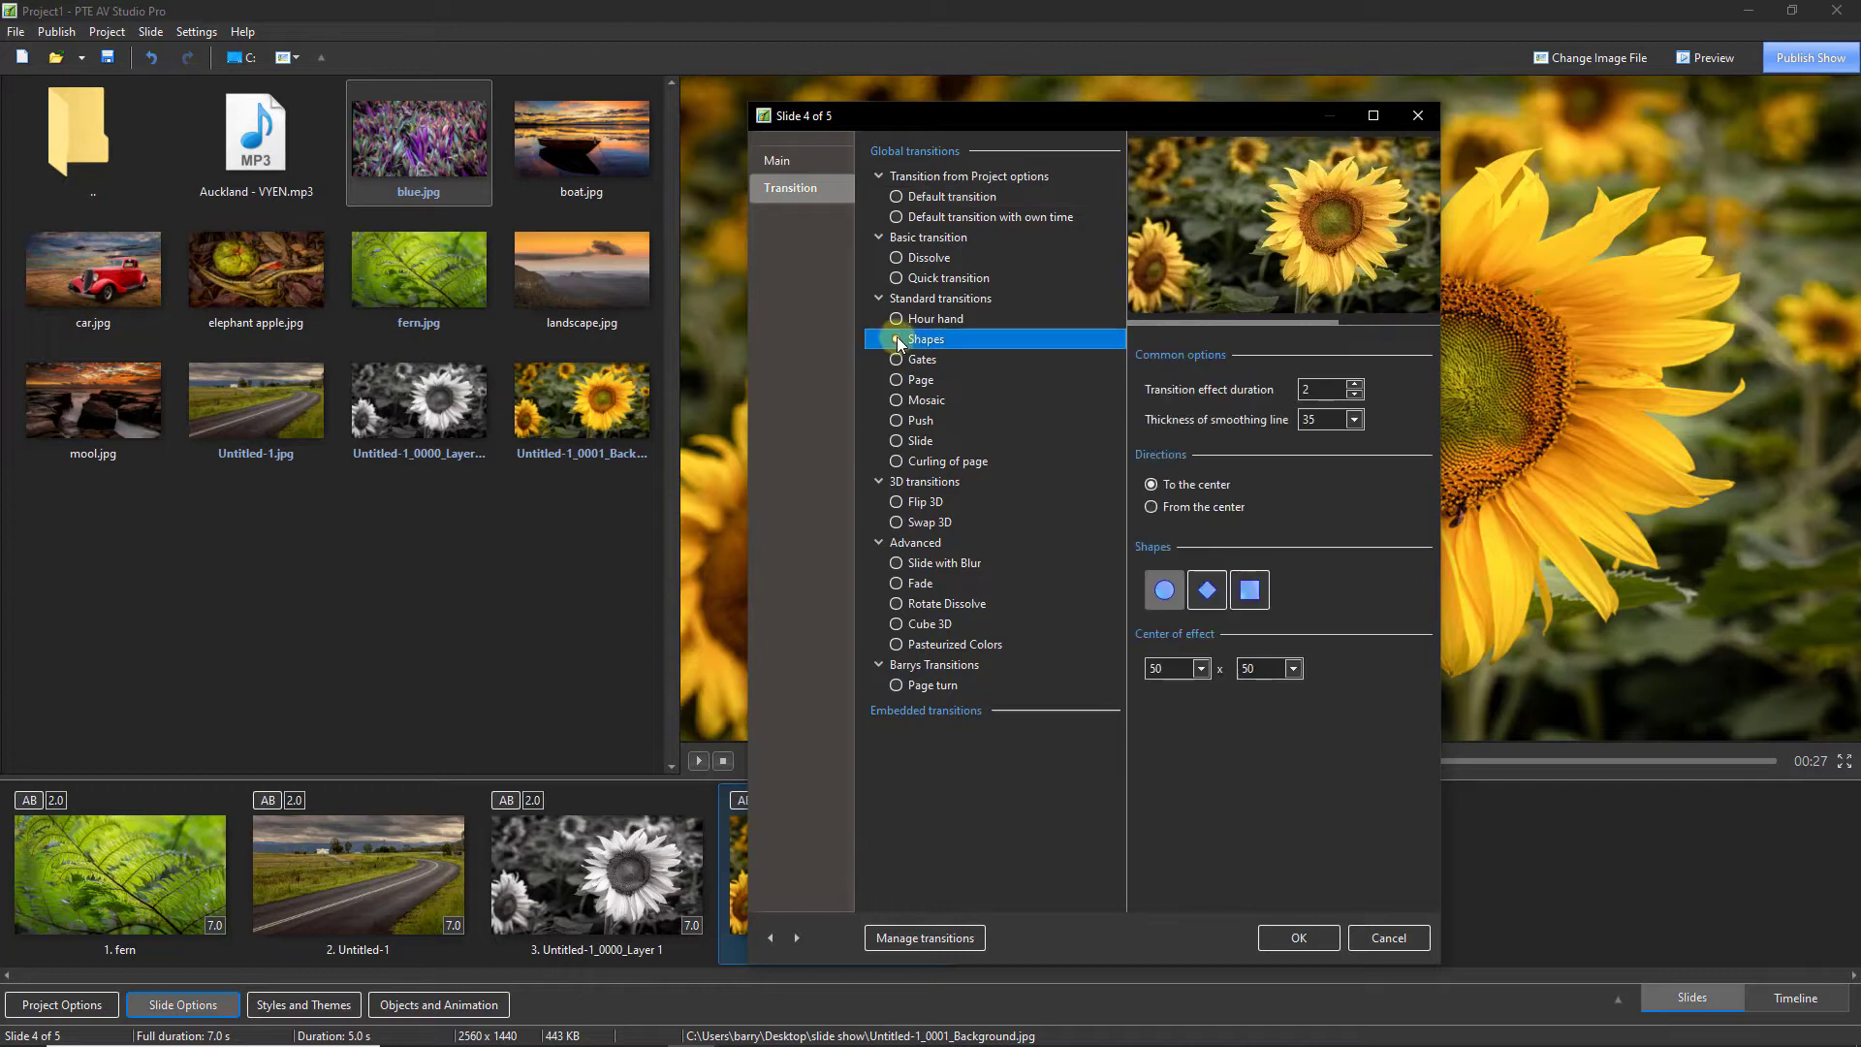
left_click(896, 339)
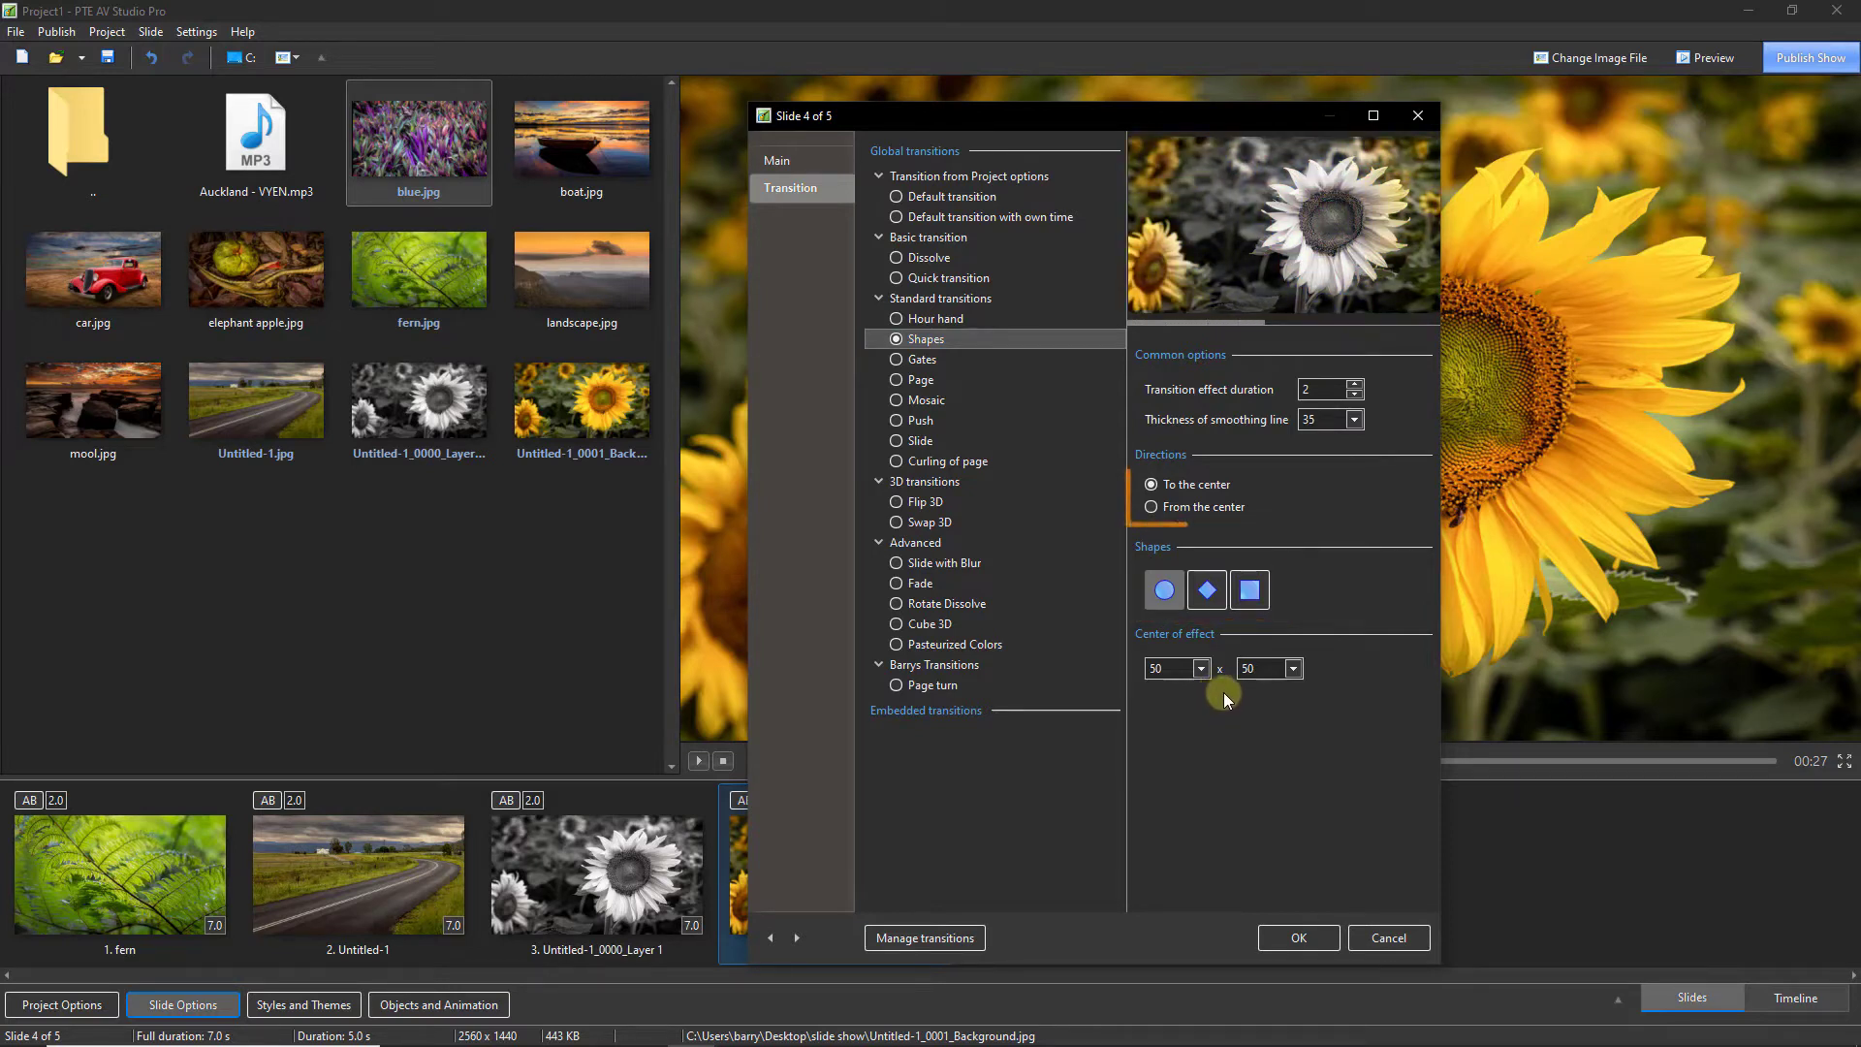
left_click(1152, 484)
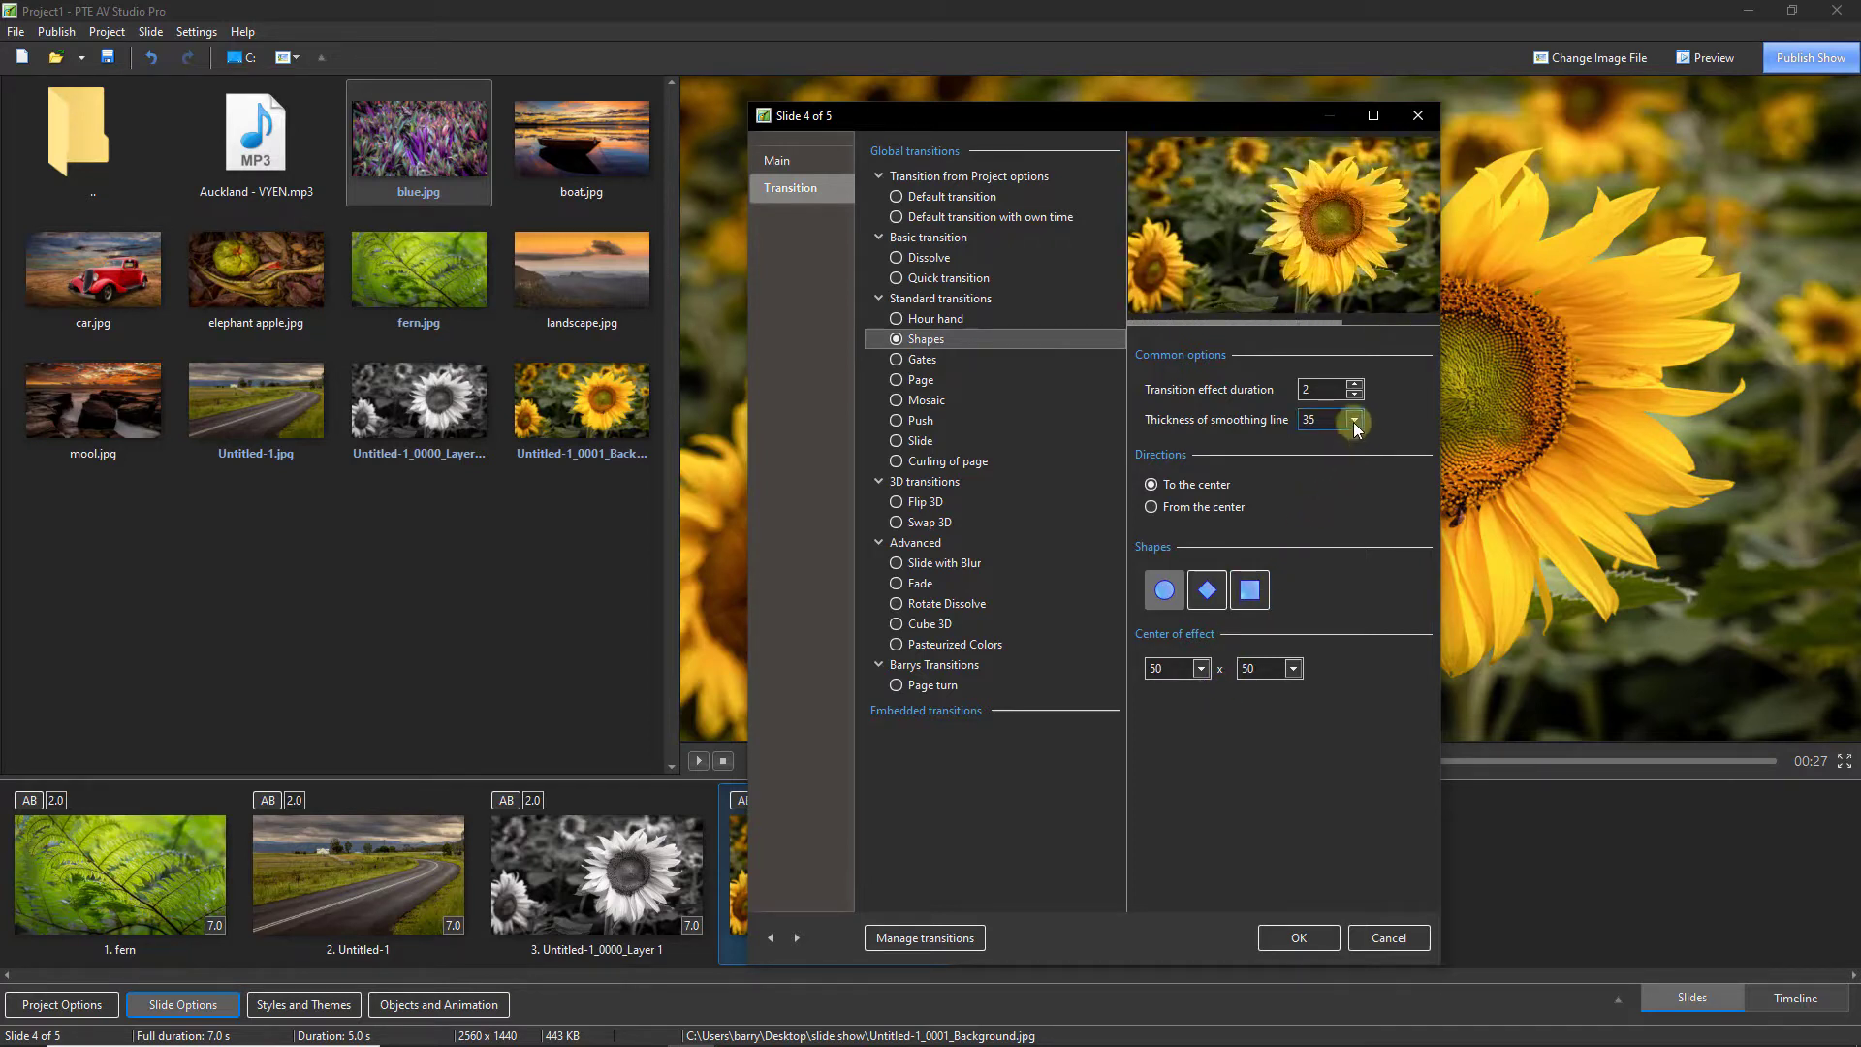
left_click(1353, 420)
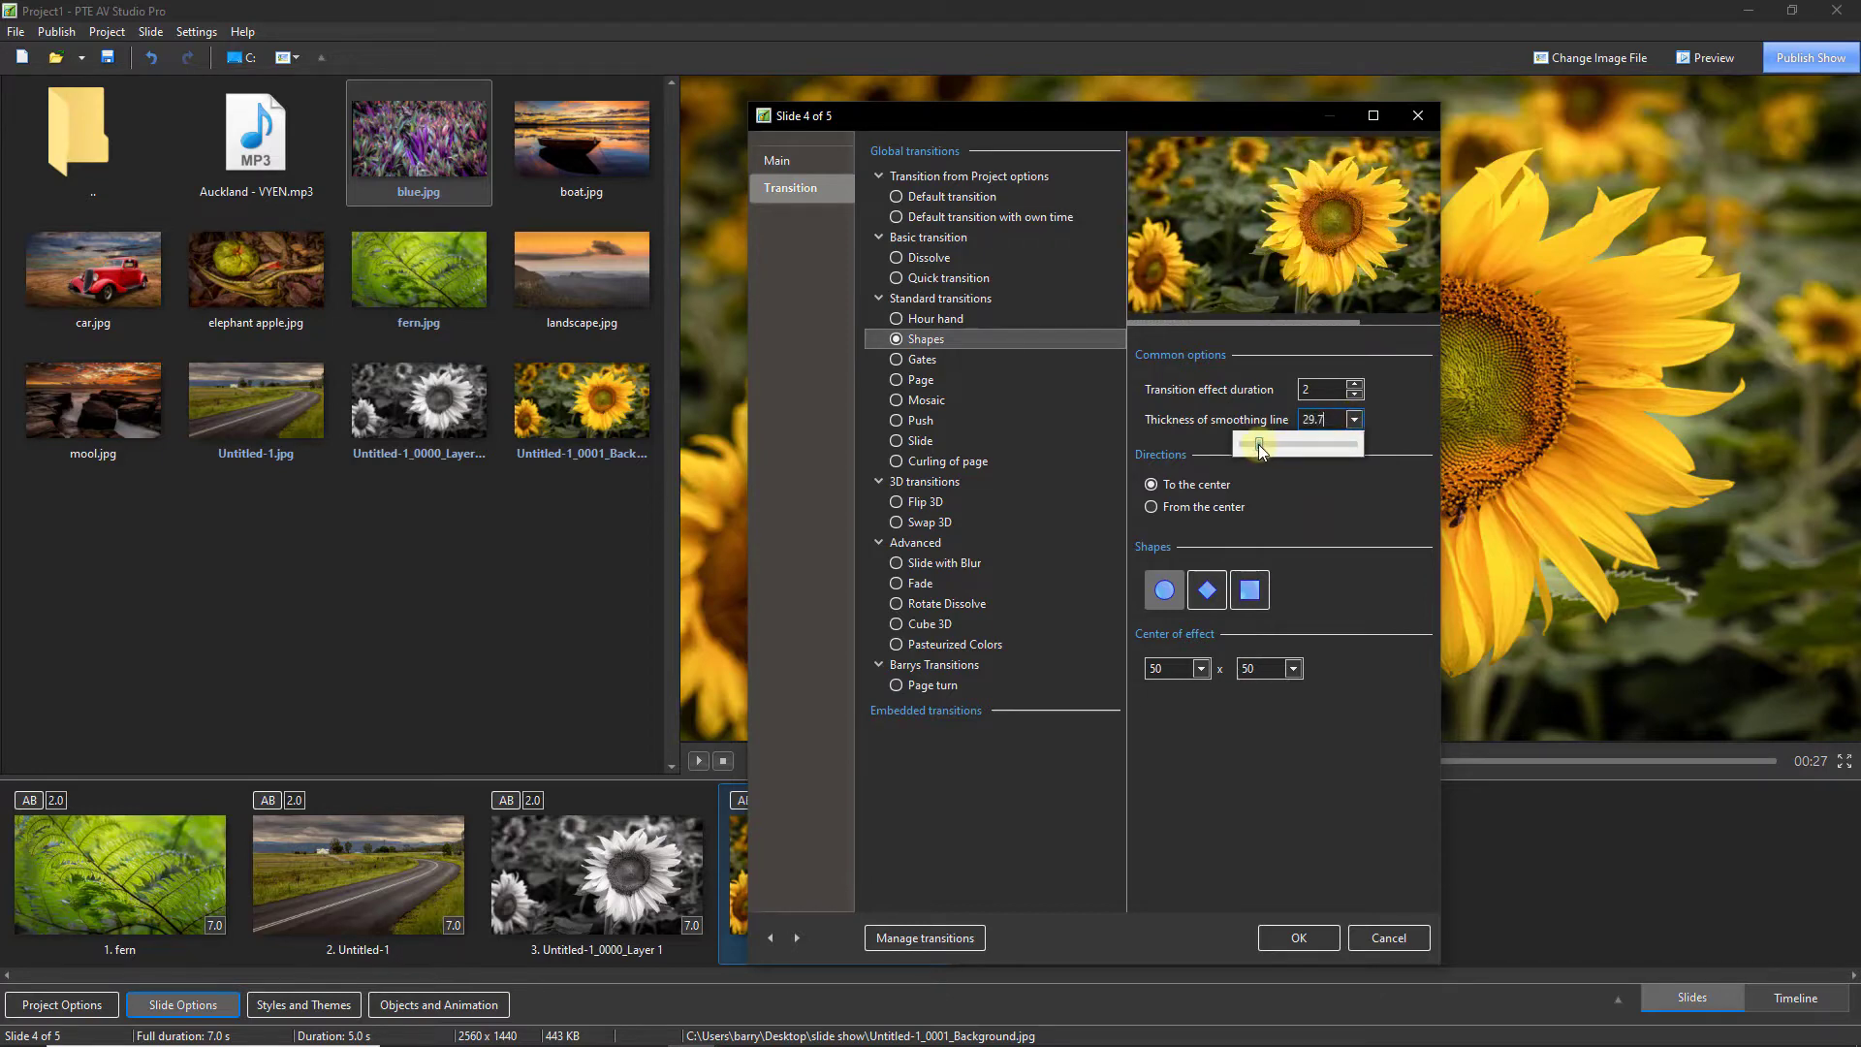
Lower smoothing line thickness to 0.1, set the effect centre to 65, and choose From the center
left_click_drag(1258, 443, 1241, 443)
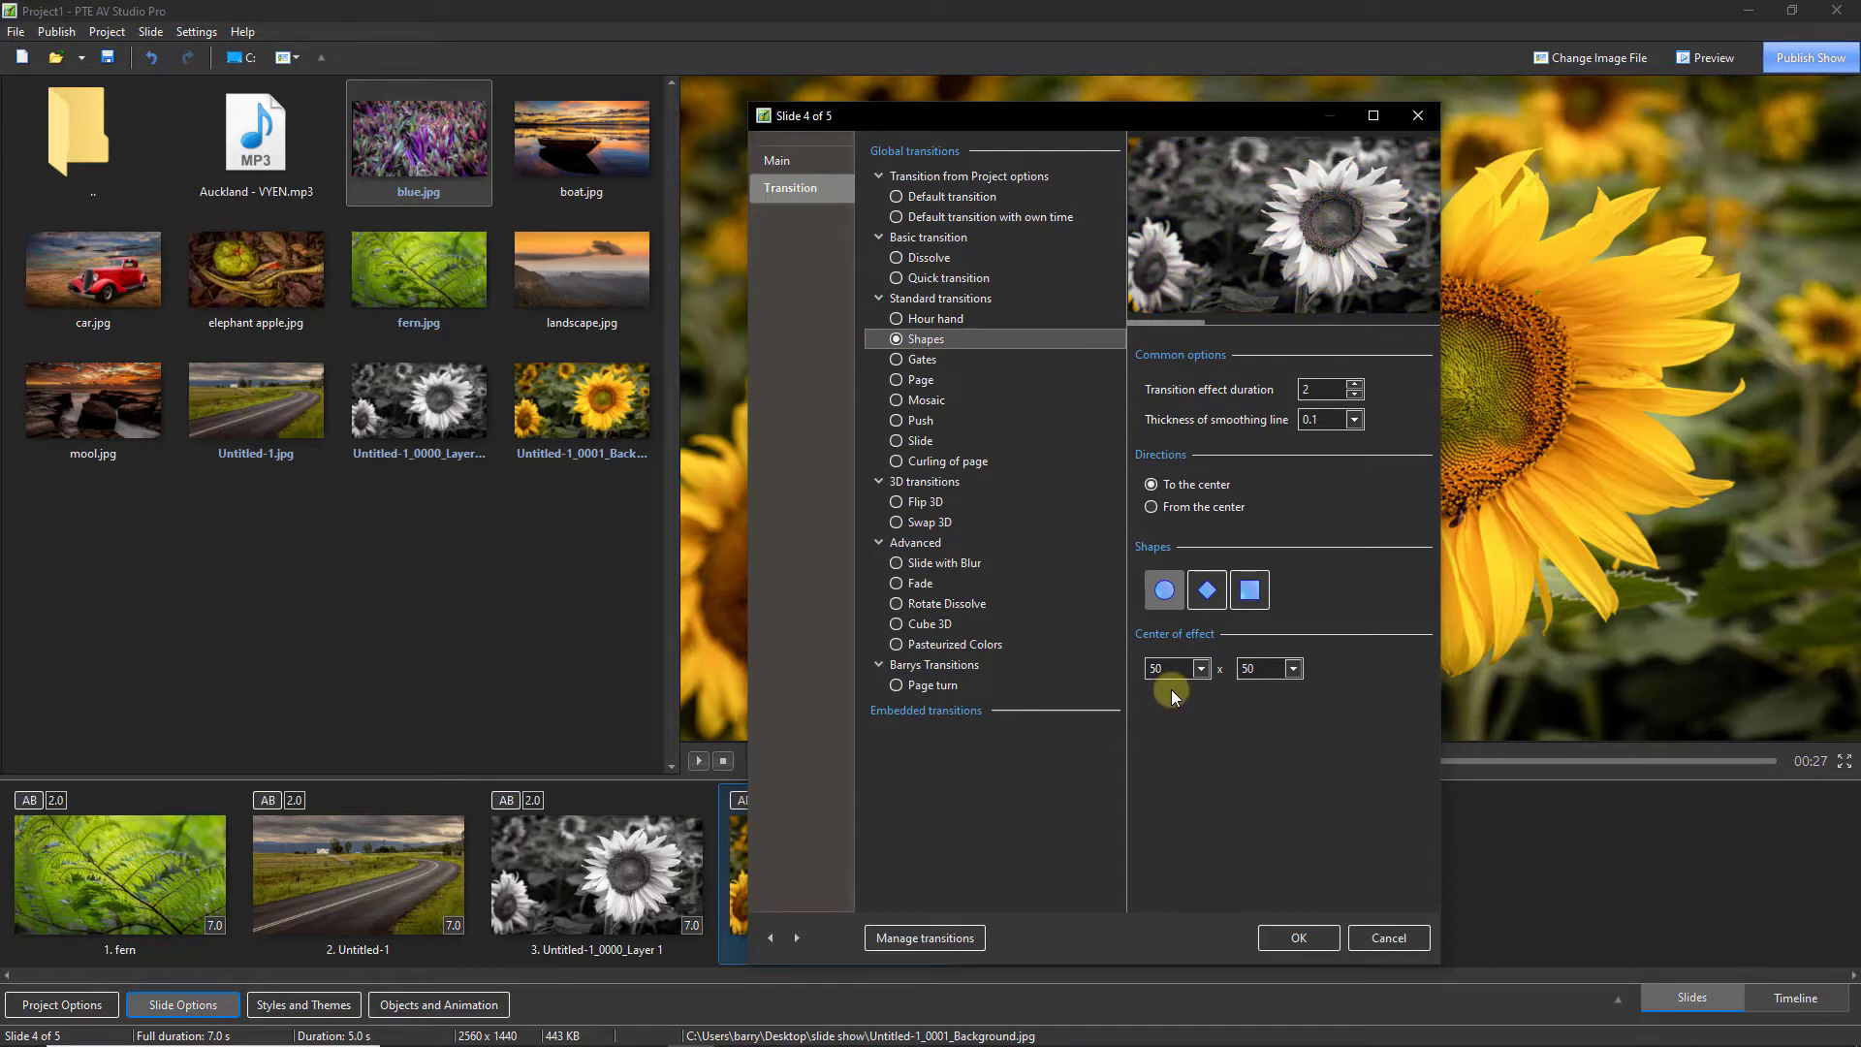
left_click(1200, 667)
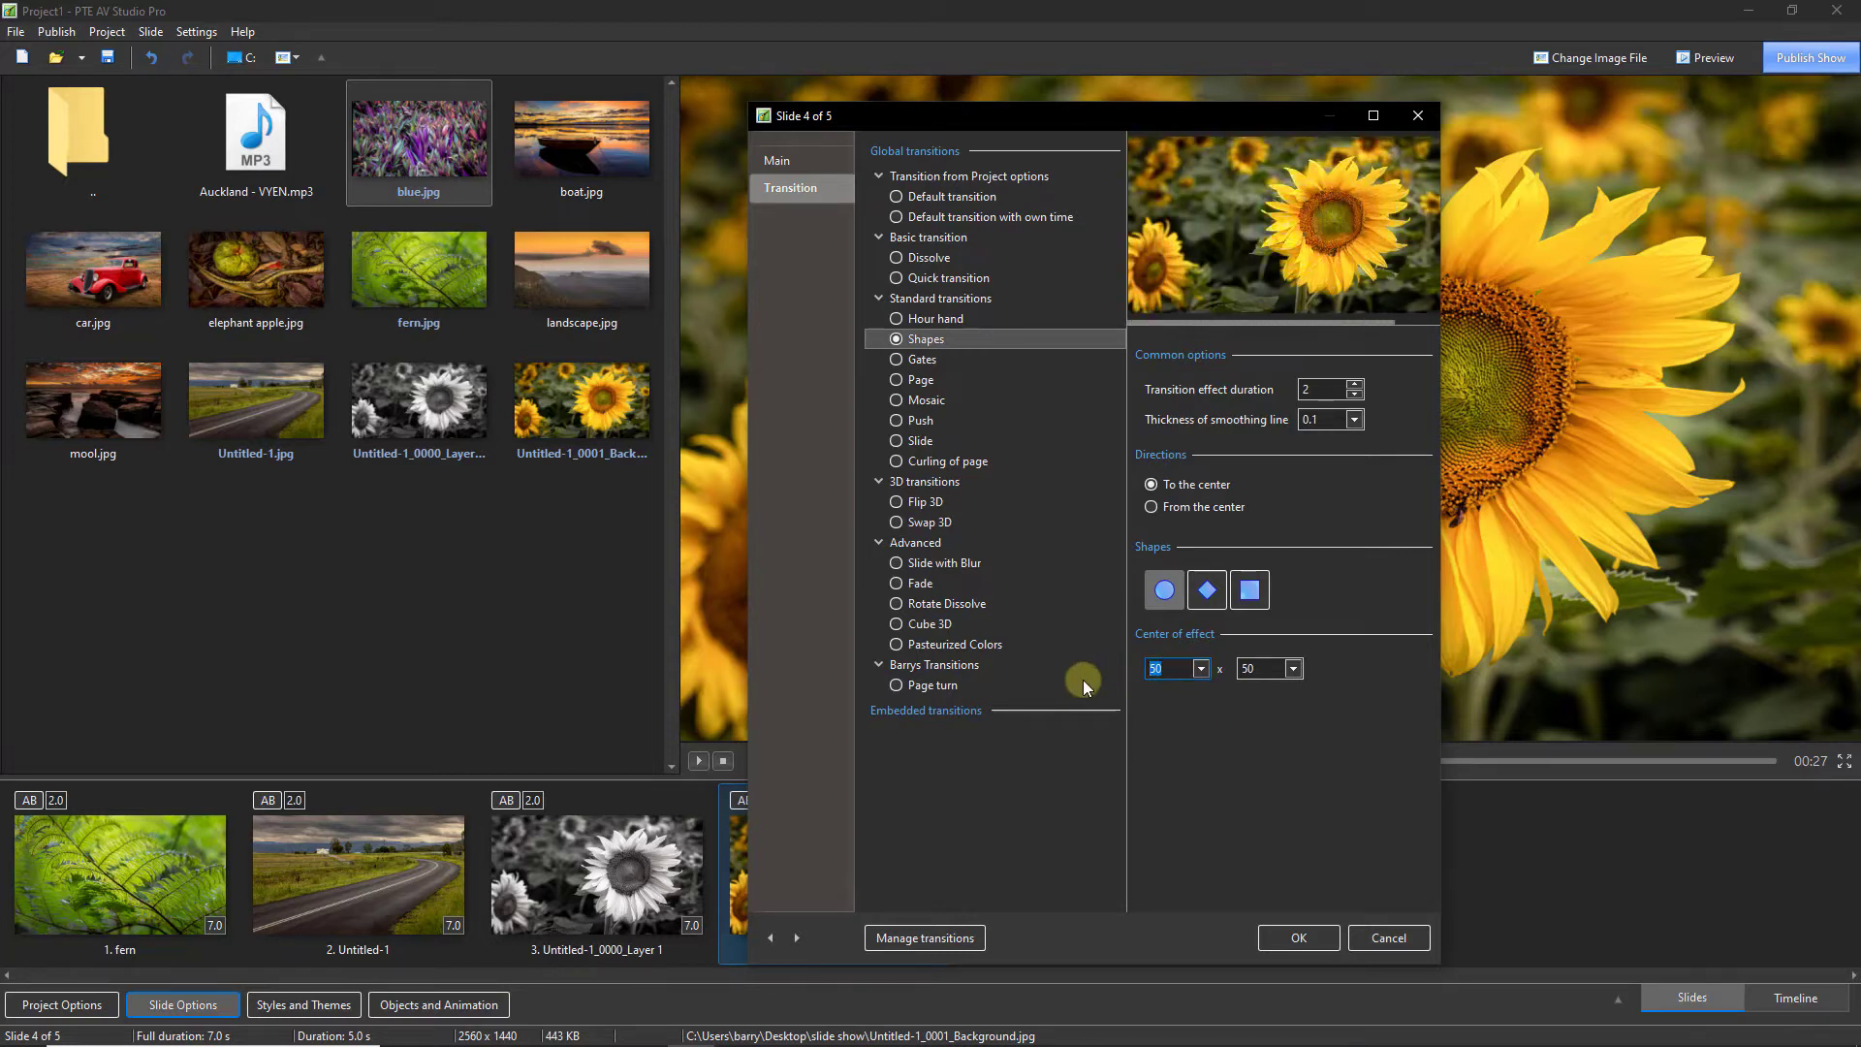
type("65")
left_click(1269, 668)
type("48")
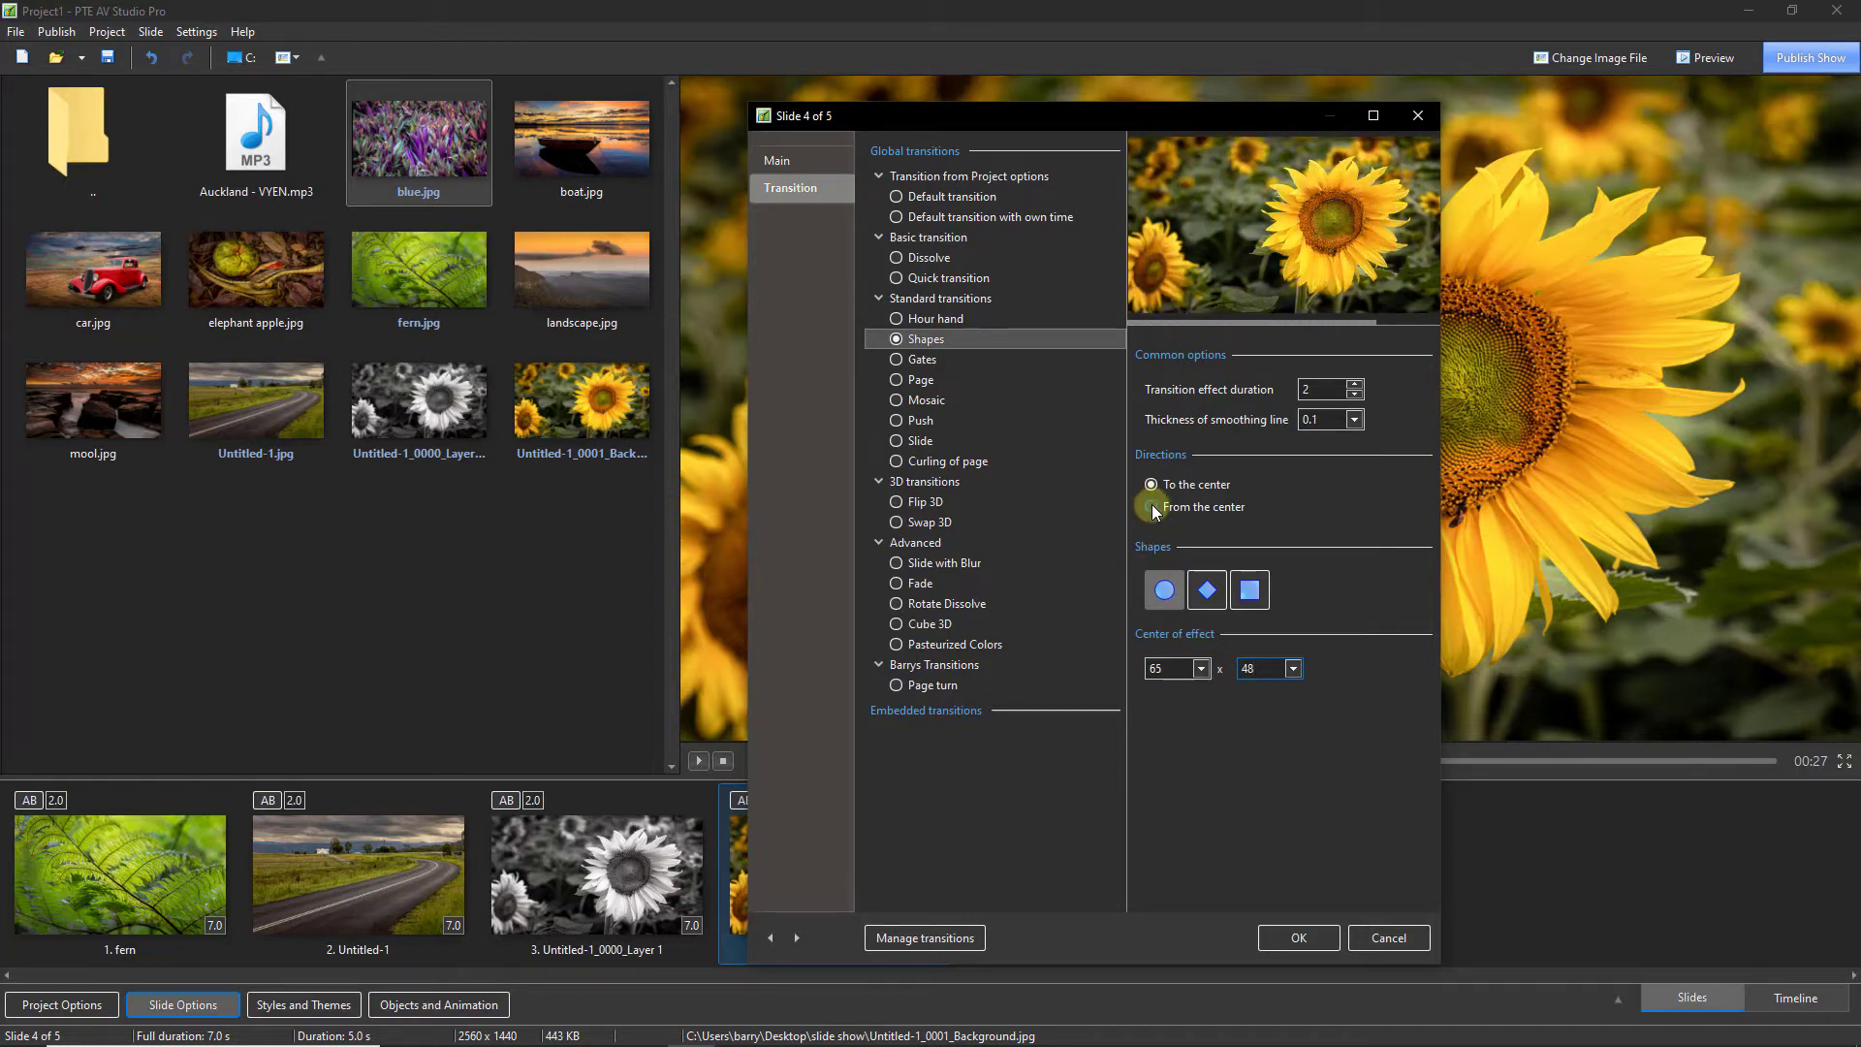
left_click(1150, 507)
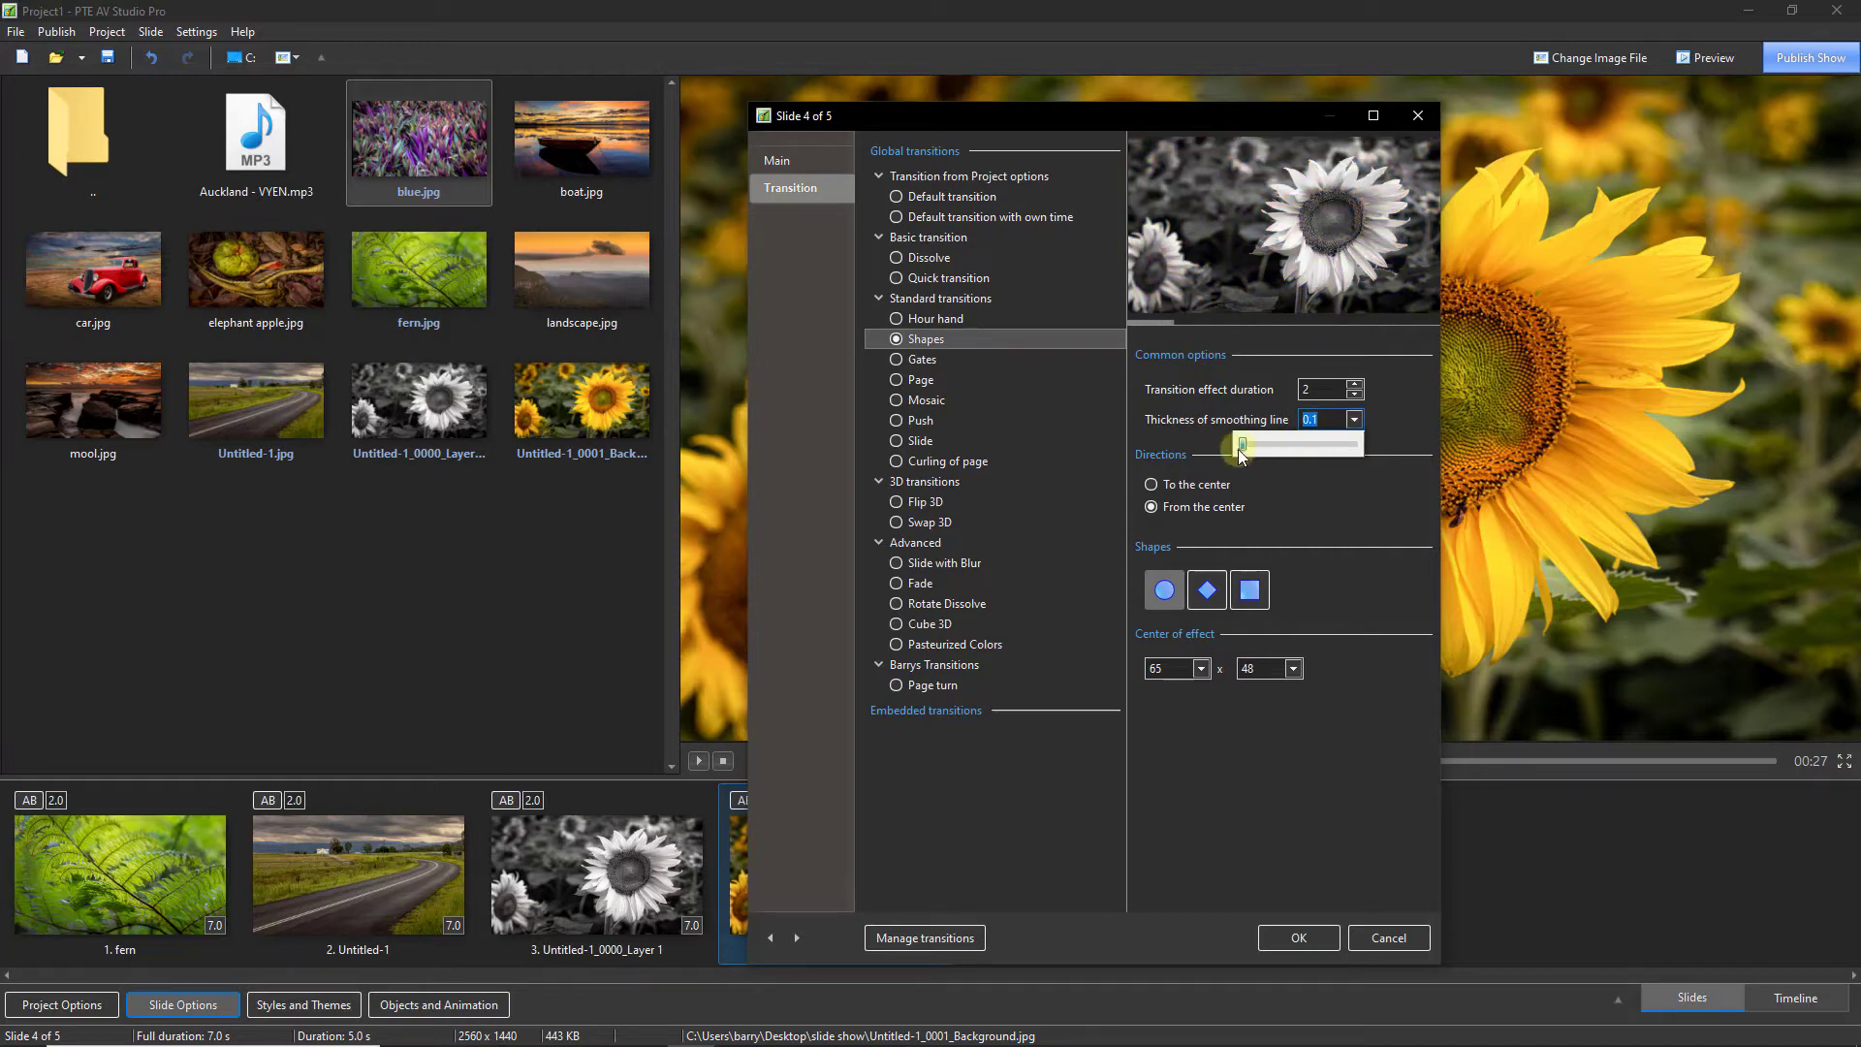
Raise the circle's smoothing line thickness to 111.3 and confirm the transition settings
left_click_drag(1242, 445, 1258, 445)
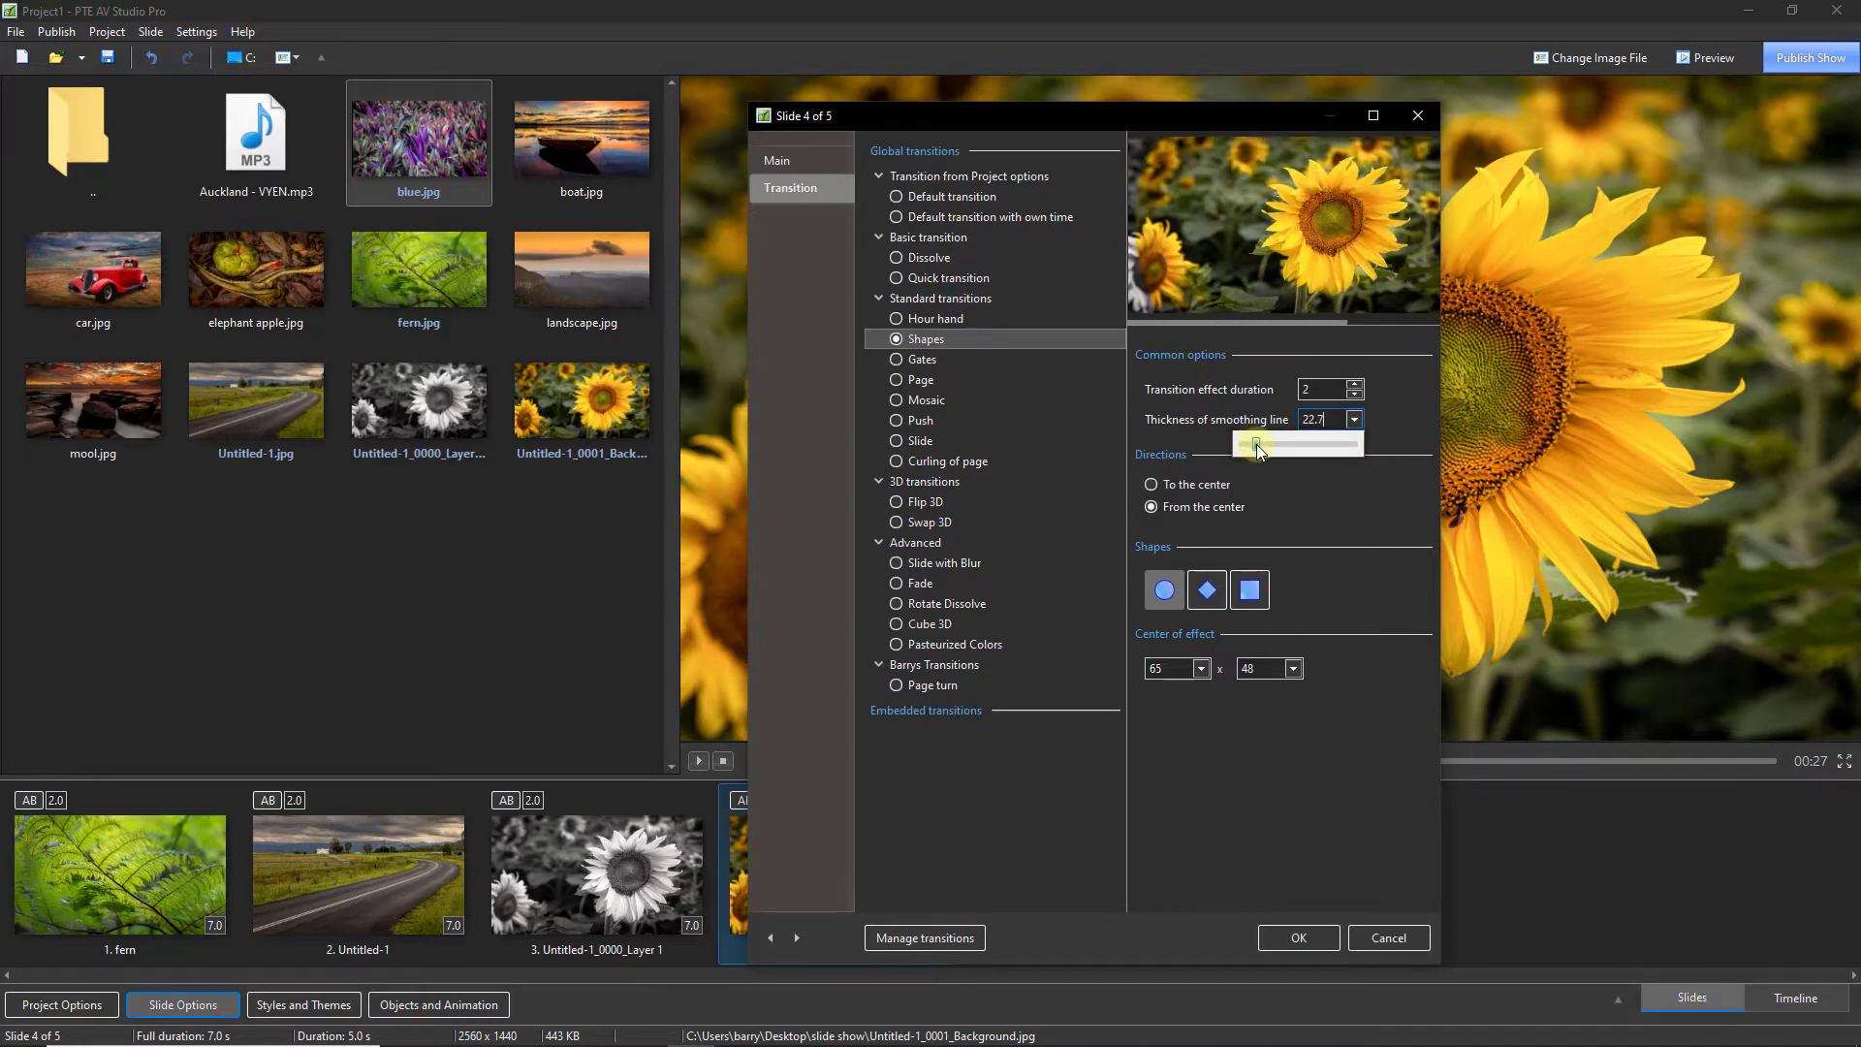
left_click_drag(1252, 443, 1263, 443)
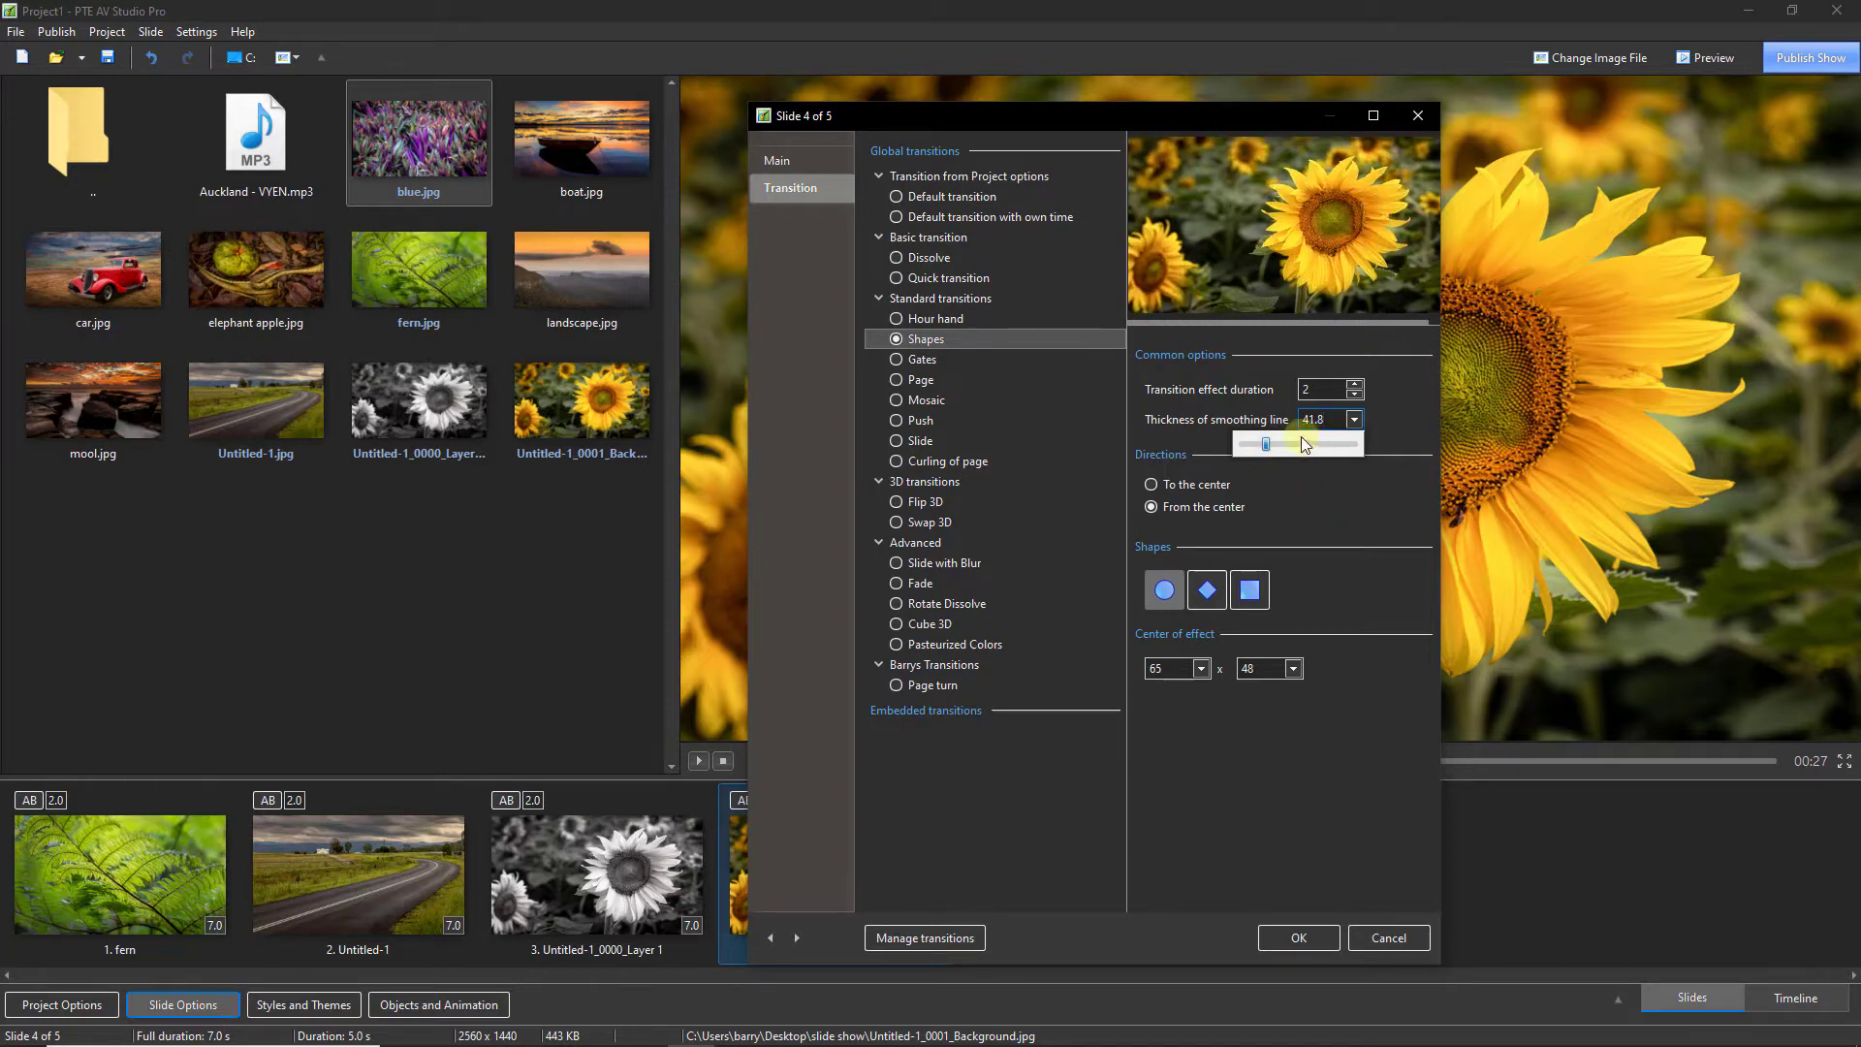
left_click_drag(1265, 443, 1299, 443)
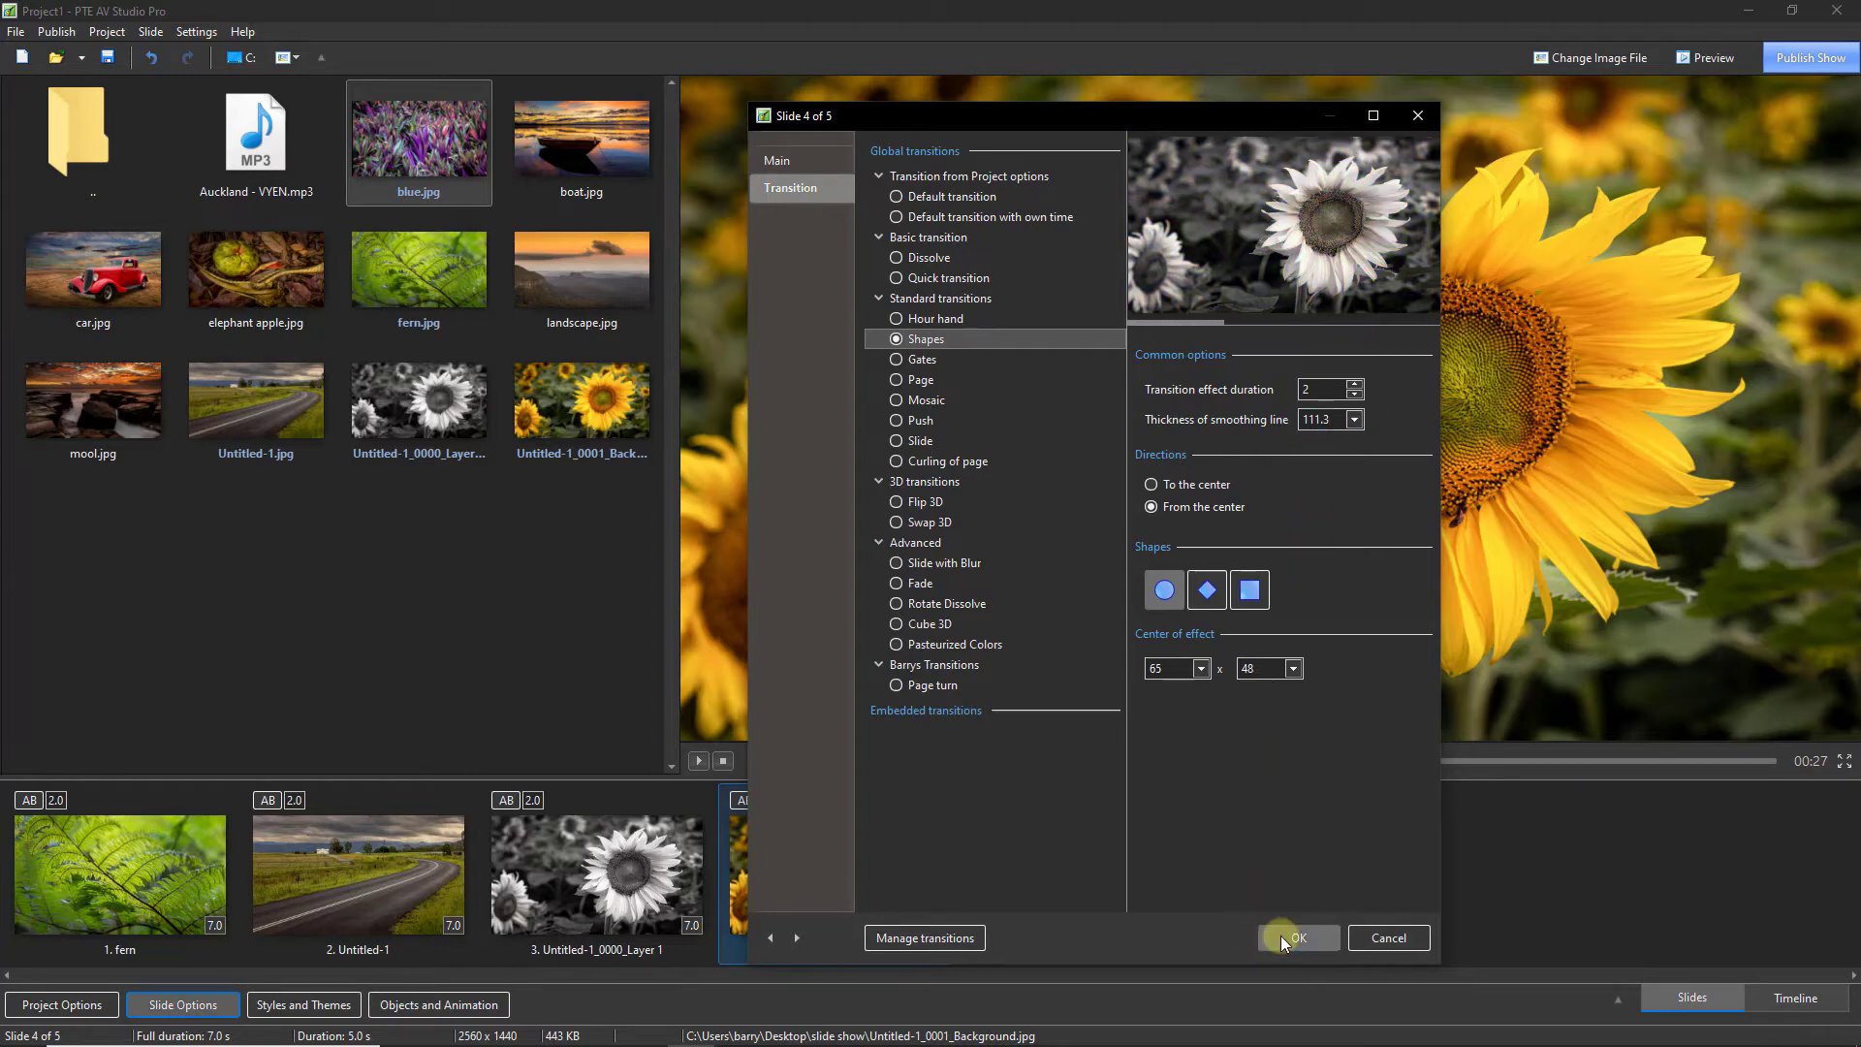
left_click(1296, 937)
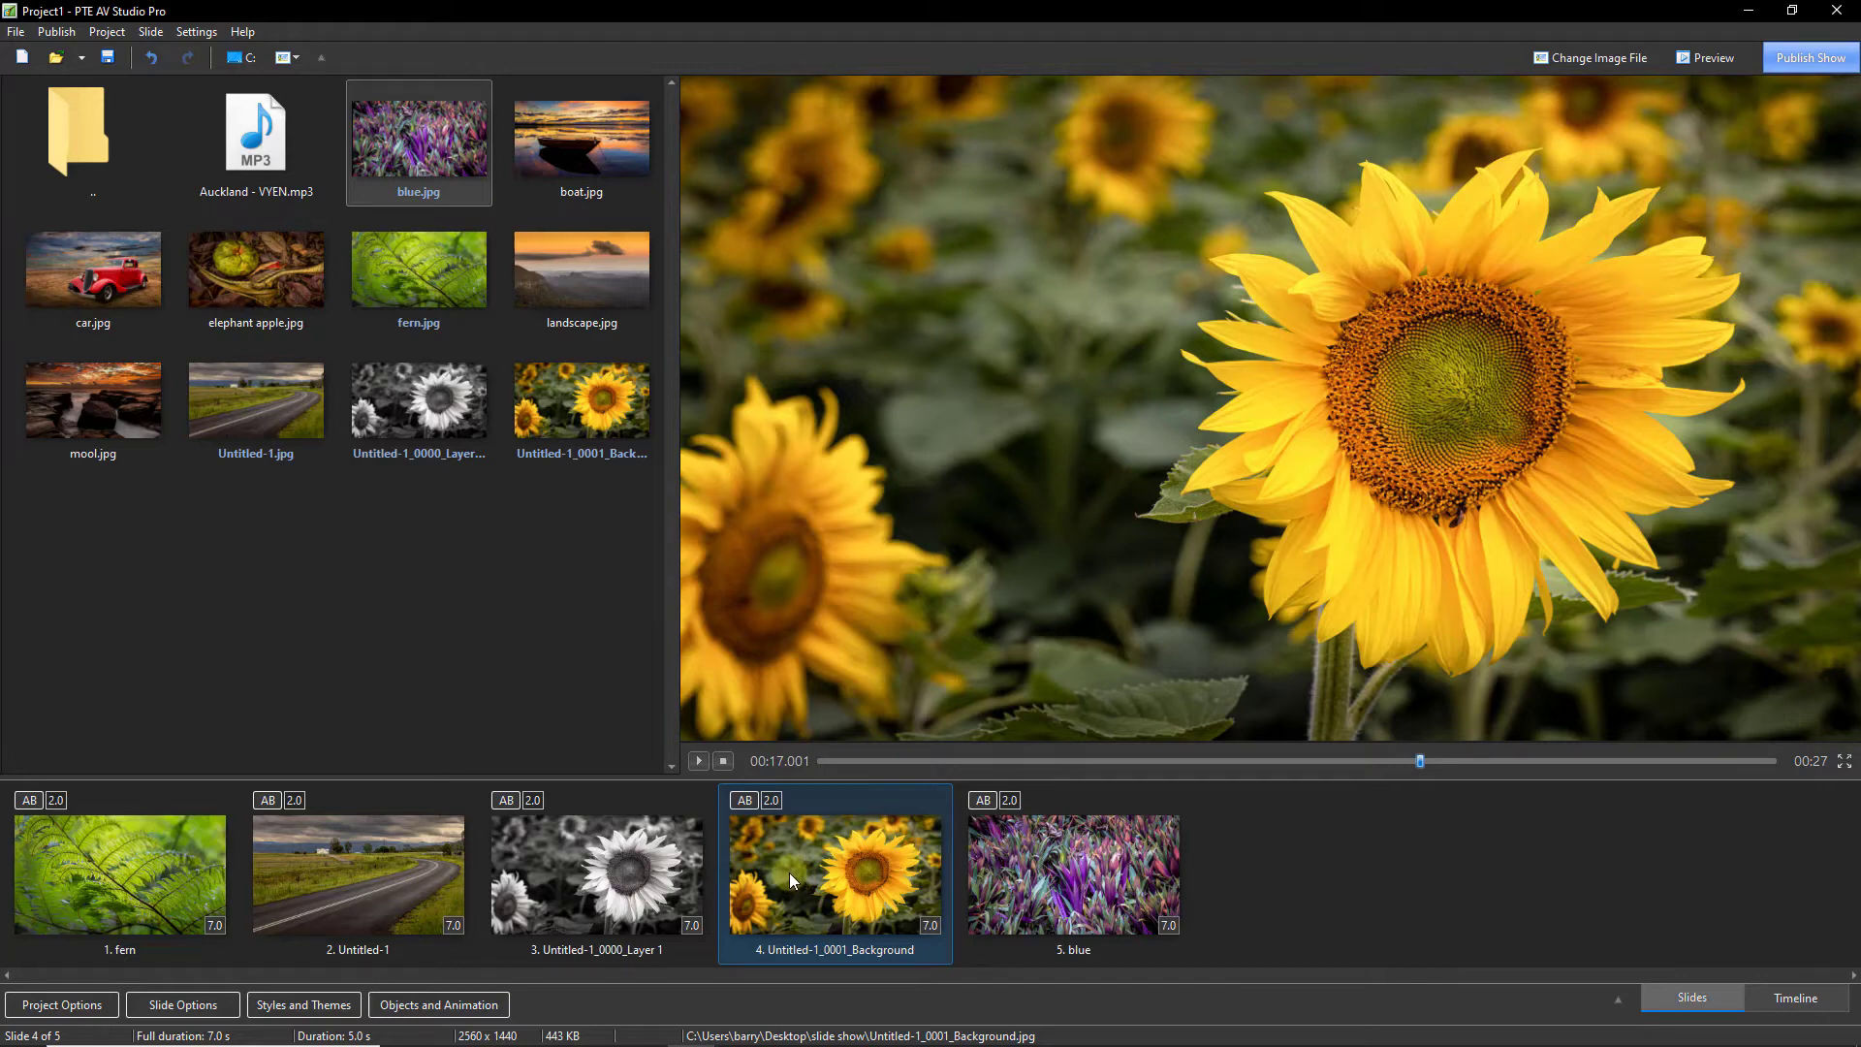
mouse_move(792, 874)
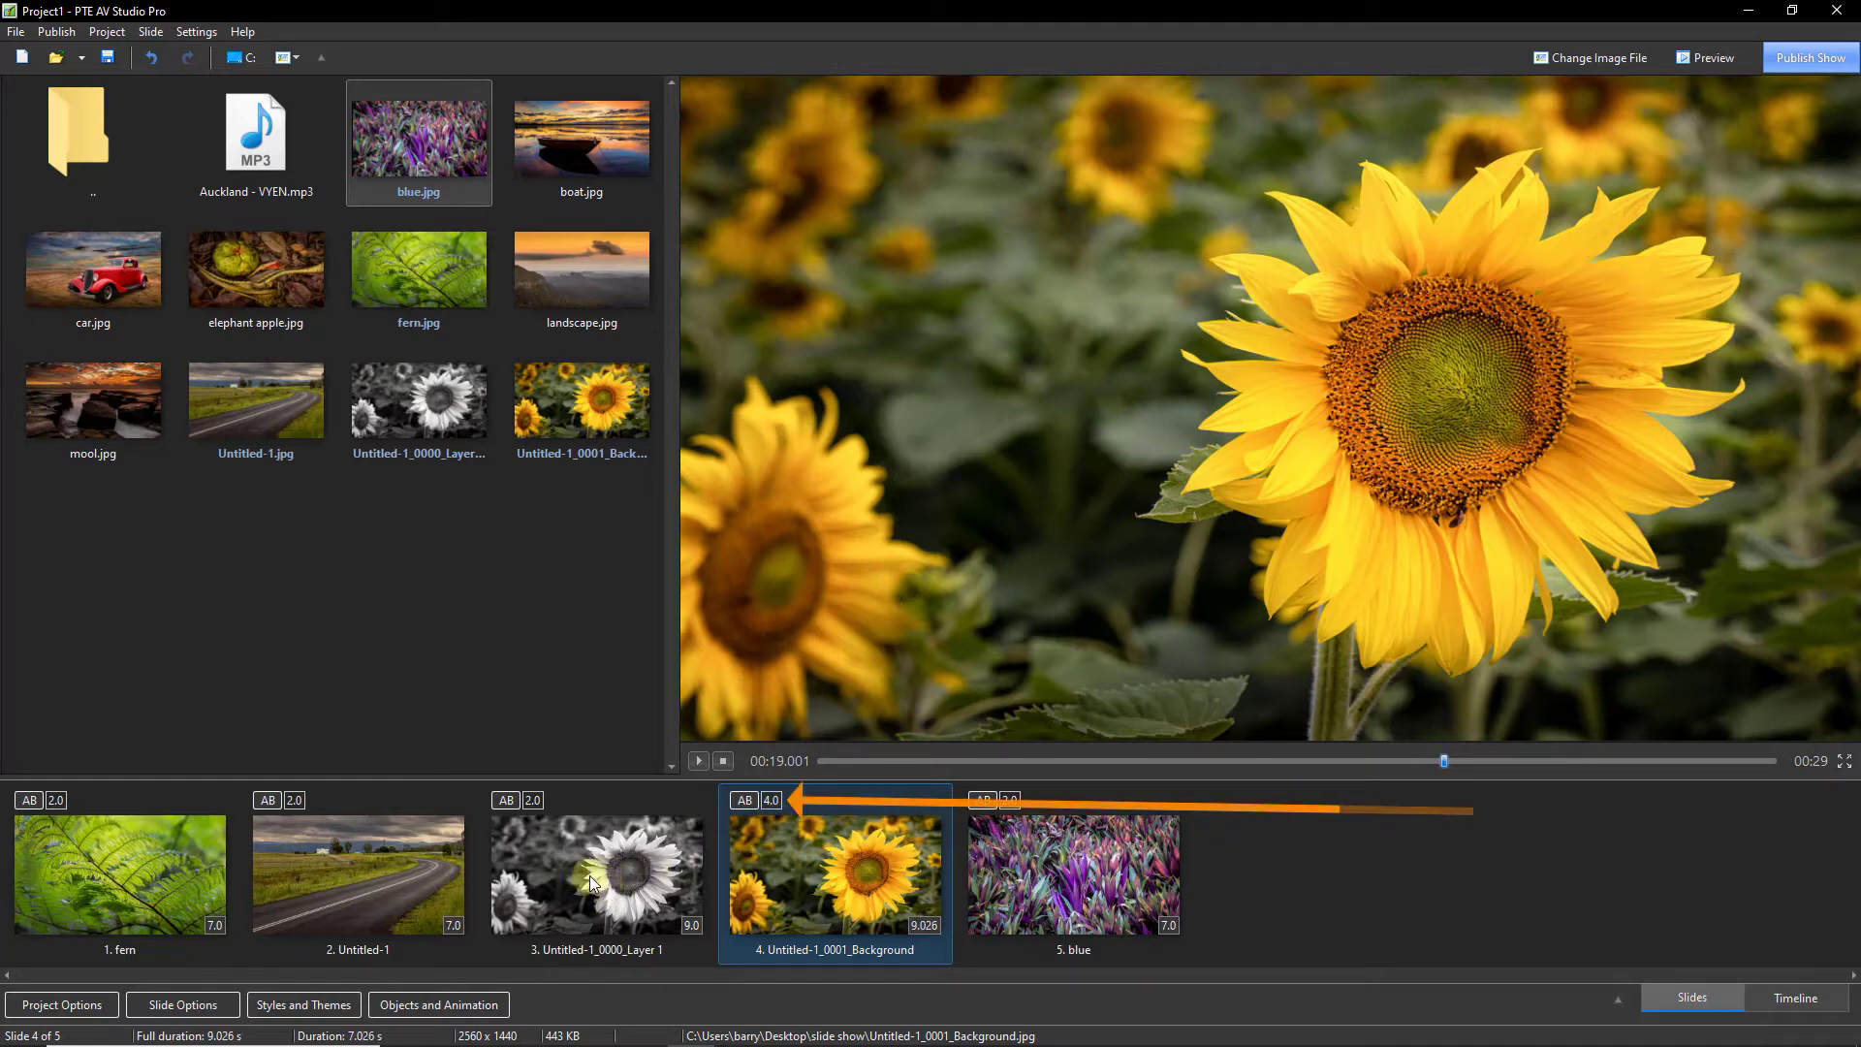
Preview the show starting from the mono sunflower slide 3
left_click(596, 874)
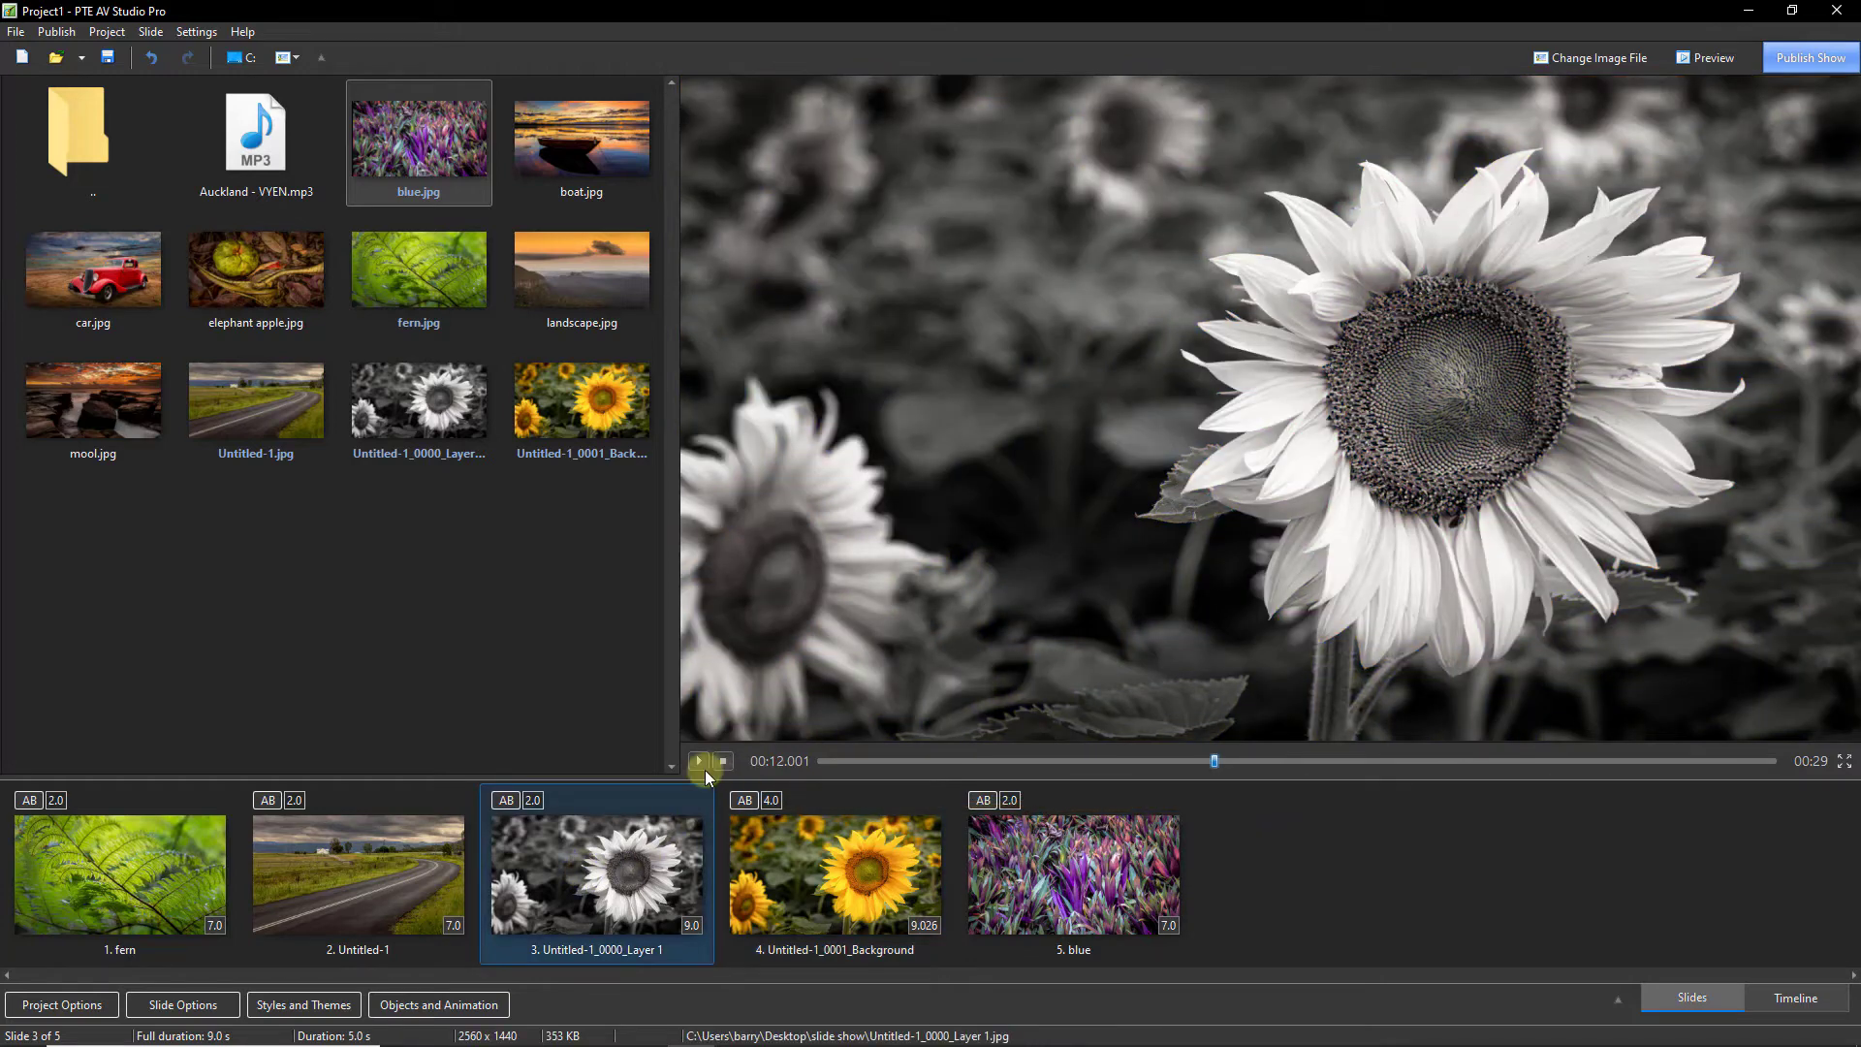
left_click(697, 761)
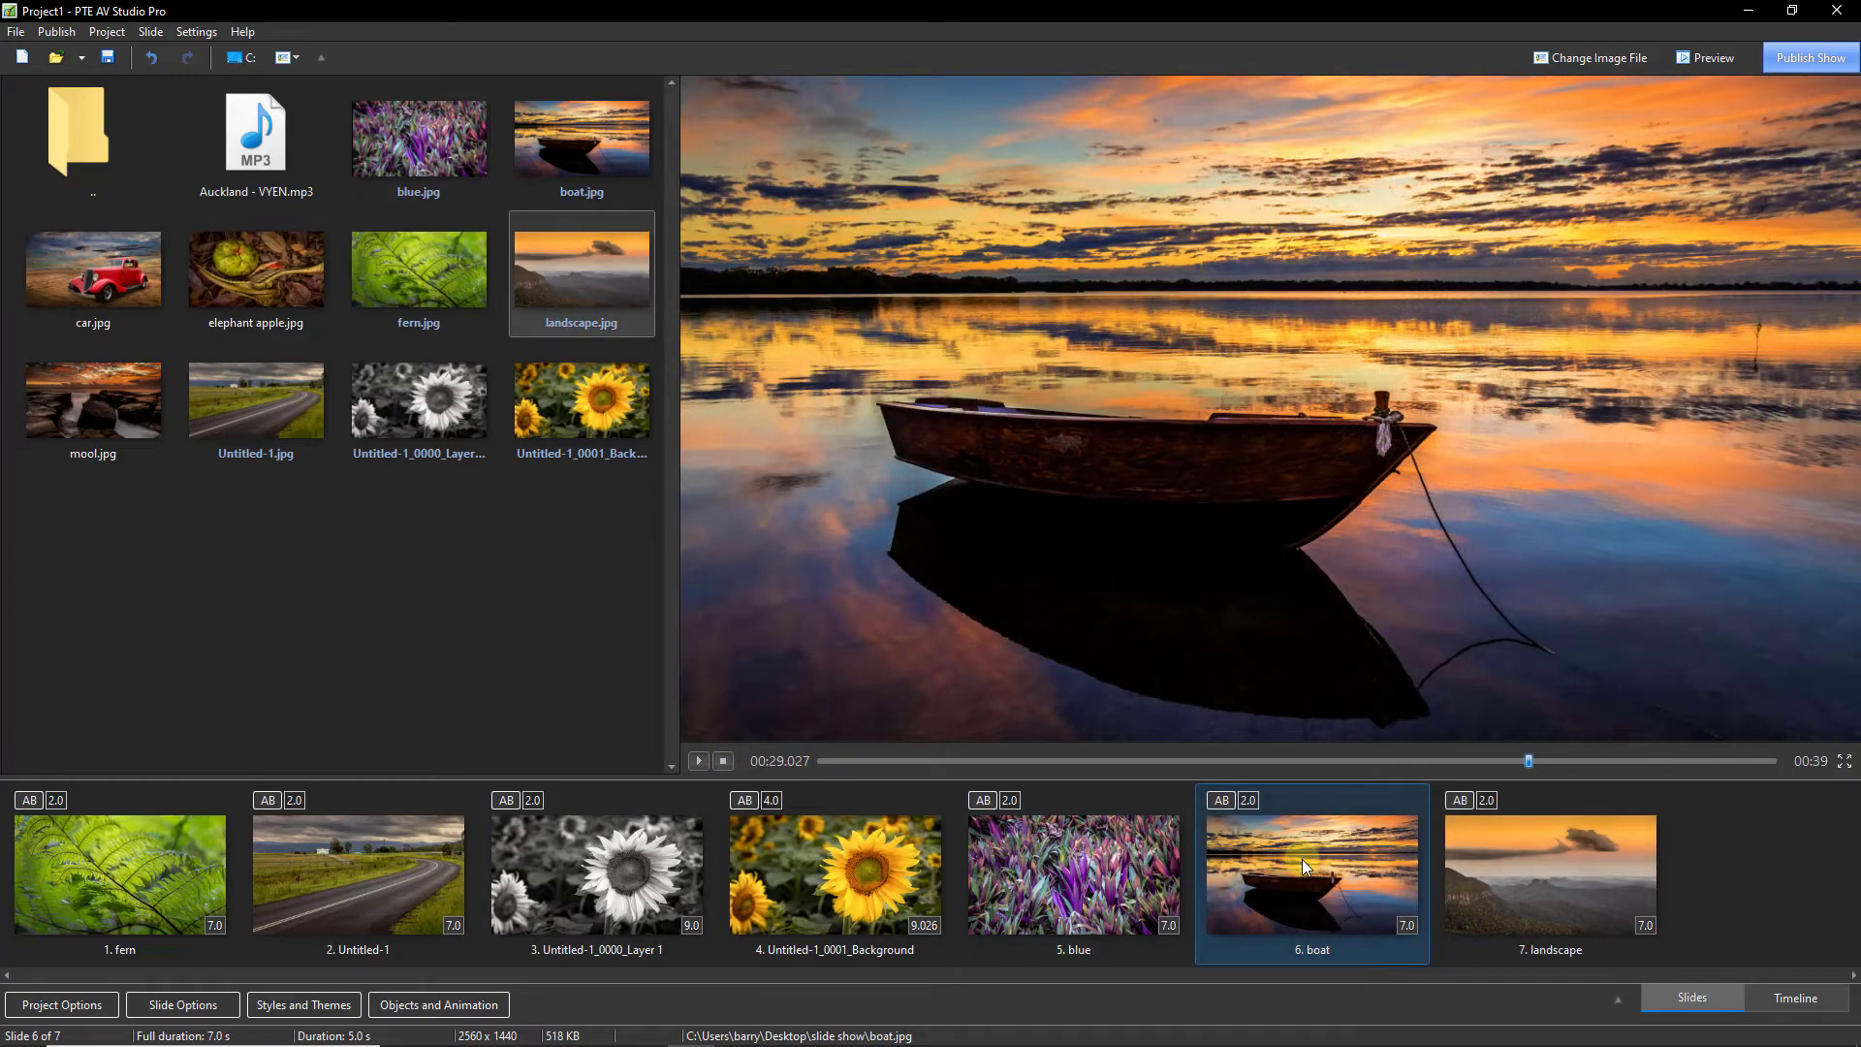
Select landscape slide 7 and open its Slide Options
left_click(1549, 874)
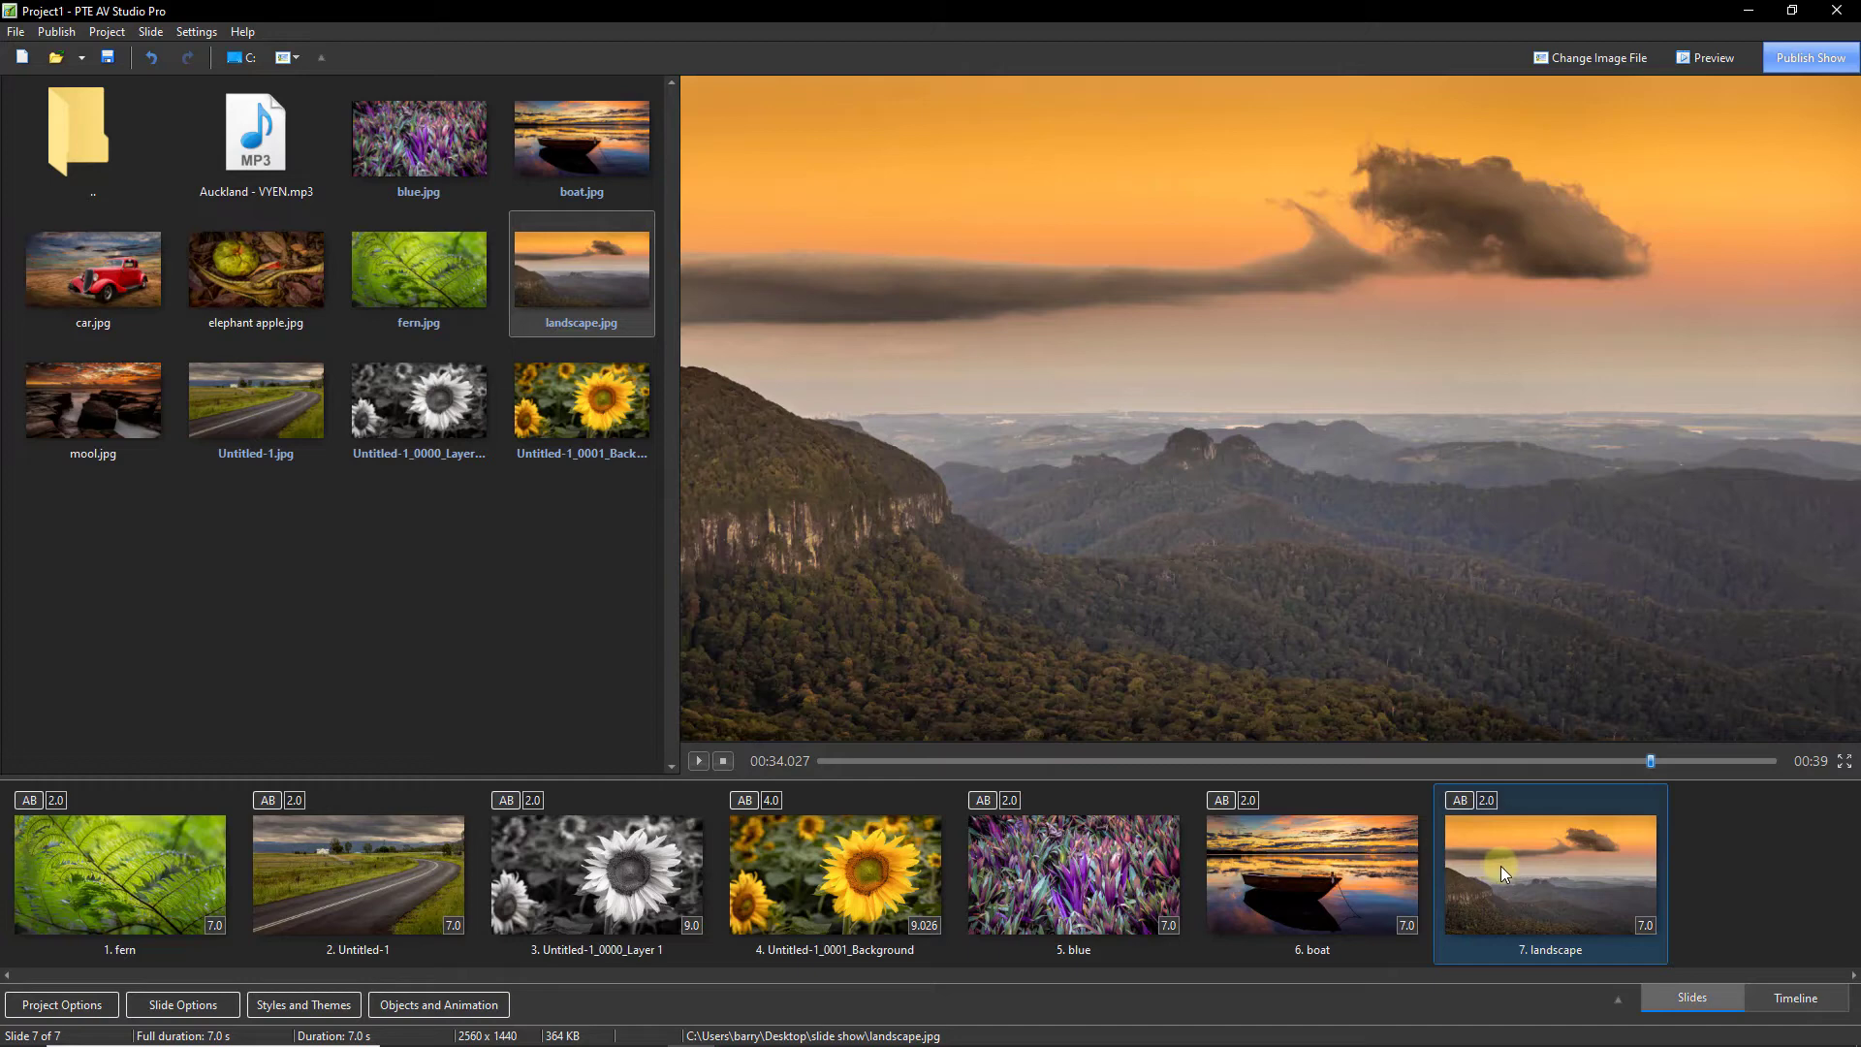
left_click(1311, 876)
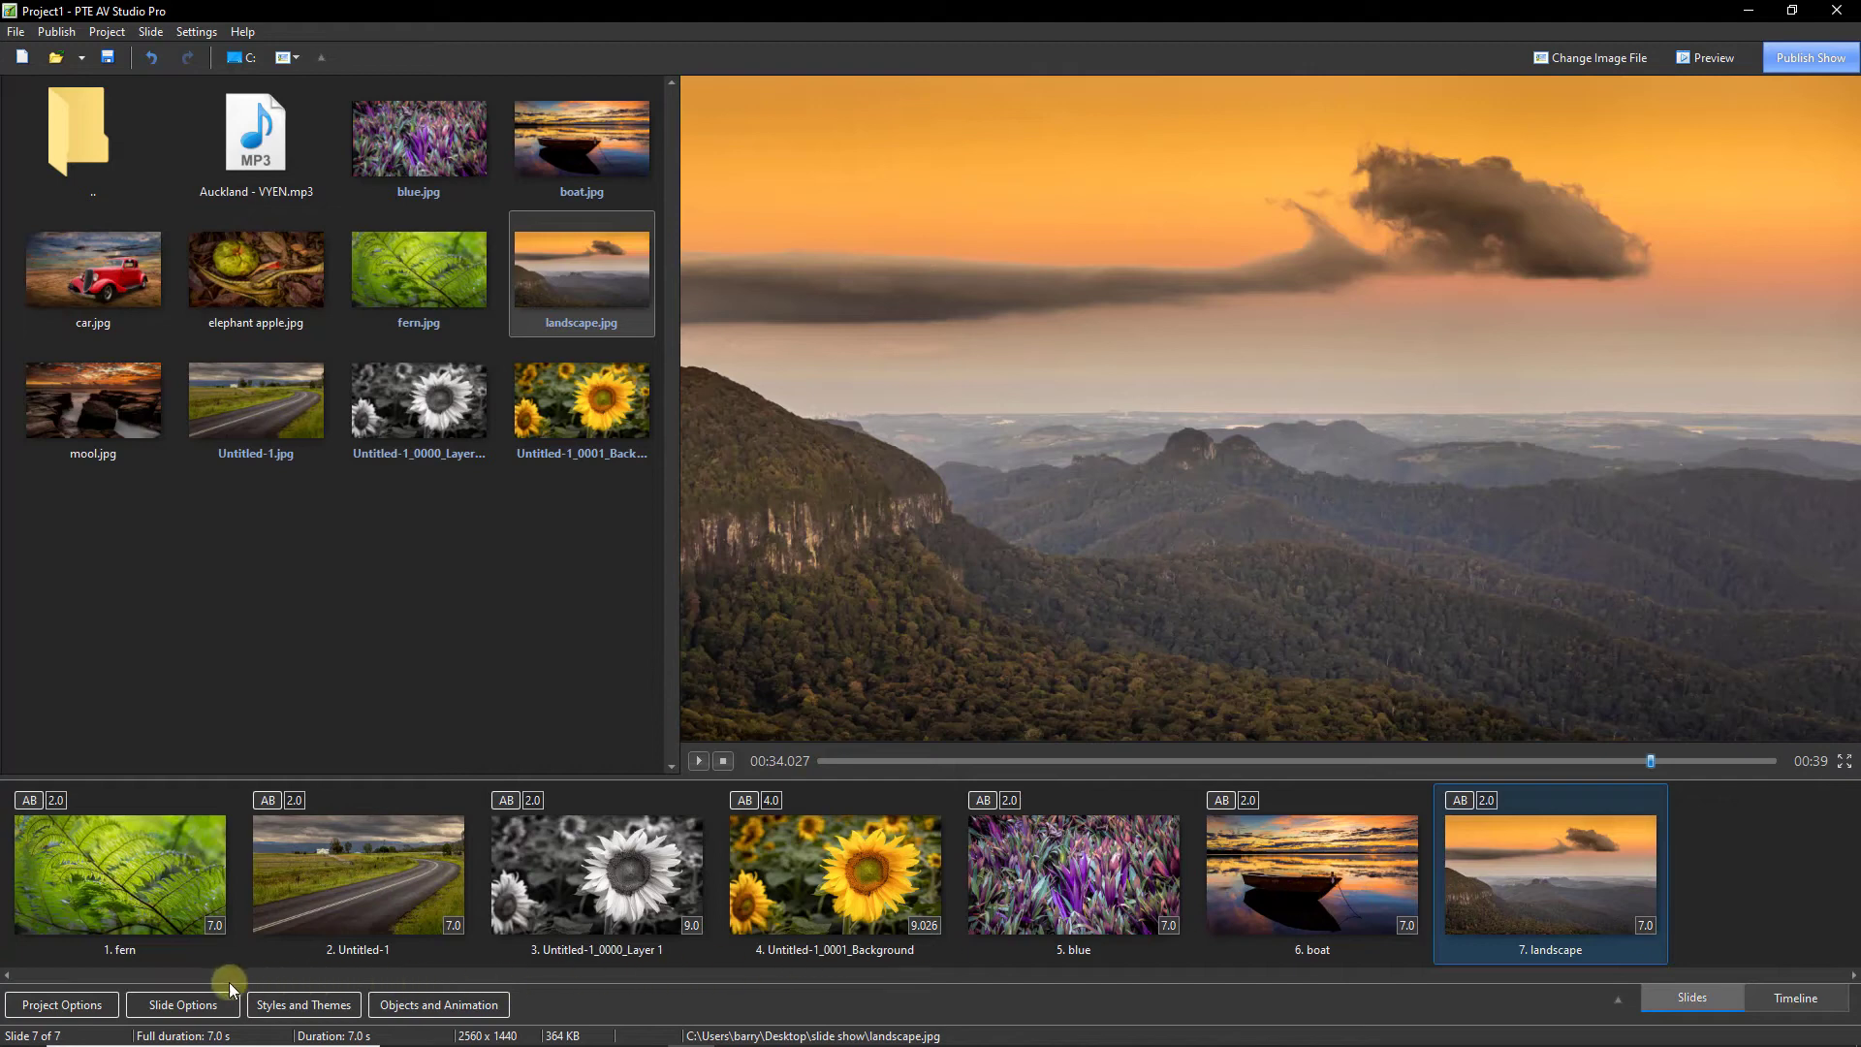
left_click(182, 1004)
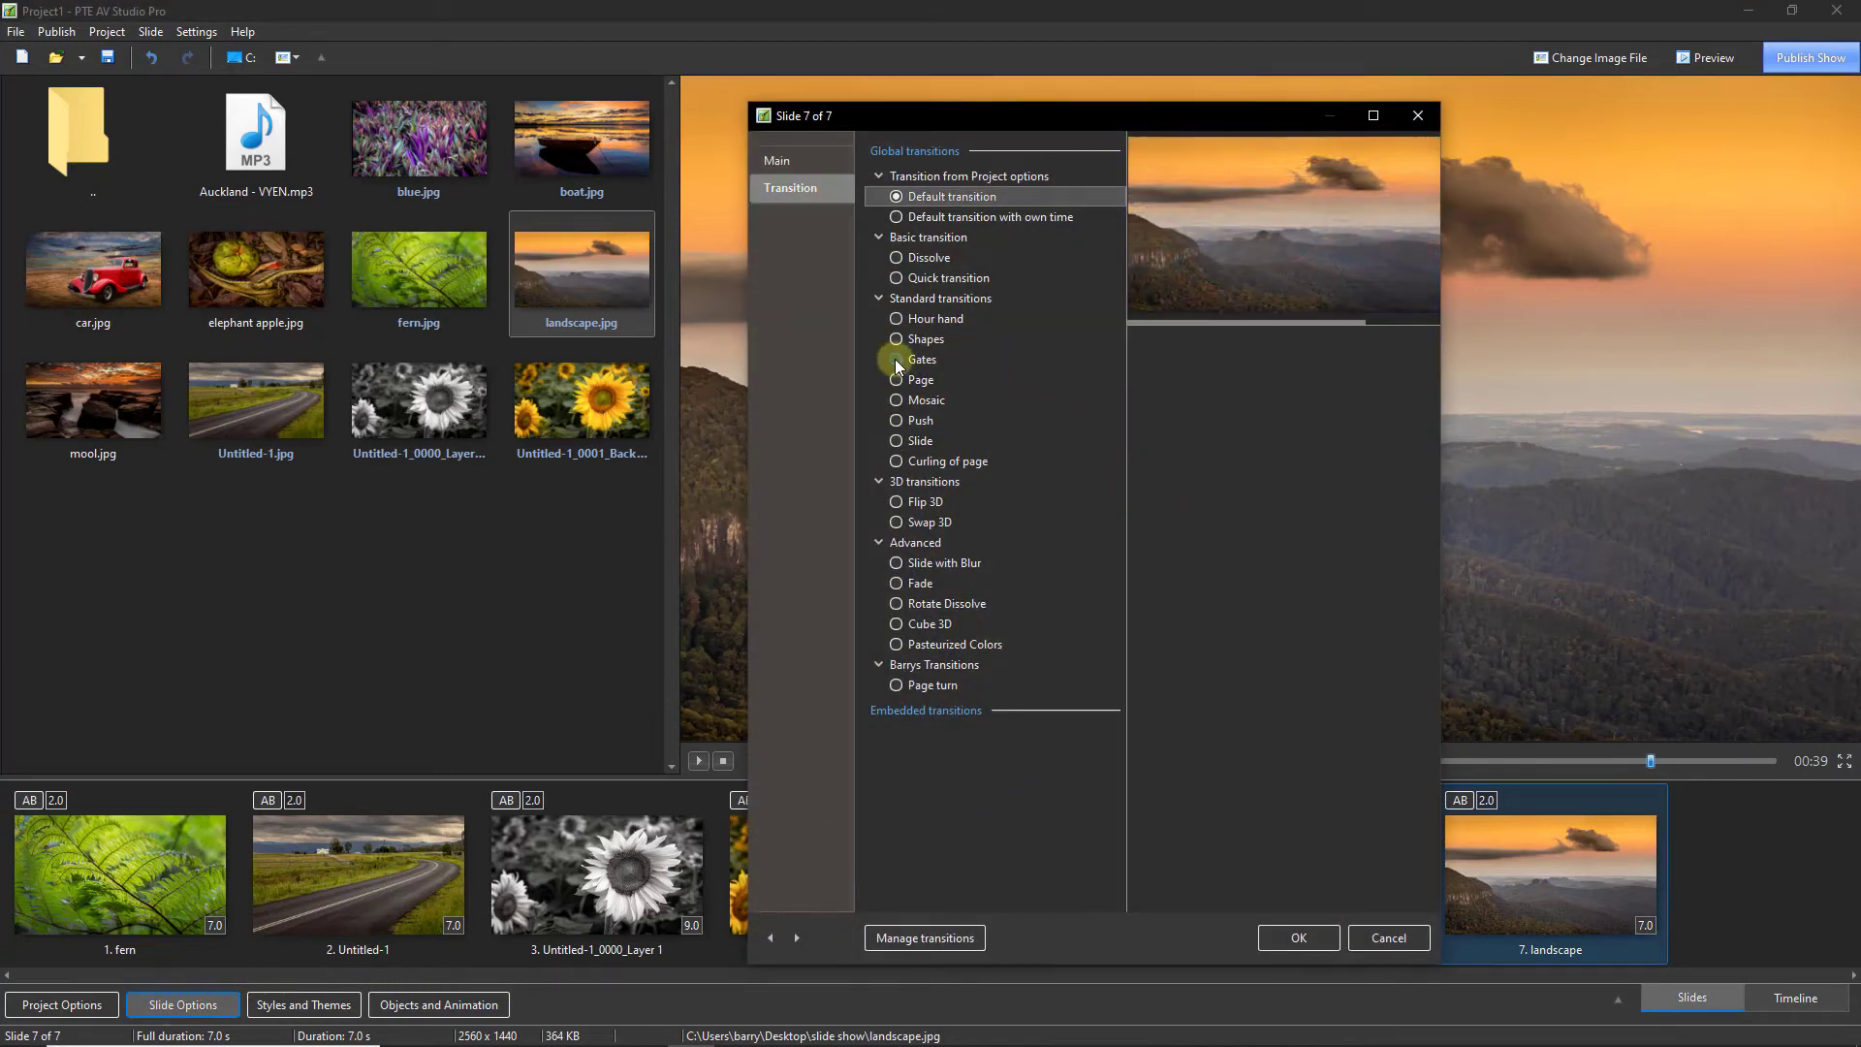
Choose the Gates transition and try its horizontal and vertical direction options
left_click(898, 358)
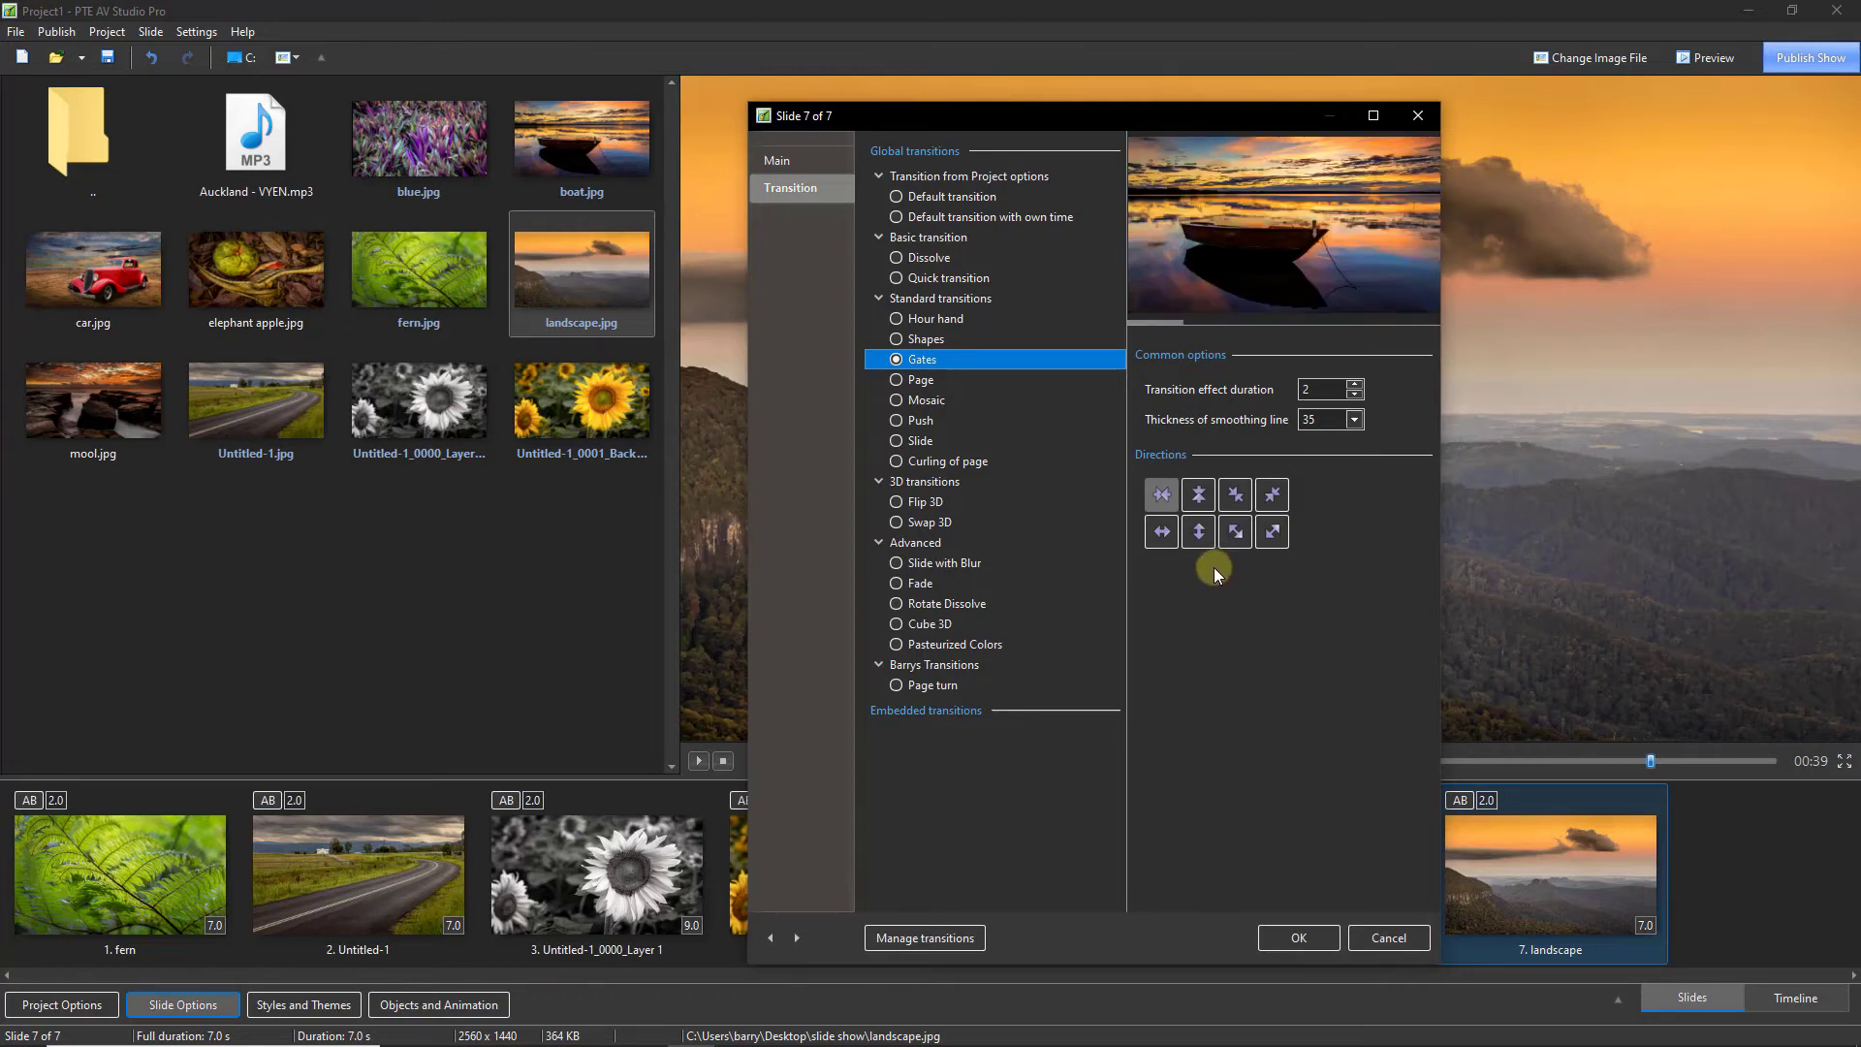
left_click(1159, 494)
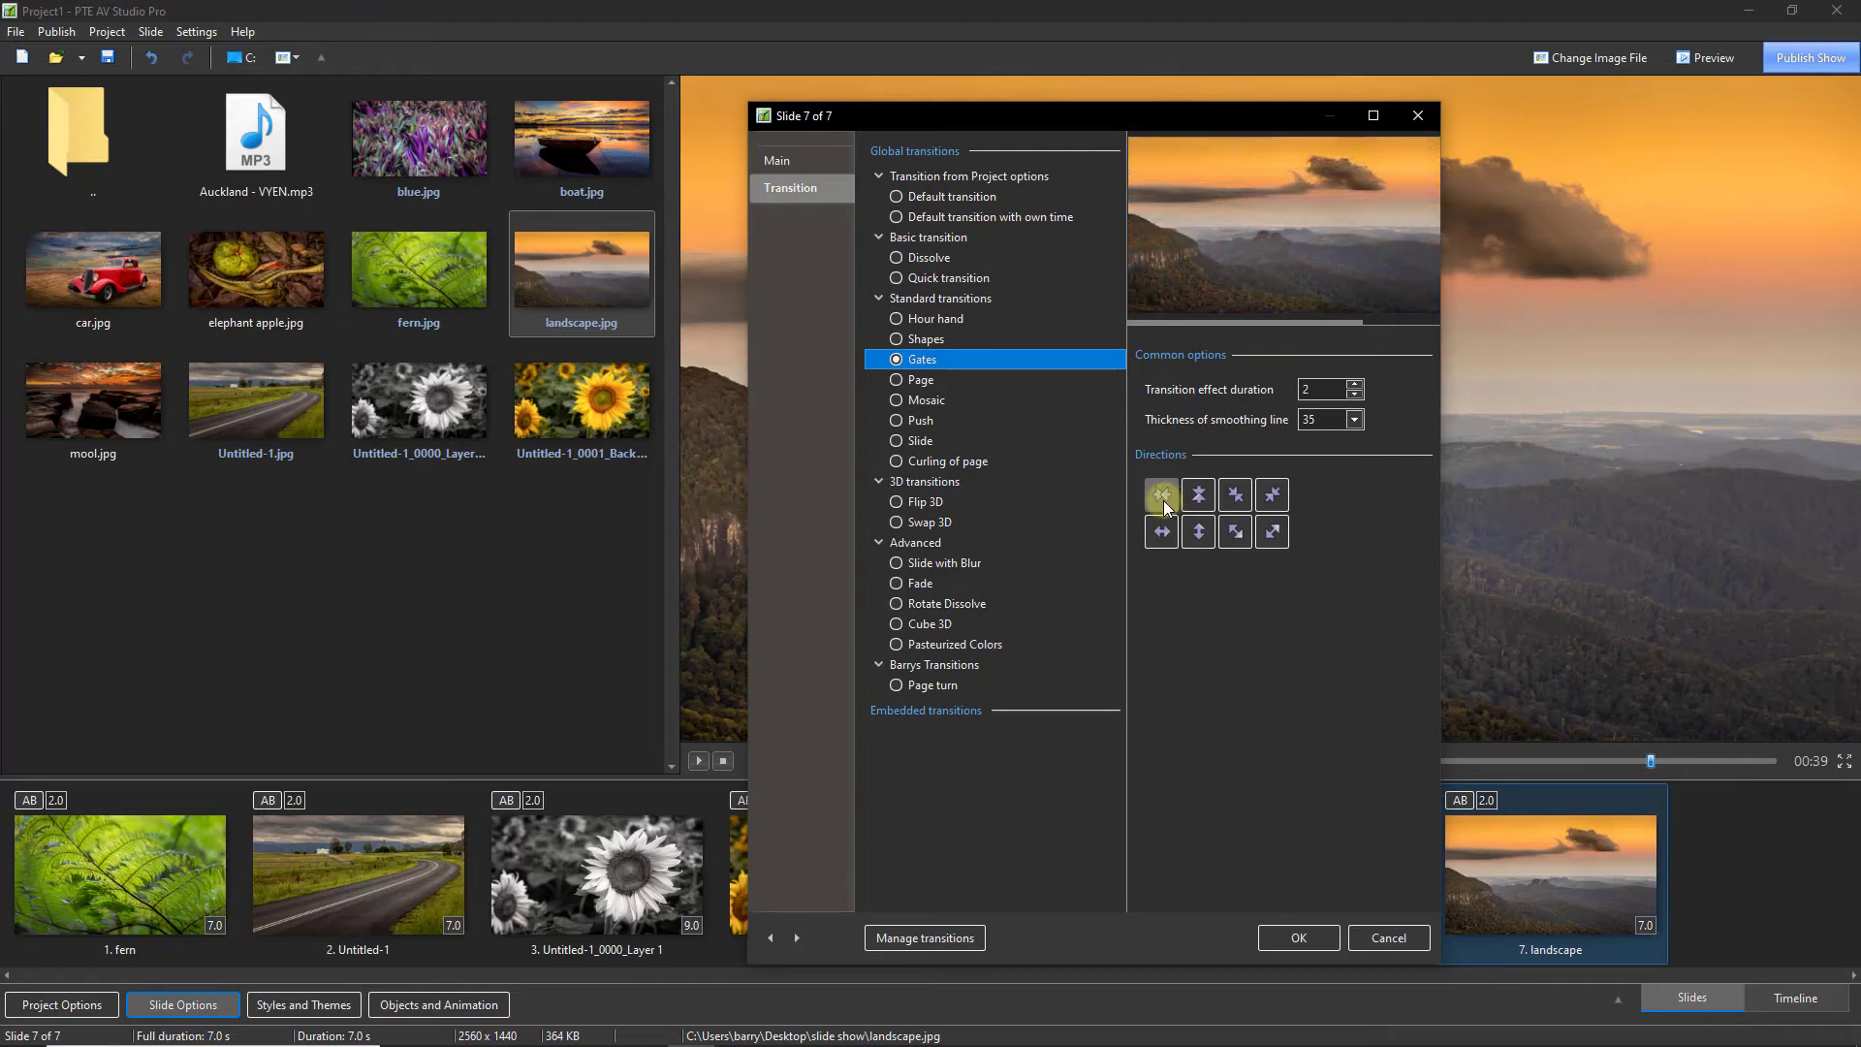
left_click(1161, 496)
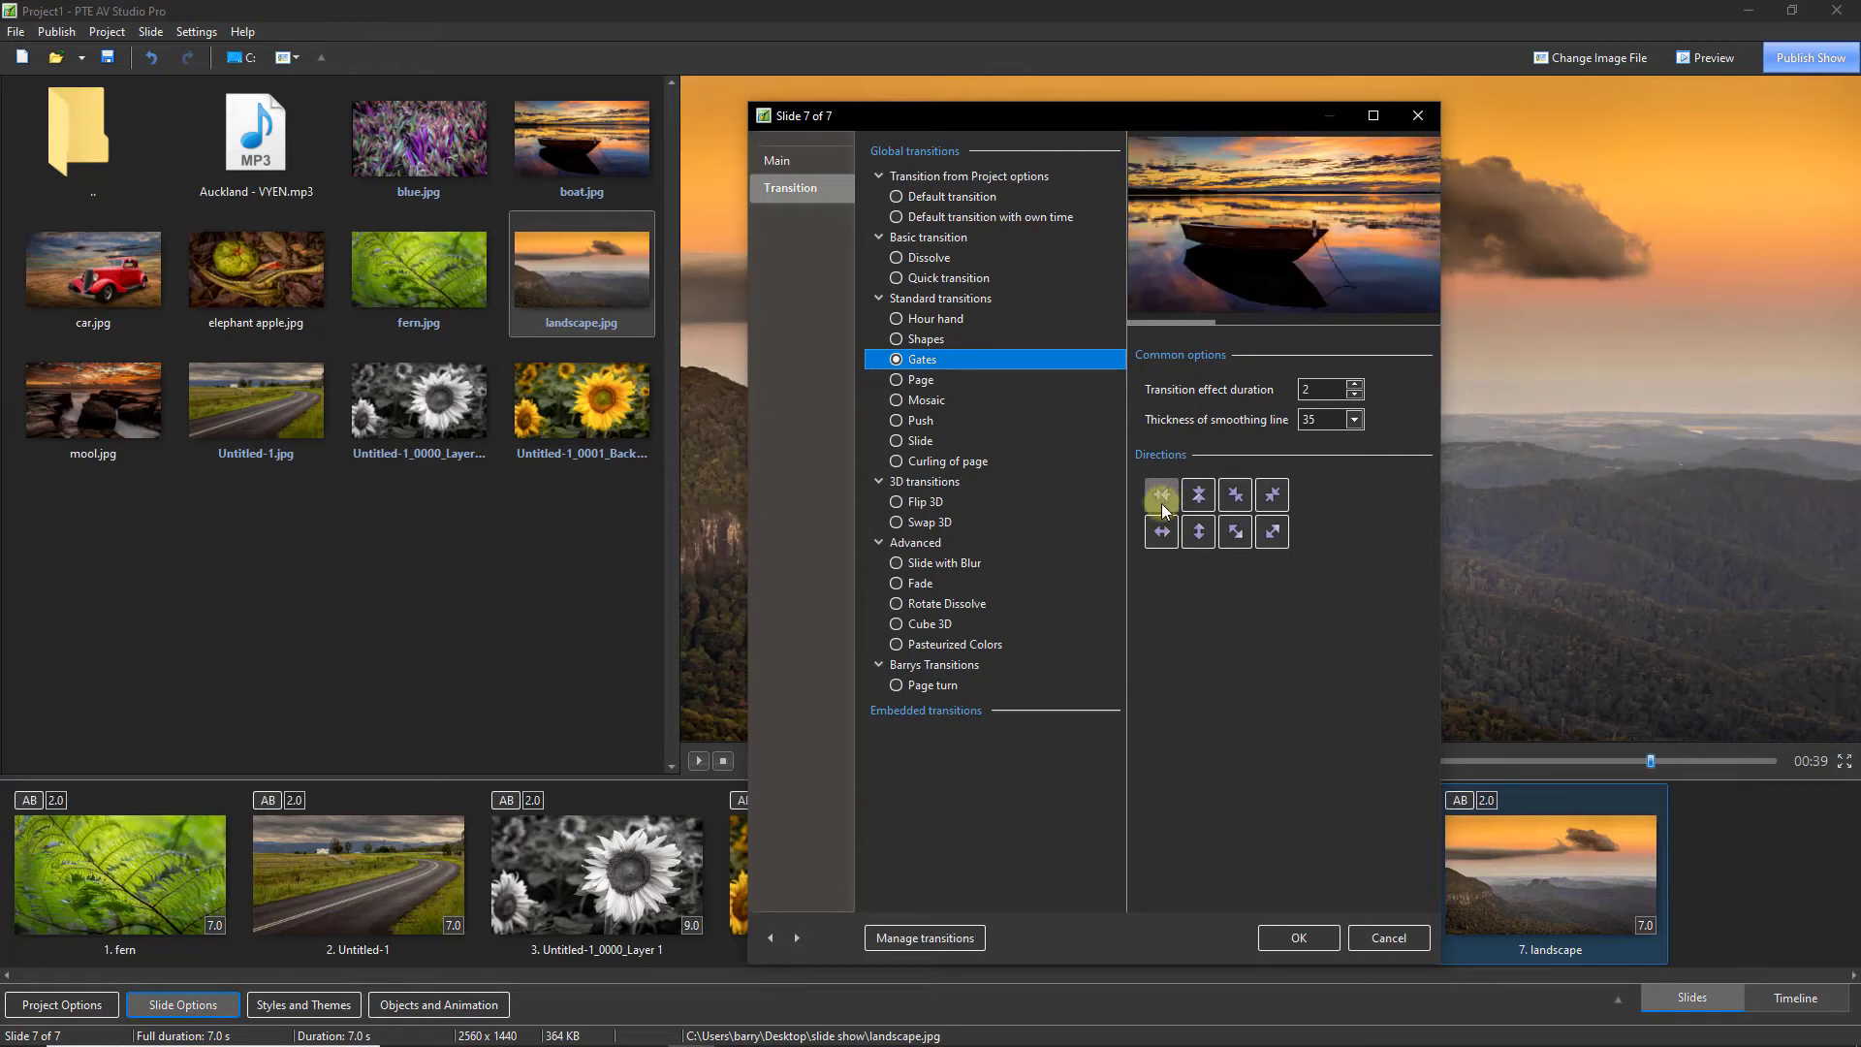
left_click(1198, 493)
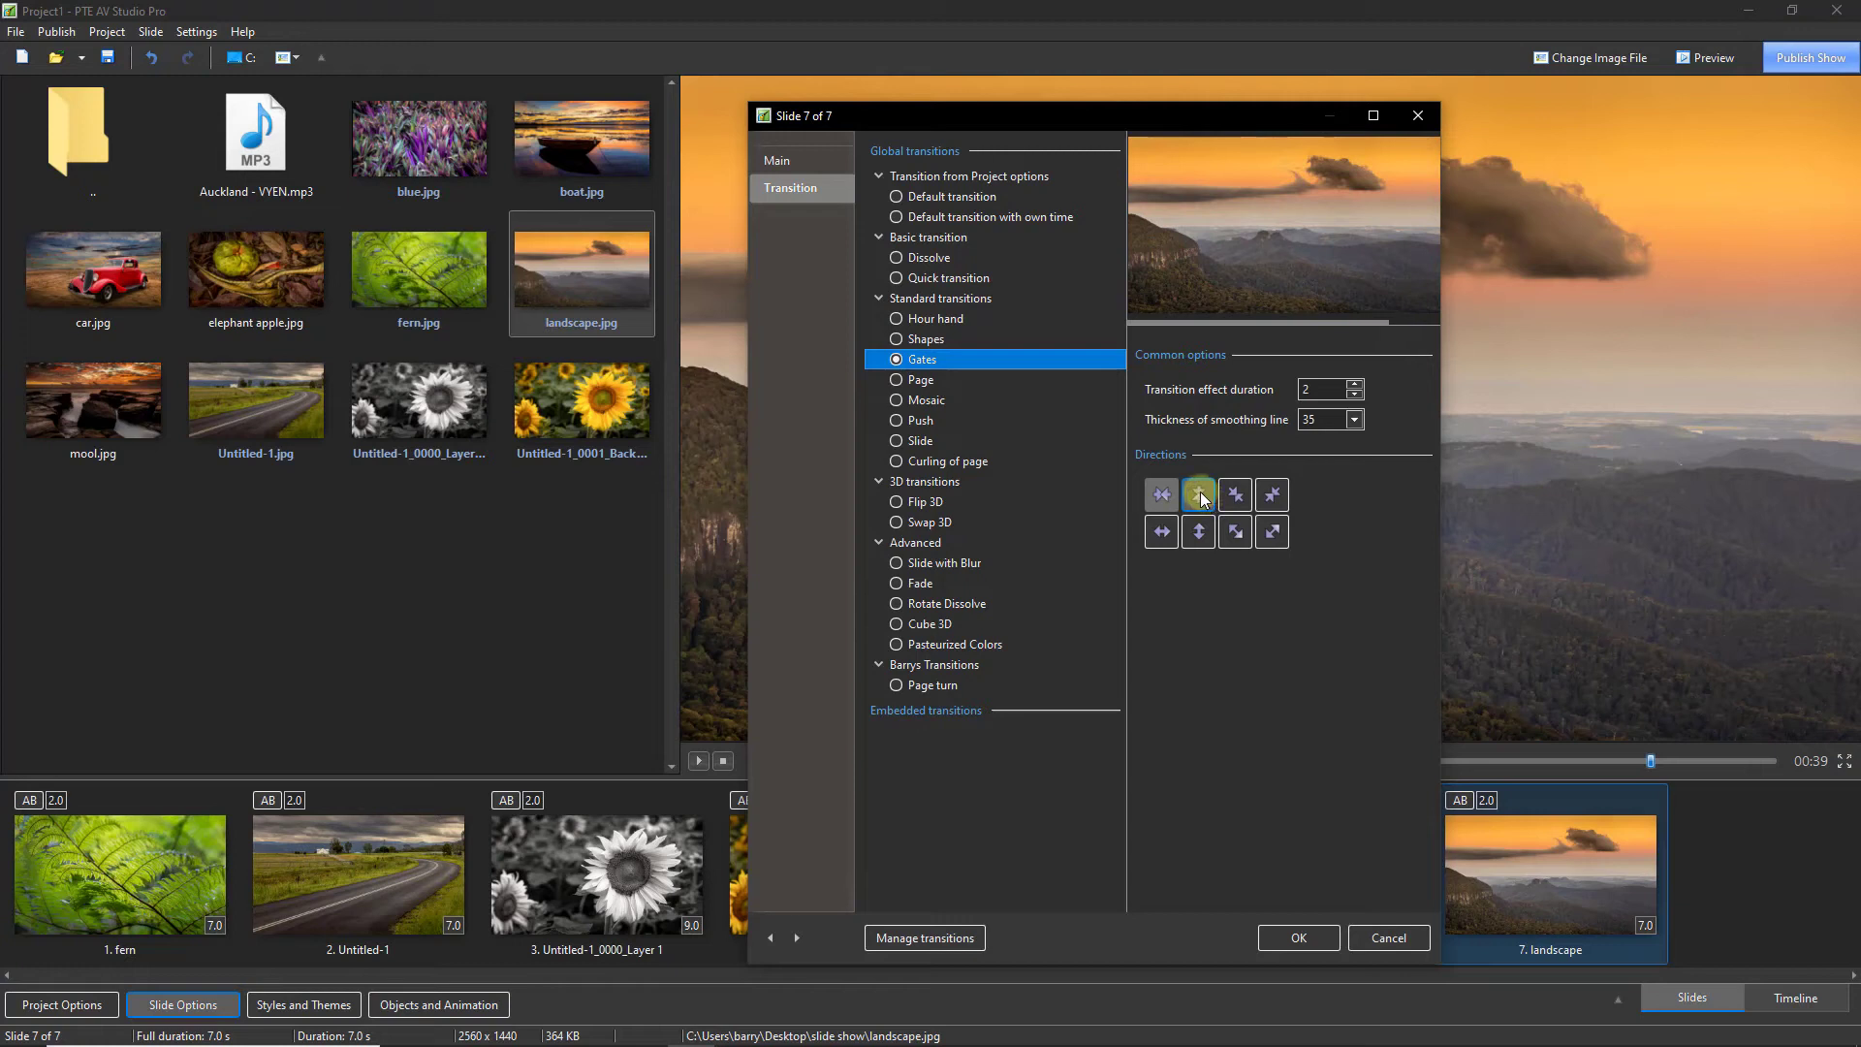
left_click(1198, 495)
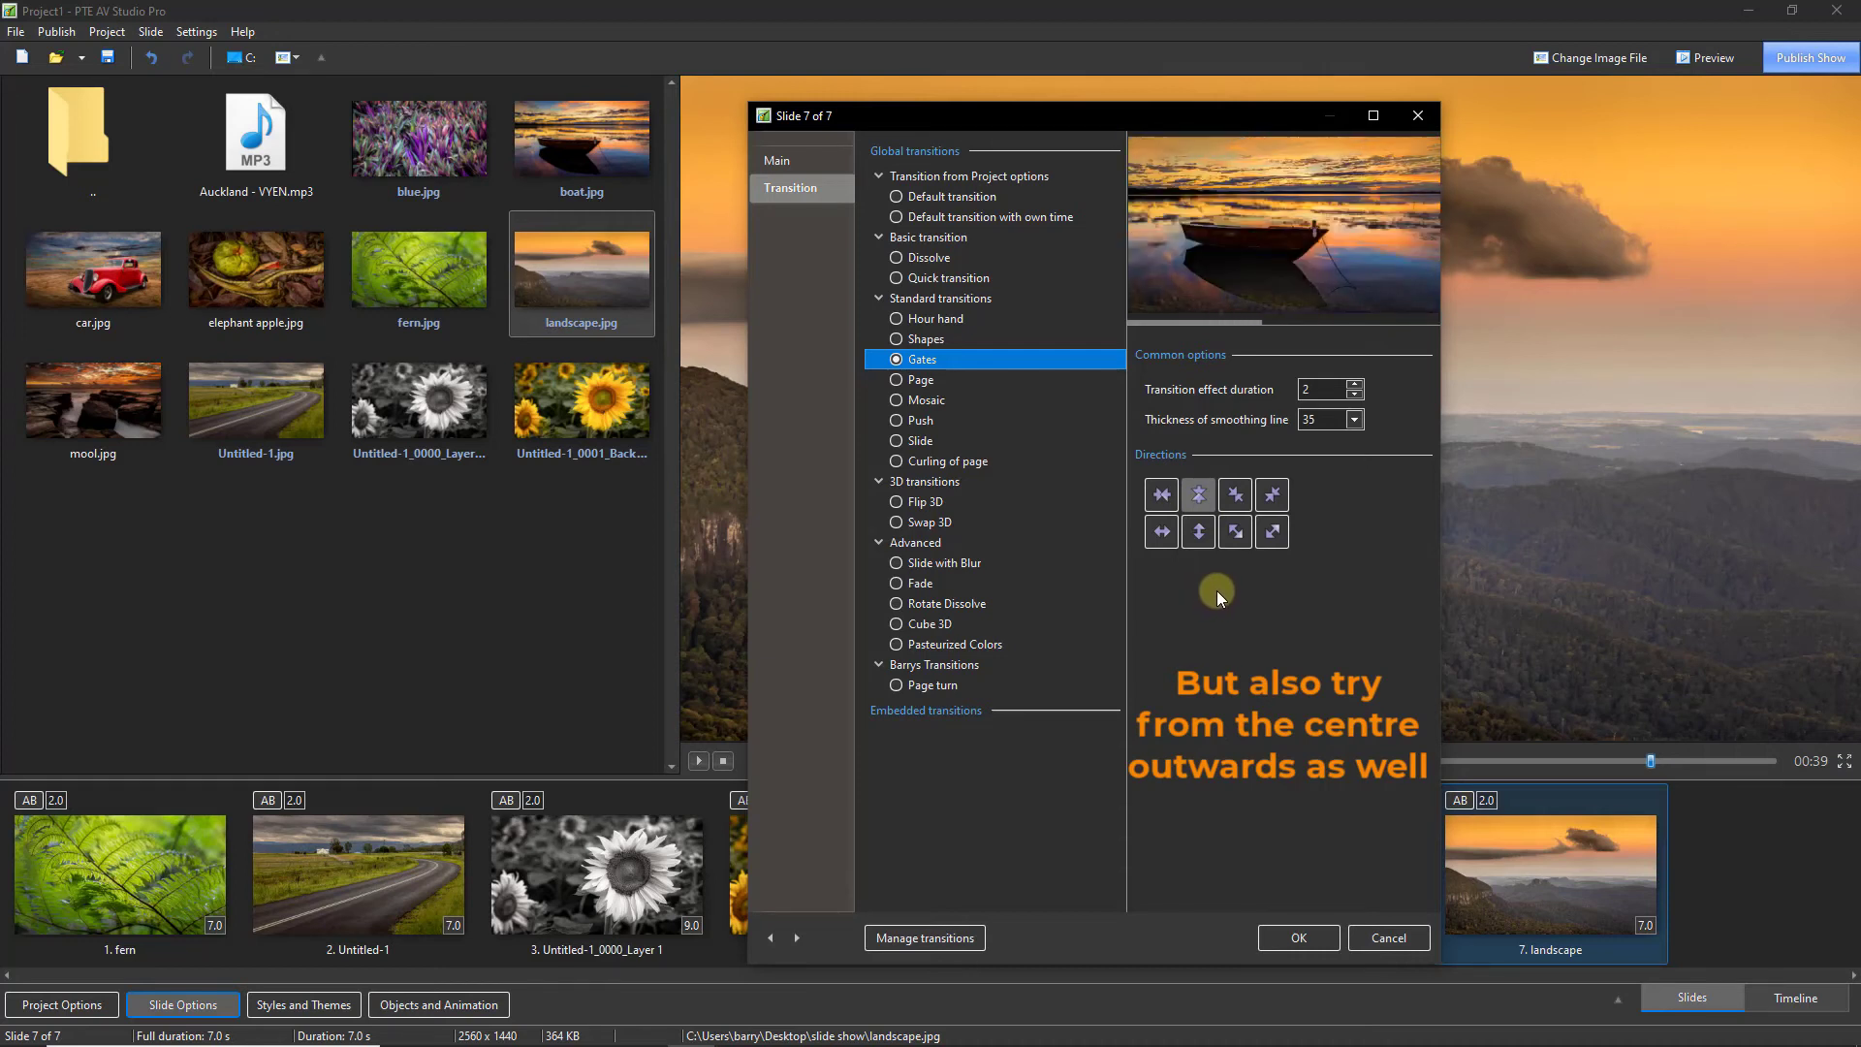
Make the Gates open from the centre over 5 seconds and confirm
left_click(1270, 494)
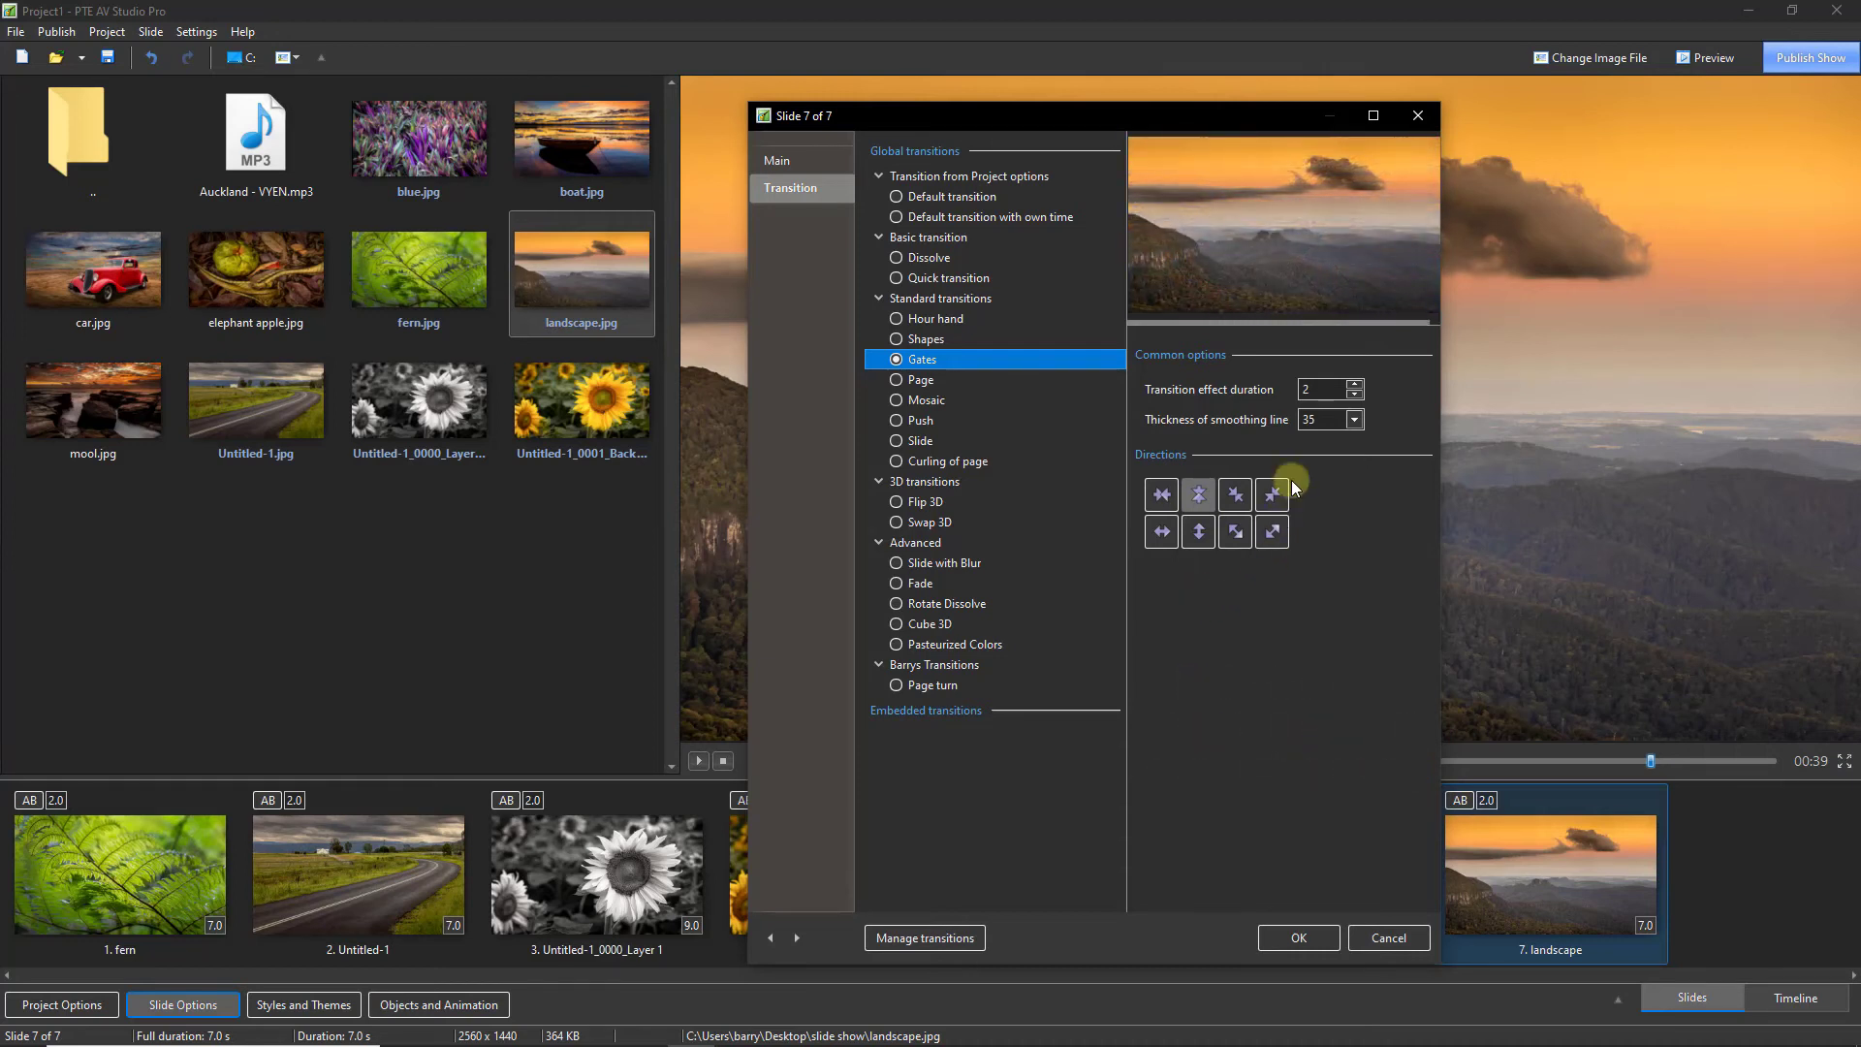
left_click(1321, 390)
type("5")
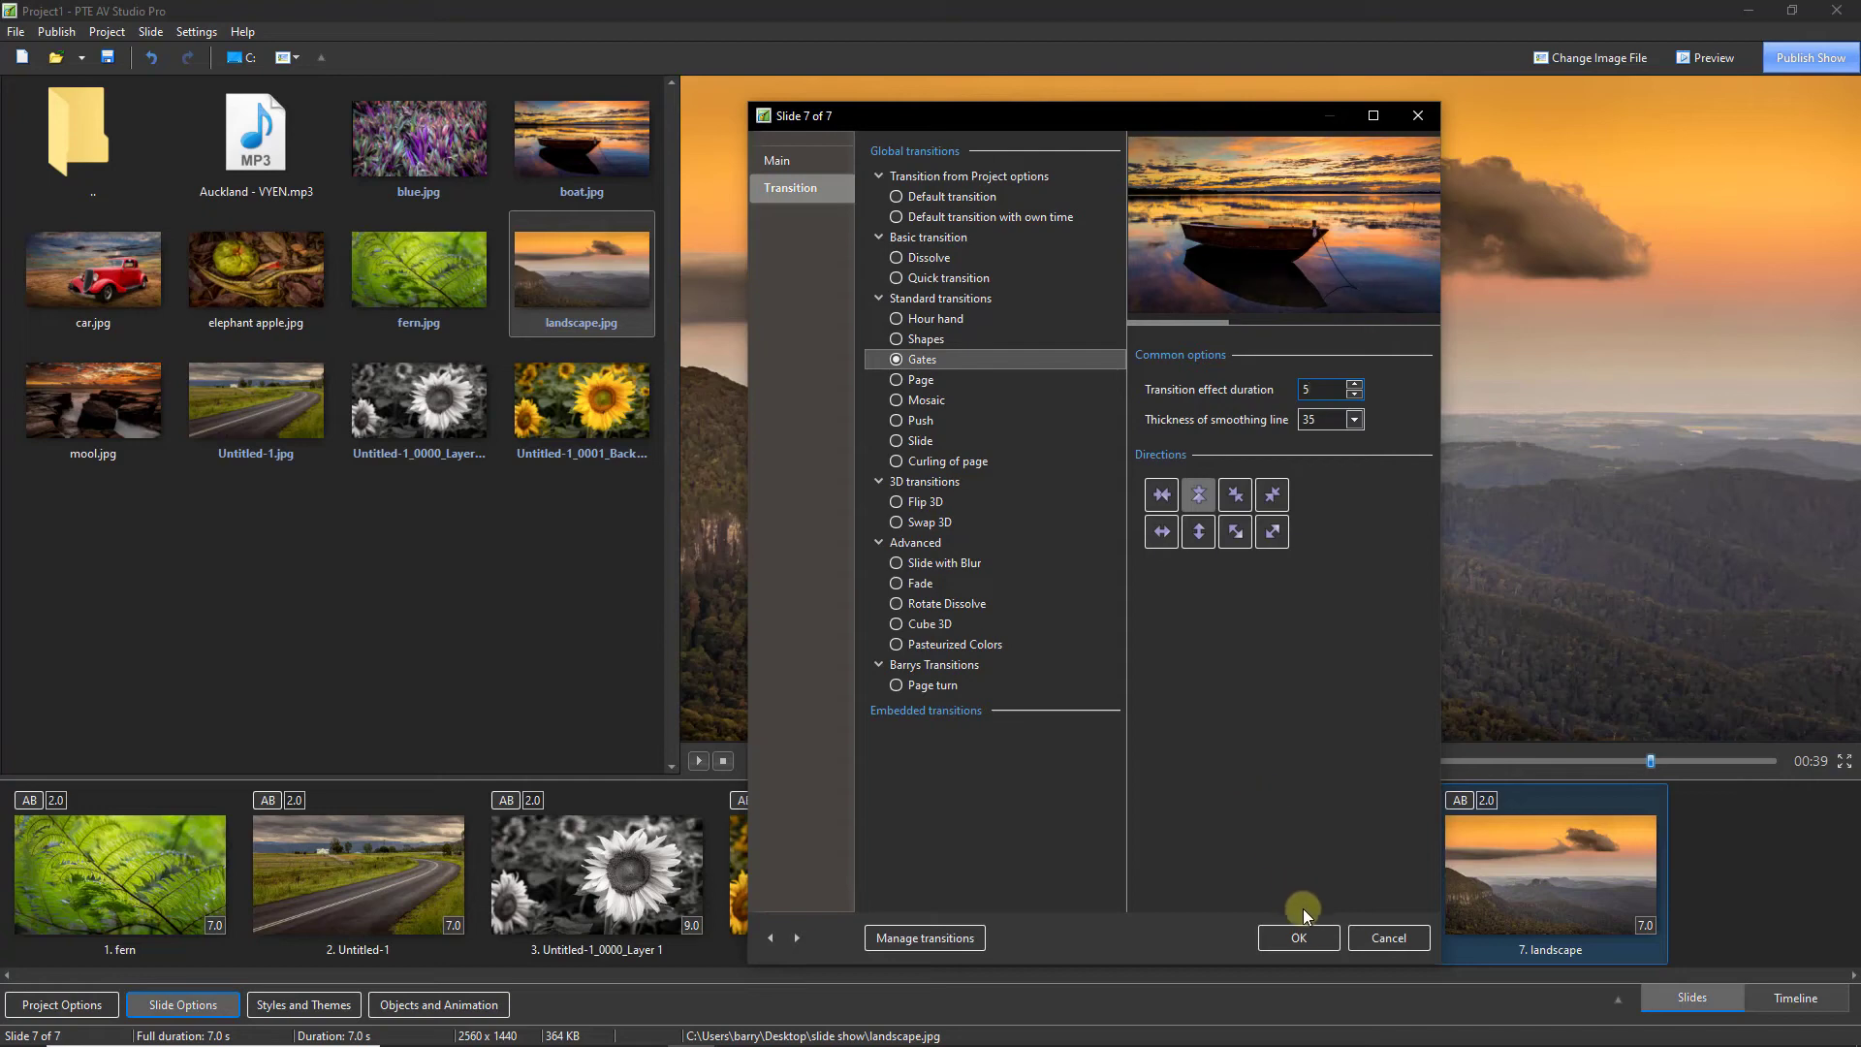
left_click(1295, 936)
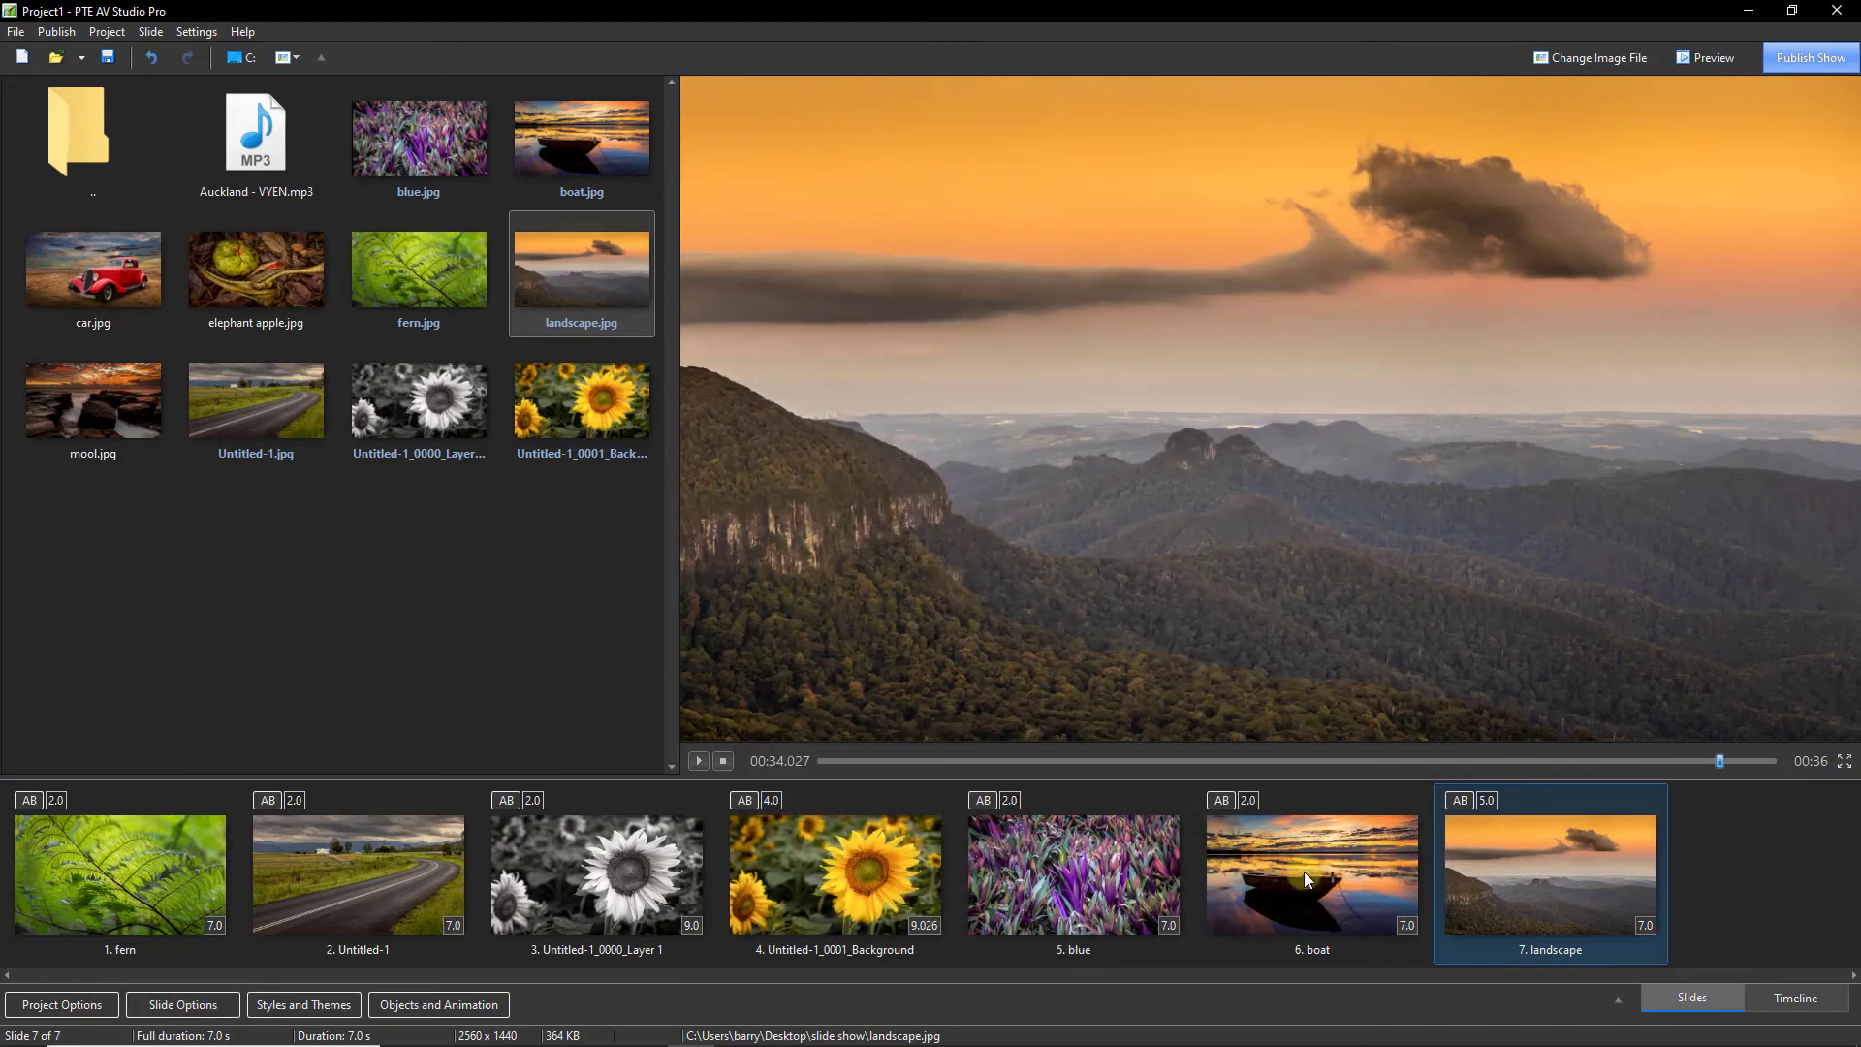
Play the show's ending to watch the Gates transition, then stop playback
left_click(1310, 874)
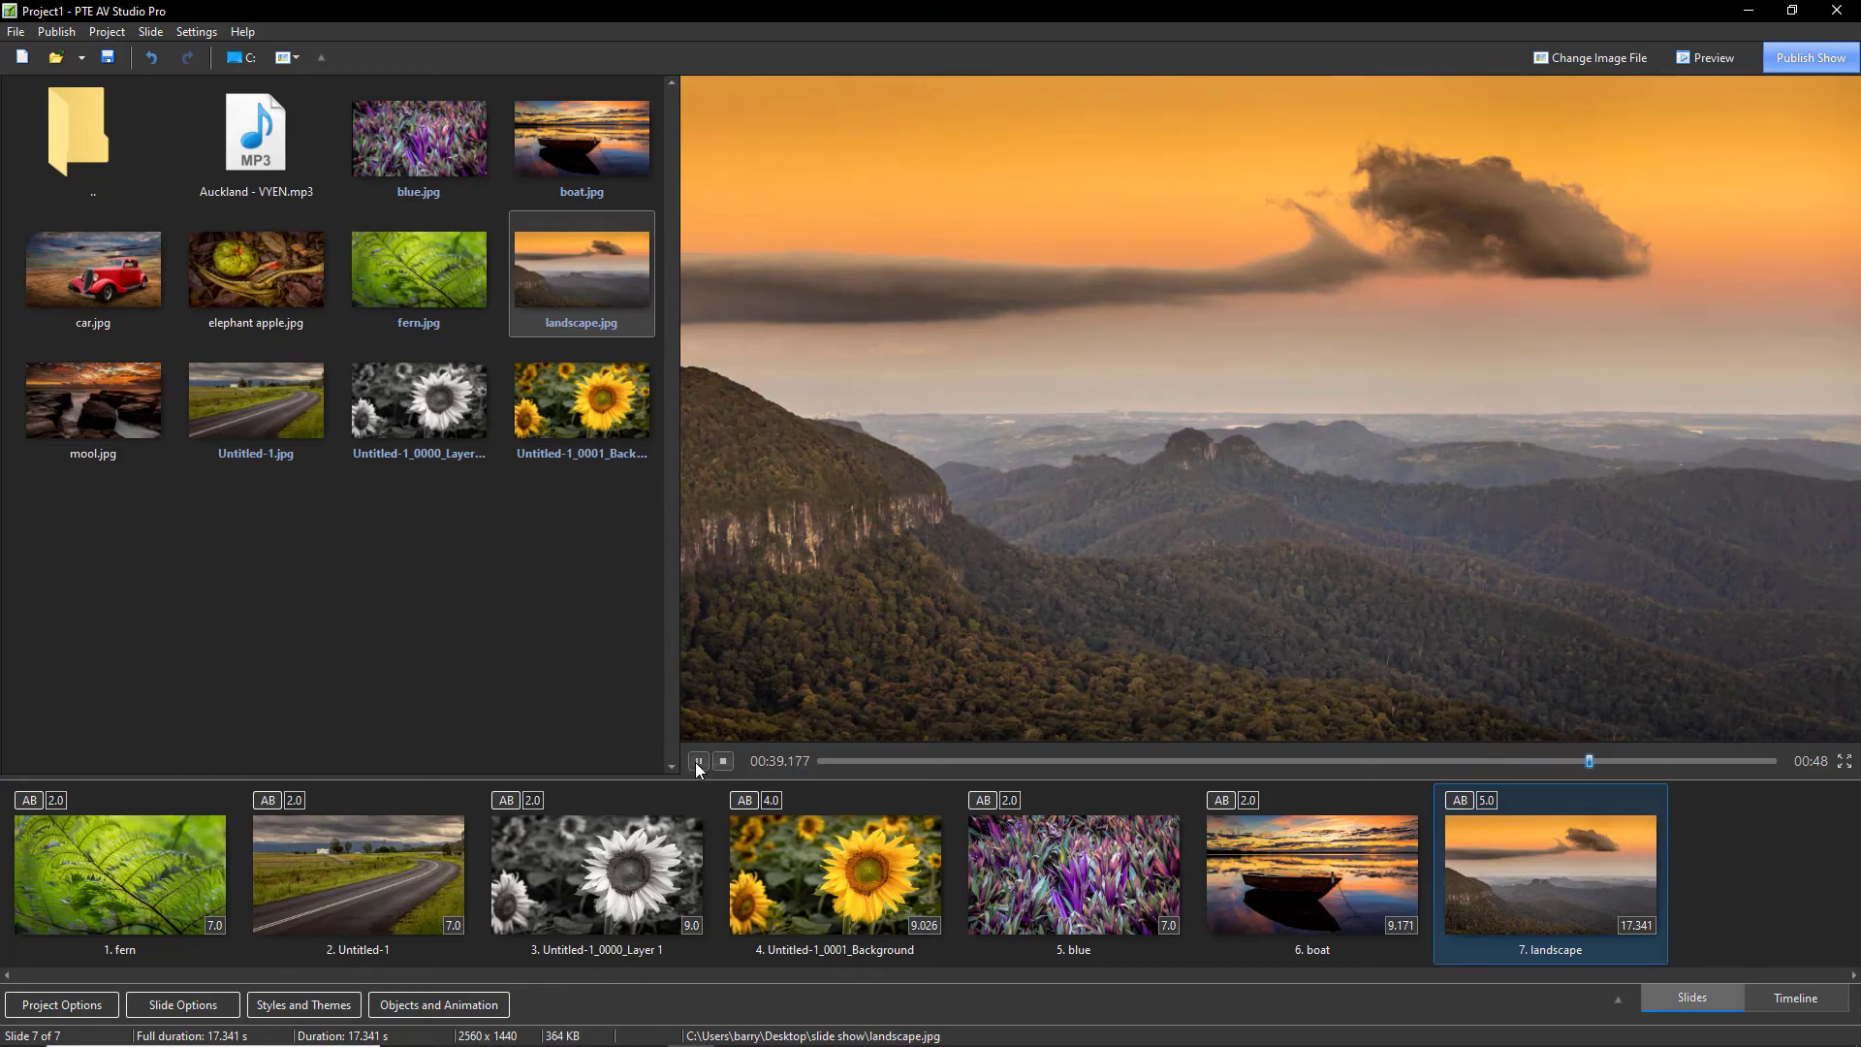
left_click(183, 1004)
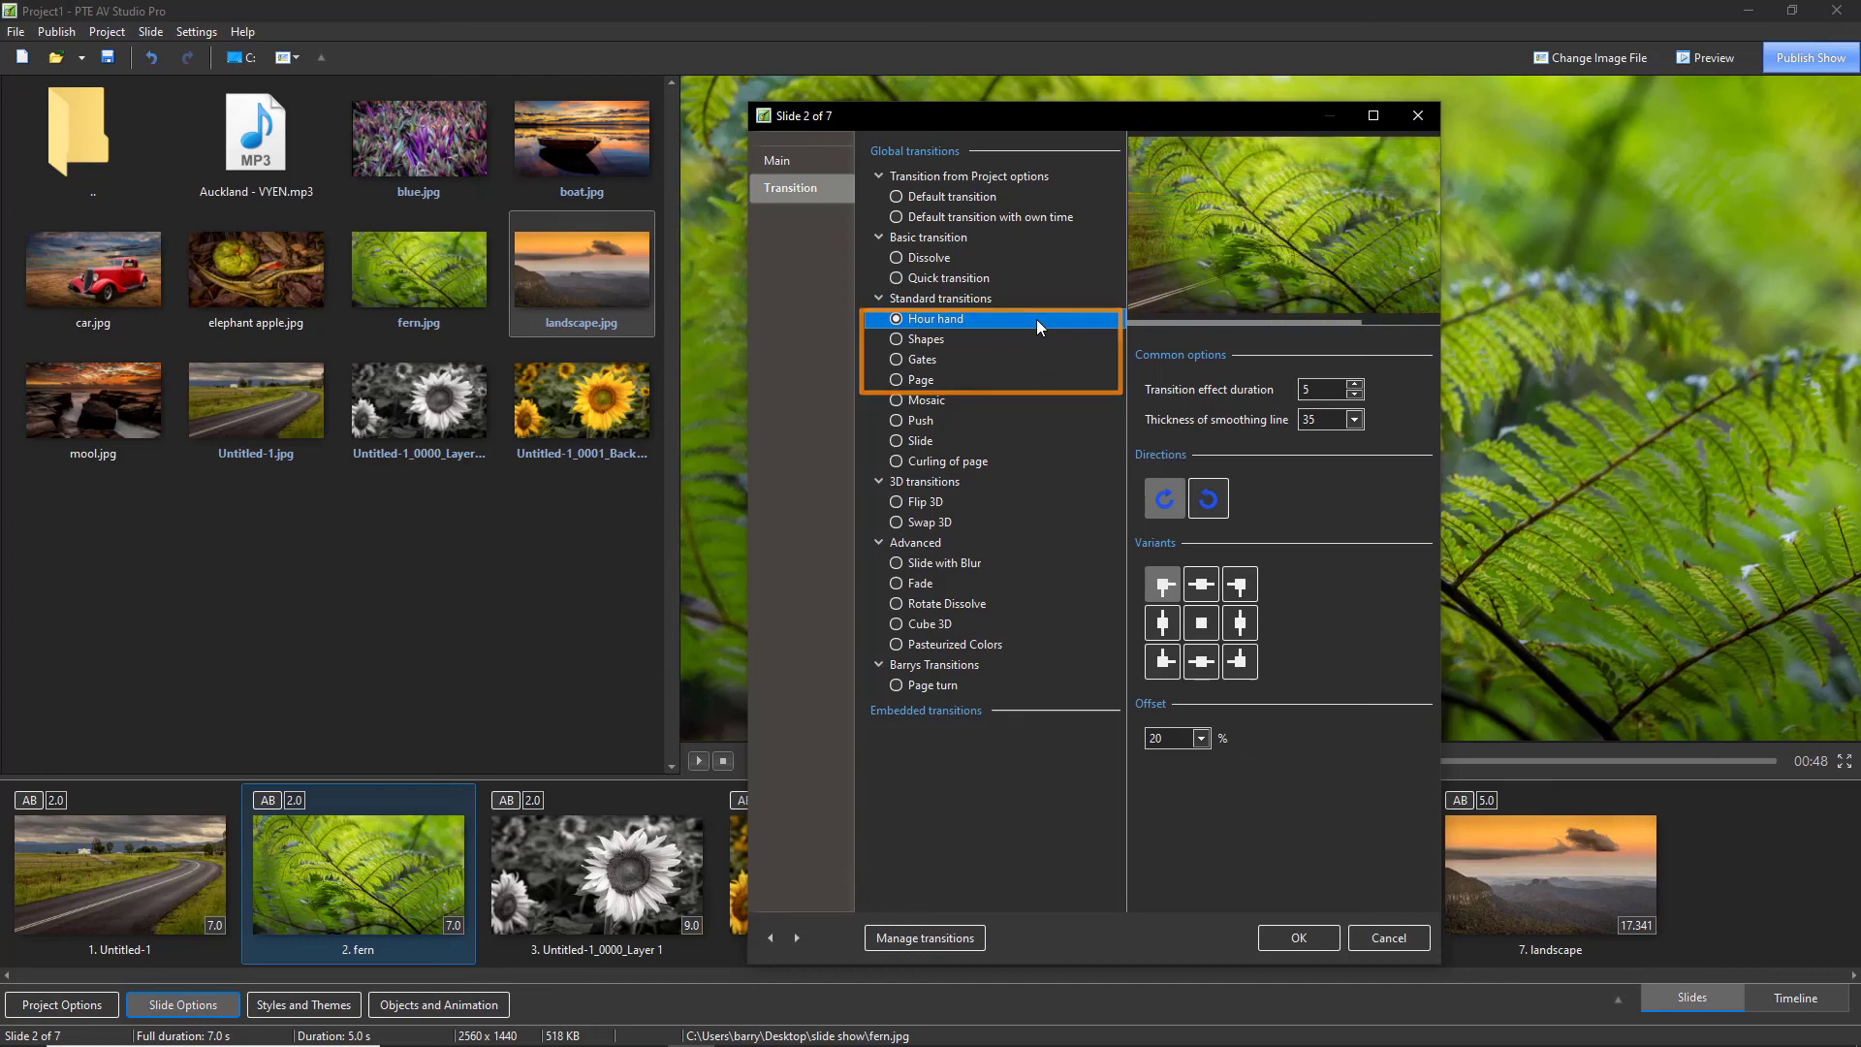
Select the Hour hand transition for the fern slide
left_click(937, 317)
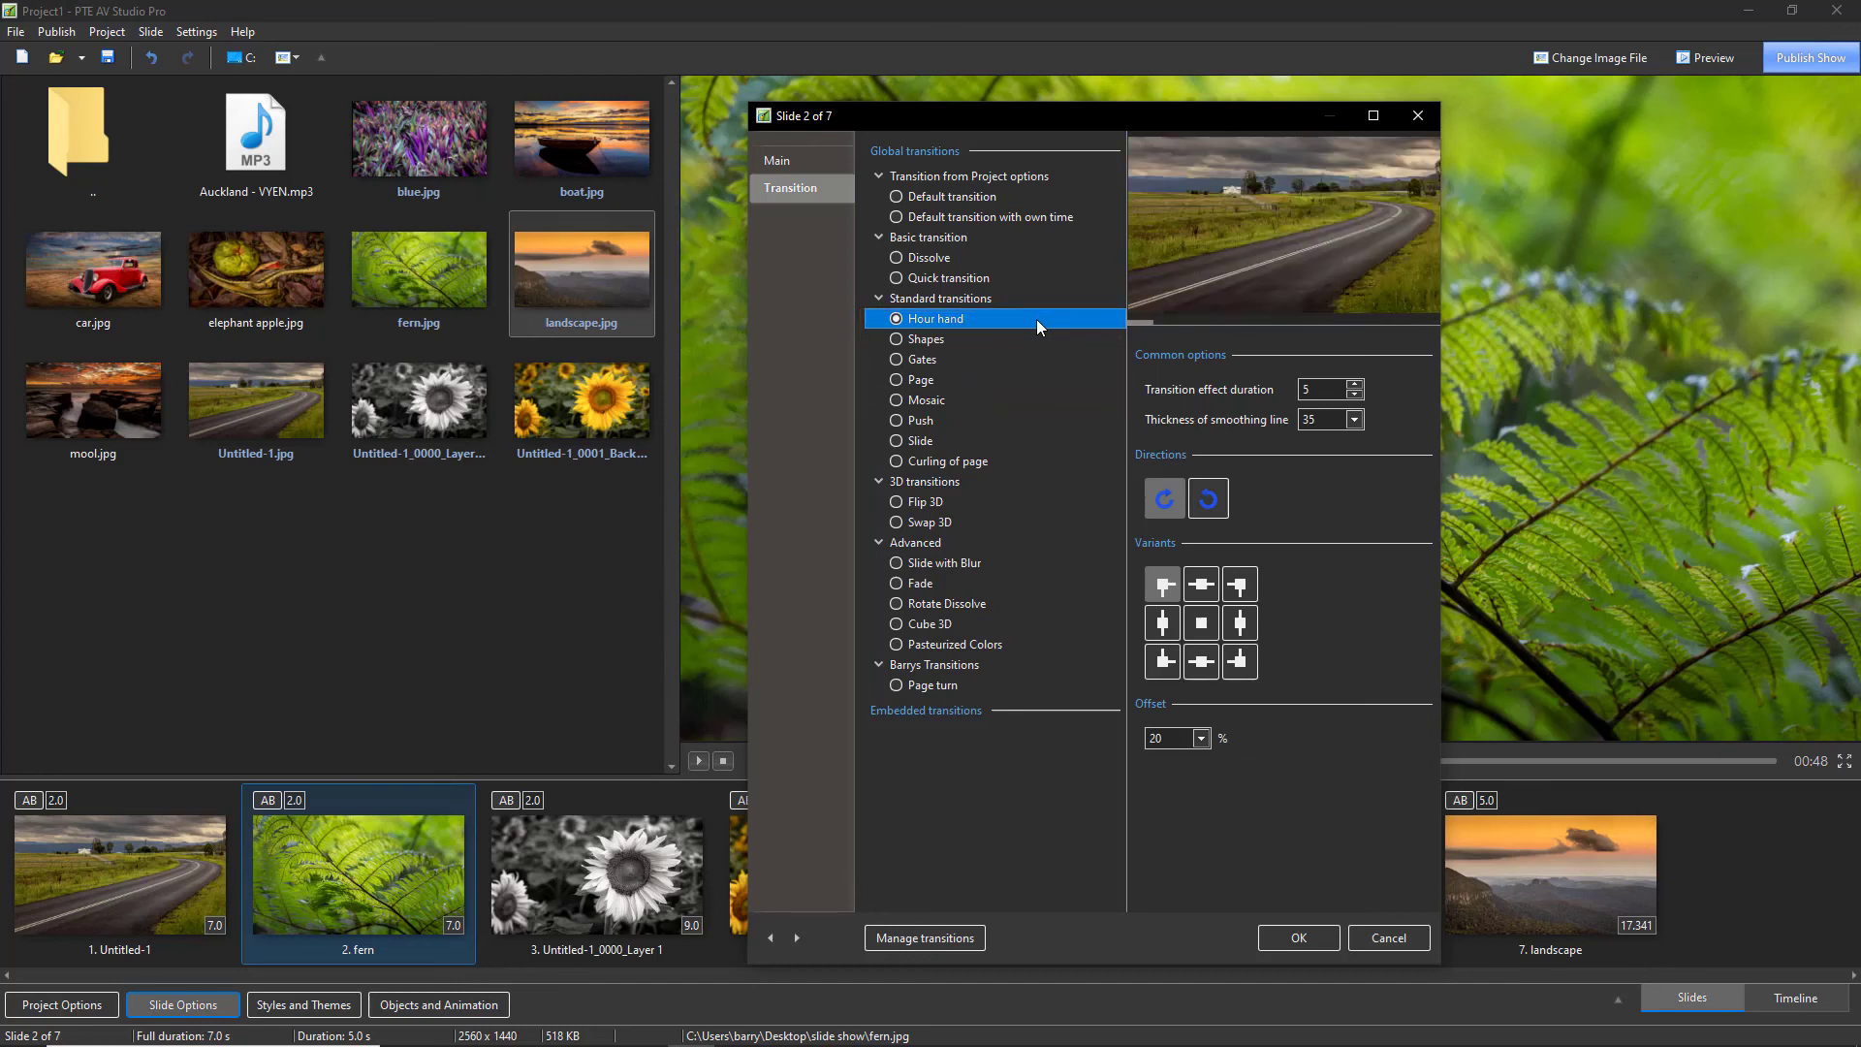